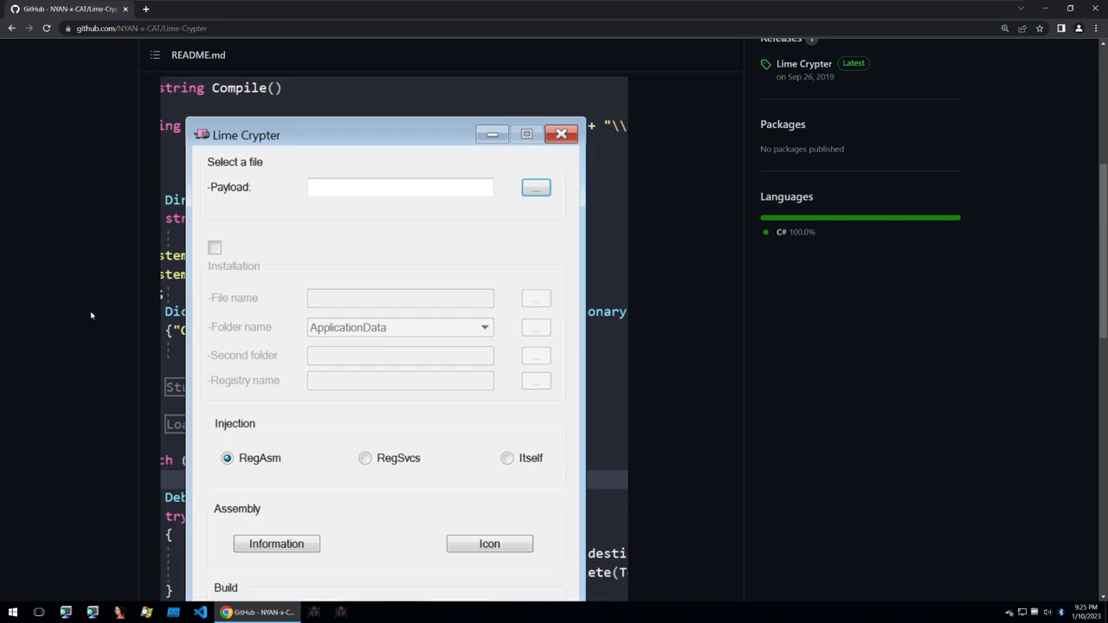
Scroll through Lime Crypter's file selection, installation, injection, assembly and build options
{"action": "scroll", "scroll_direction": "down", "scroll_amount": 3}
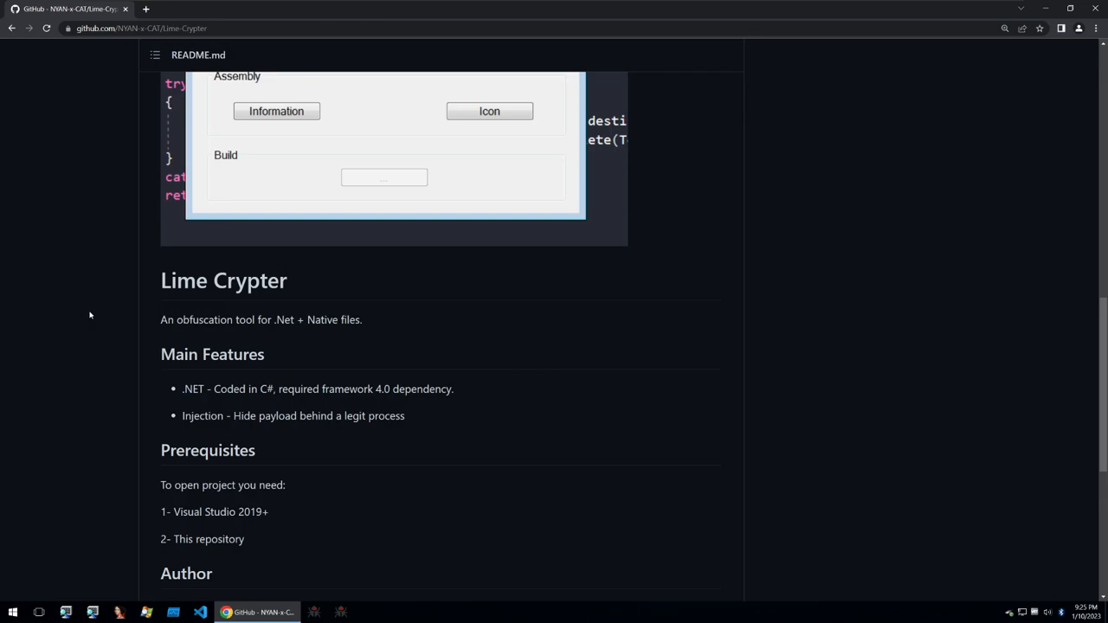
{"action": "scroll", "scroll_direction": "down", "scroll_amount": 3}
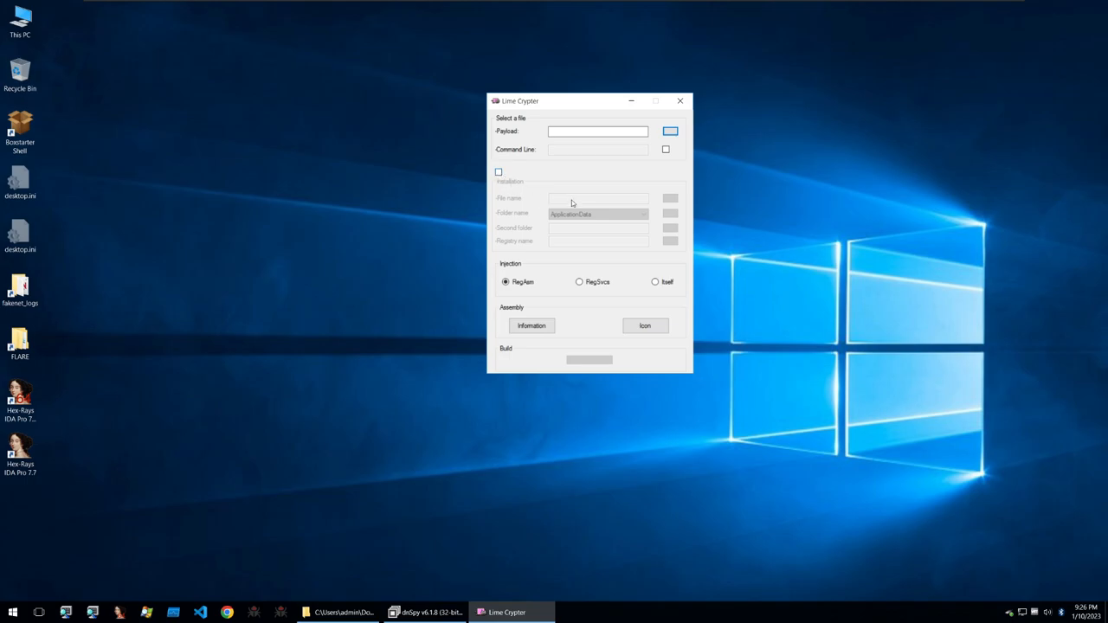
{"action": "mouse_move", "coordinate": [496, 210]}
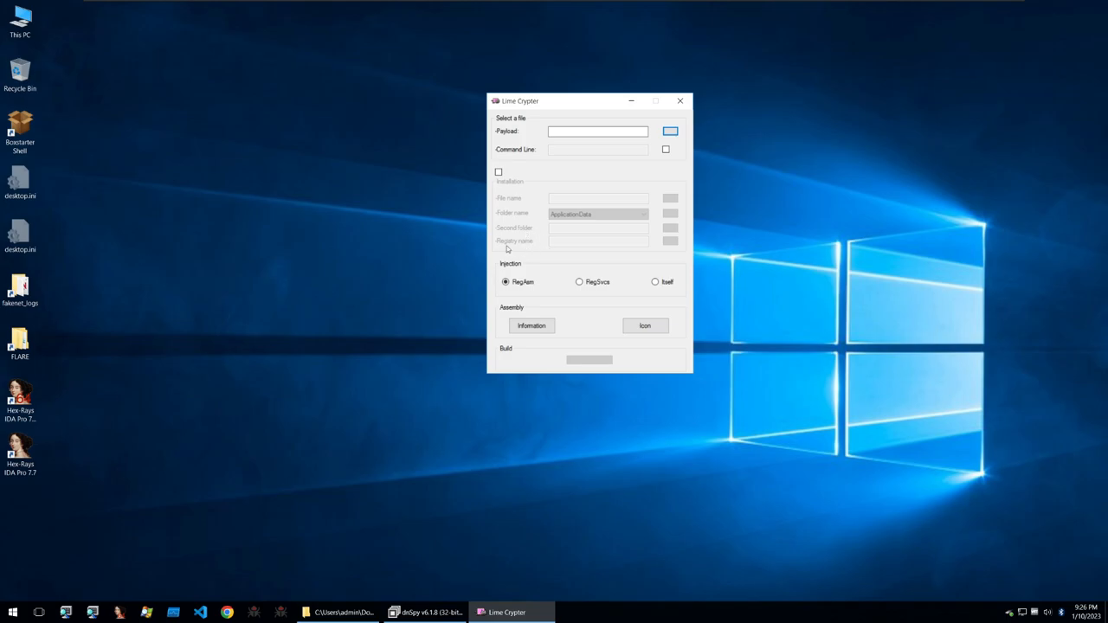
{"action": "mouse_move", "coordinate": [511, 268]}
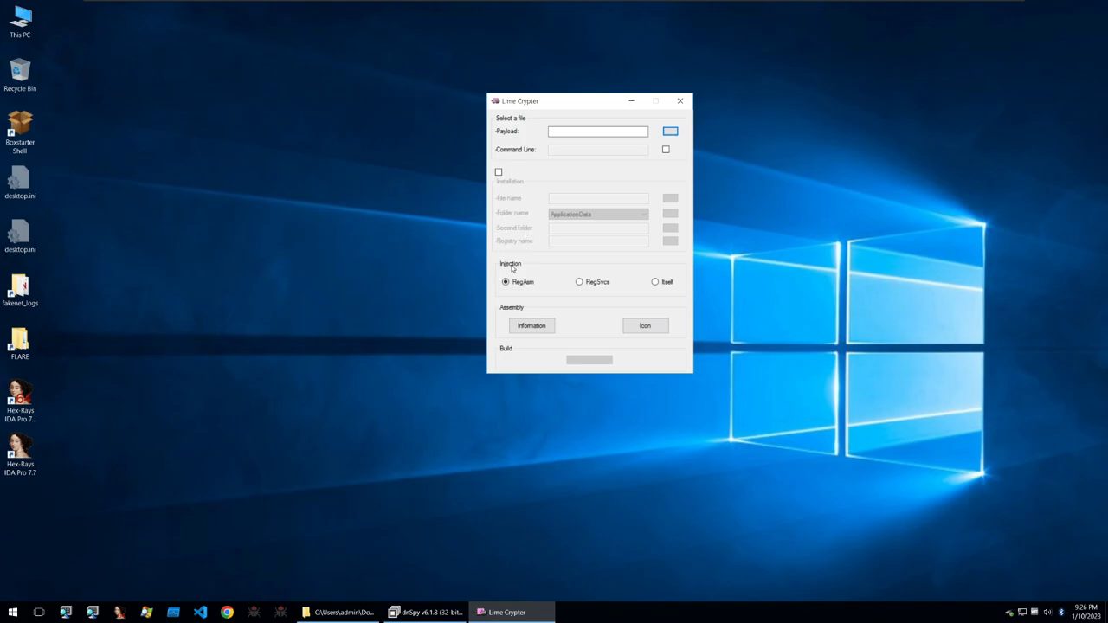
{"action": "mouse_move", "coordinate": [549, 276]}
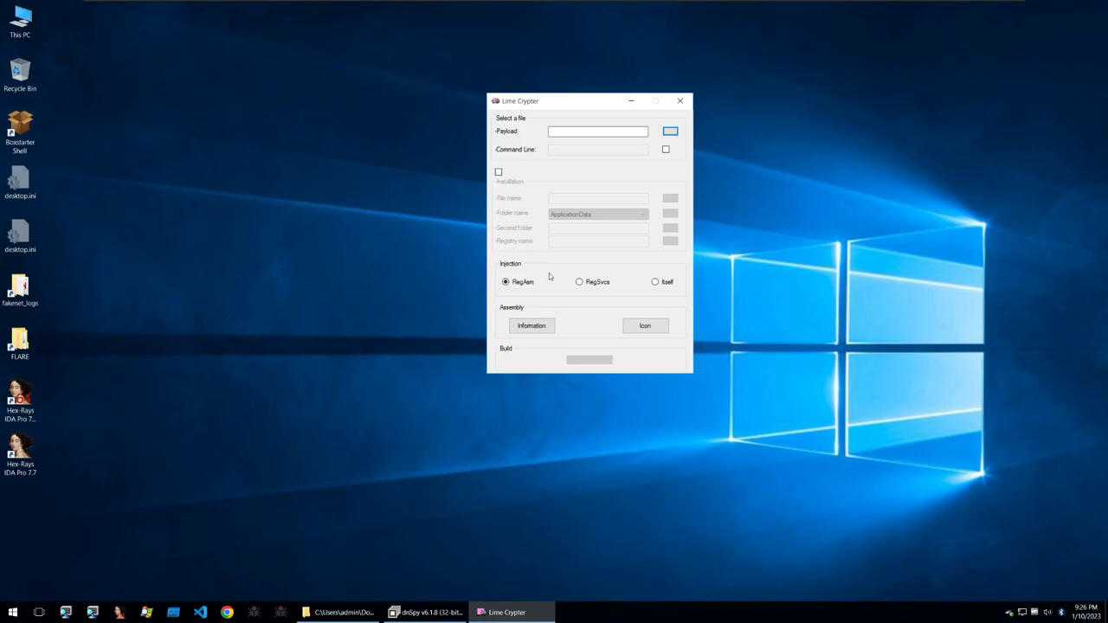
{"action": "mouse_move", "coordinate": [567, 284]}
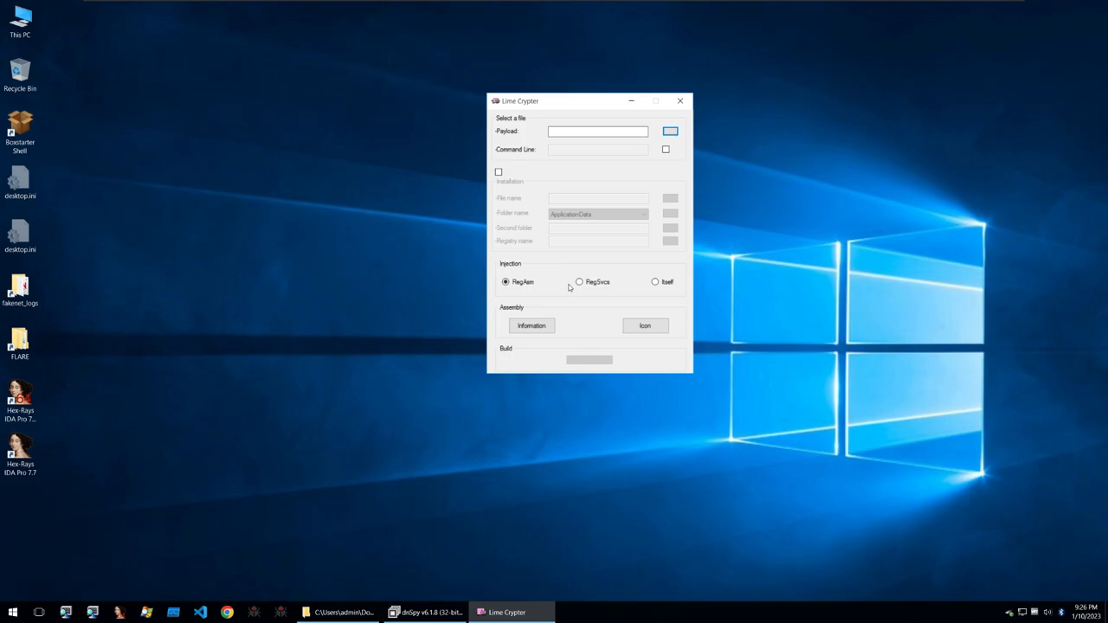
{"action": "mouse_move", "coordinate": [541, 291]}
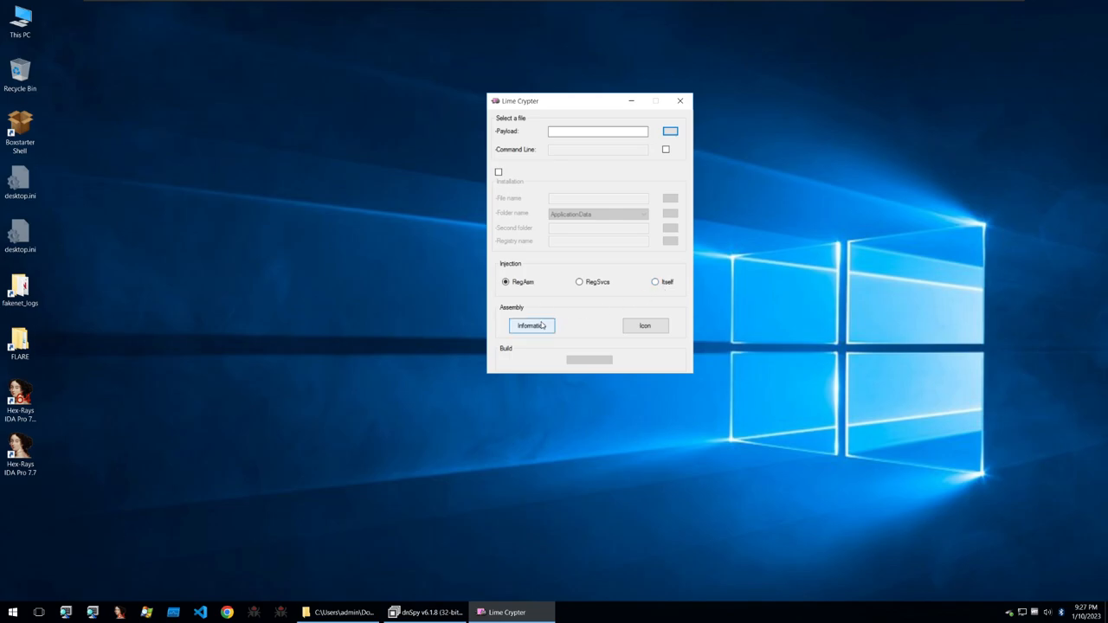
Fill the assembly Information with random HWMonitor/CPUID details and try Clone's executable picker
{"action": "left_click", "coordinate": [531, 326]}
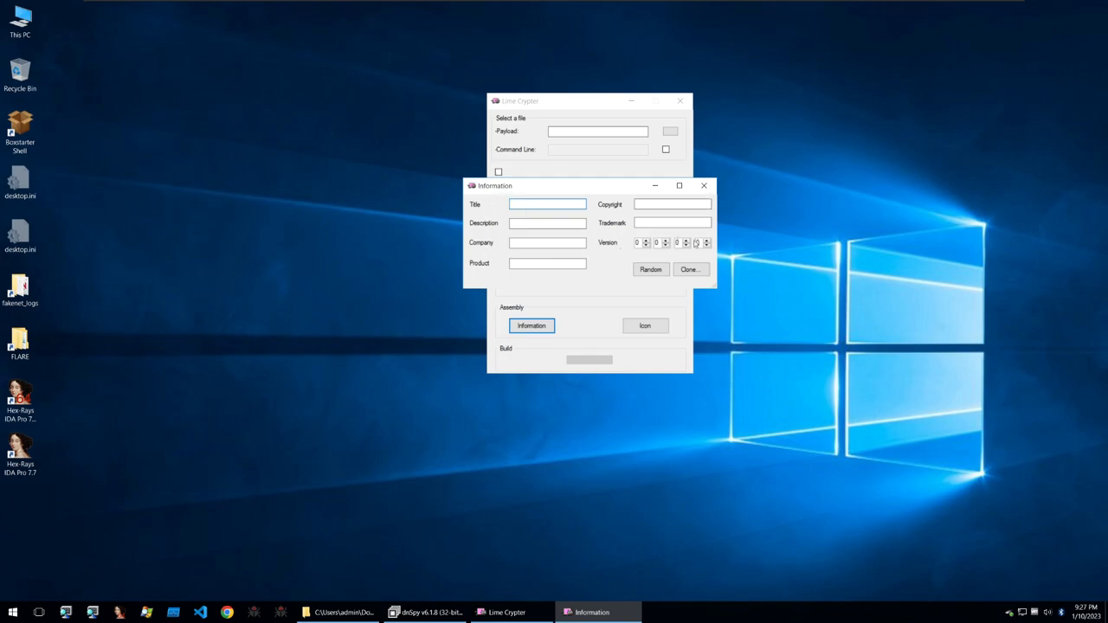
{"action": "left_click", "coordinate": [649, 269]}
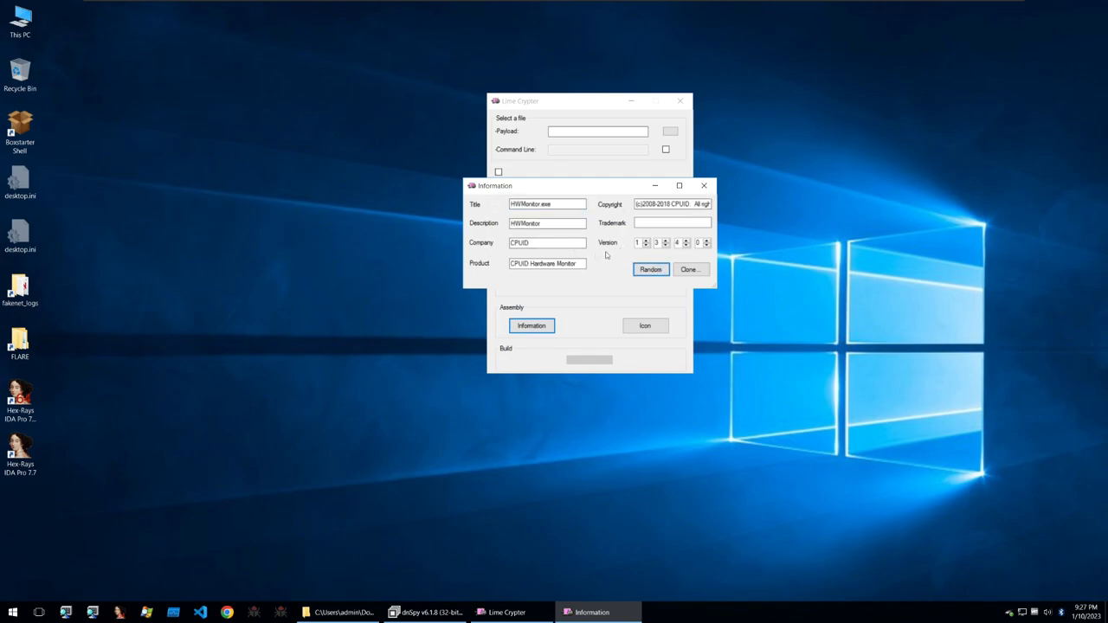
{"action": "left_click", "coordinate": [649, 269]}
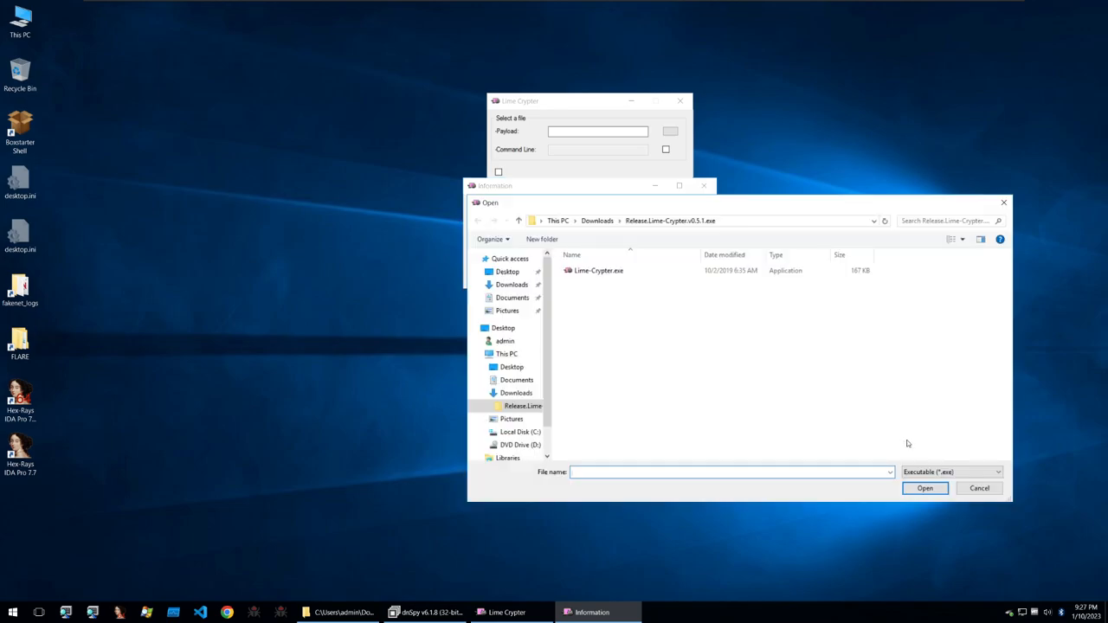
{"action": "mouse_move", "coordinate": [786, 381]}
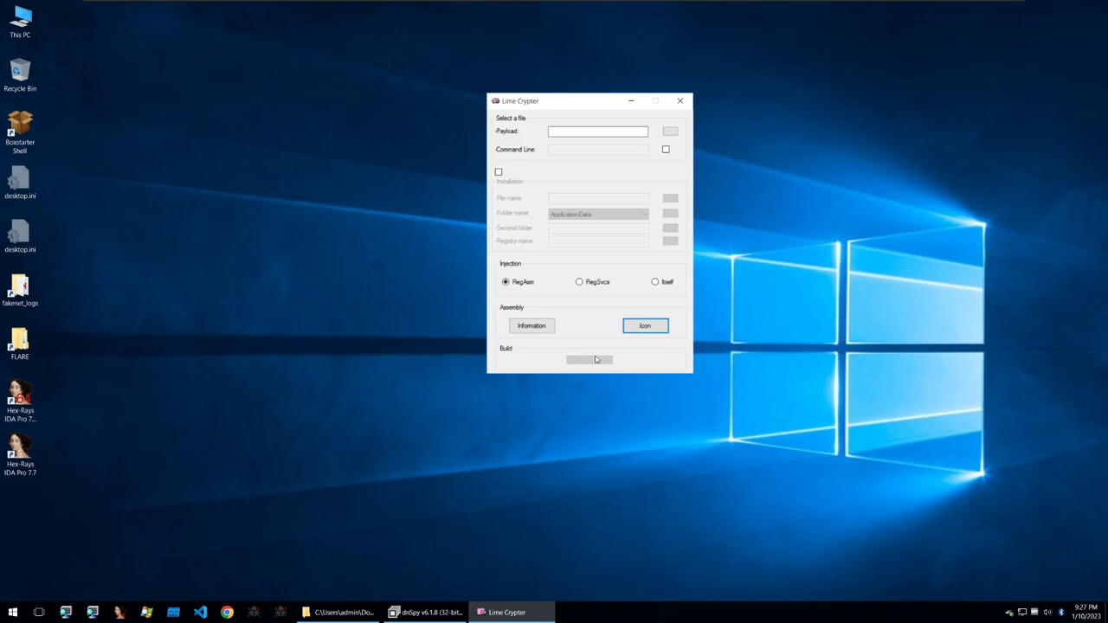
Close Lime Crypter, maximize dnSpy and expand Lime-Crypter.exe's namespaces in Assembly Explorer
{"action": "left_click", "coordinate": [677, 102]}
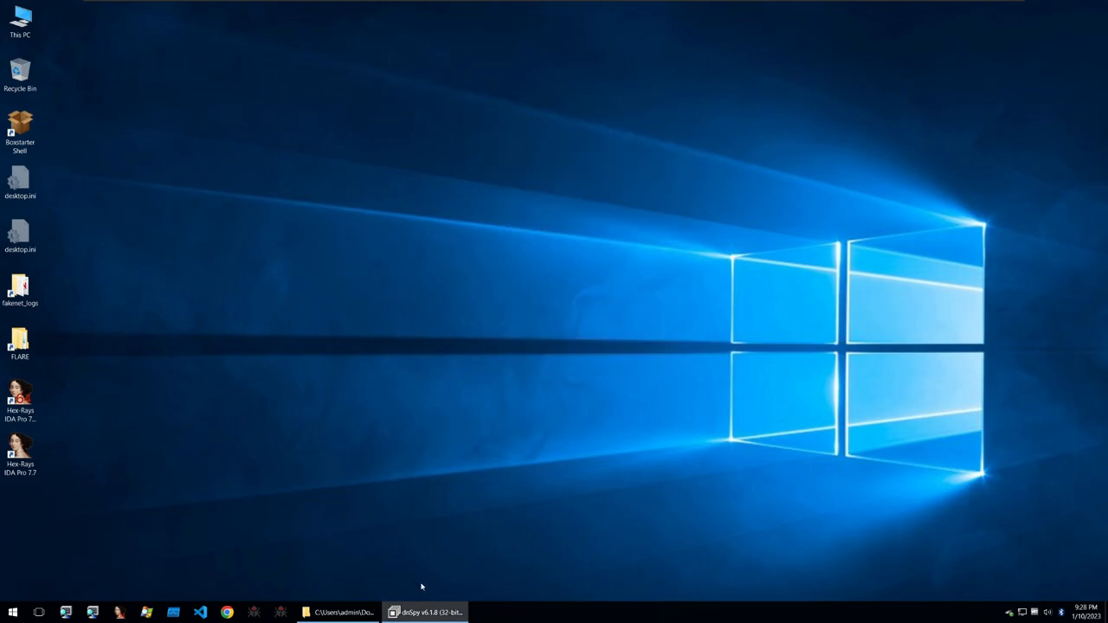
{"action": "mouse_move", "coordinate": [424, 609]}
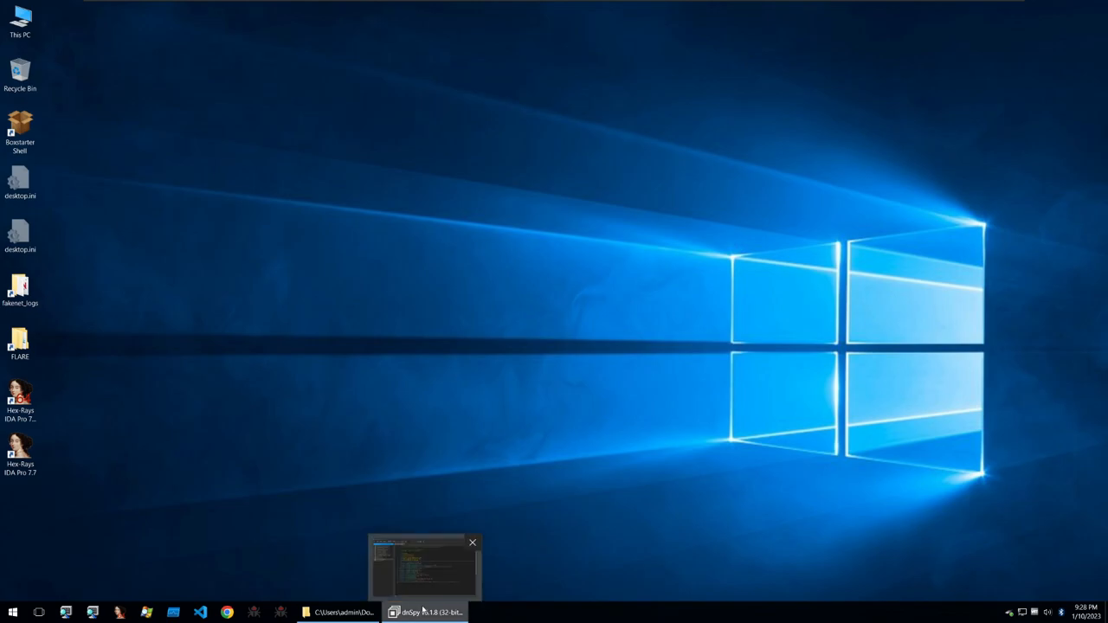
{"action": "mouse_move", "coordinate": [419, 584]}
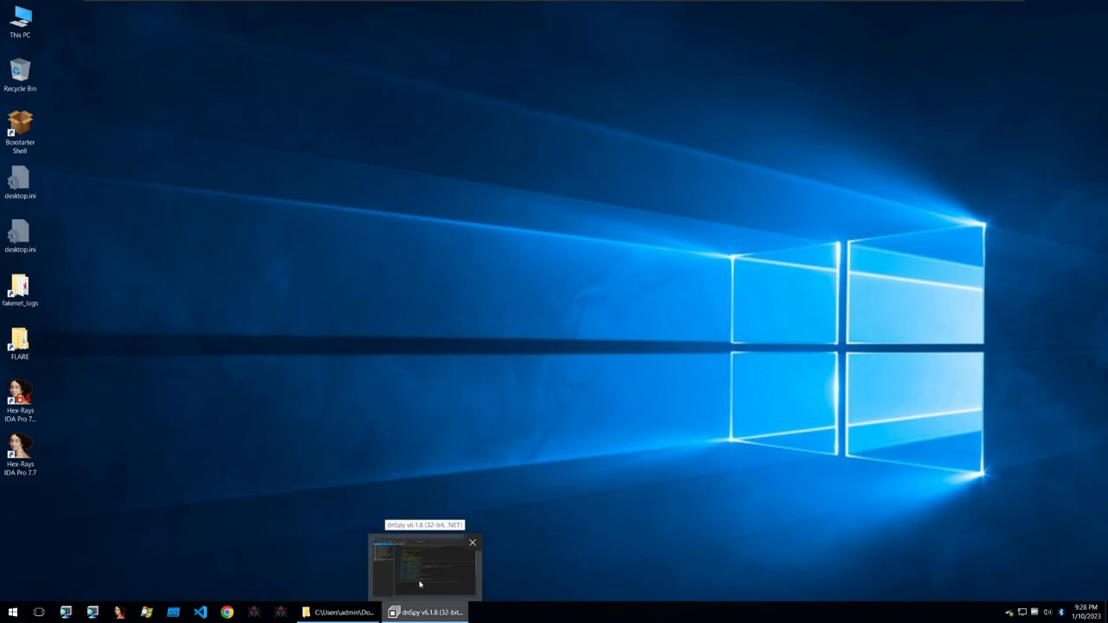
{"action": "left_click", "coordinate": [420, 575]}
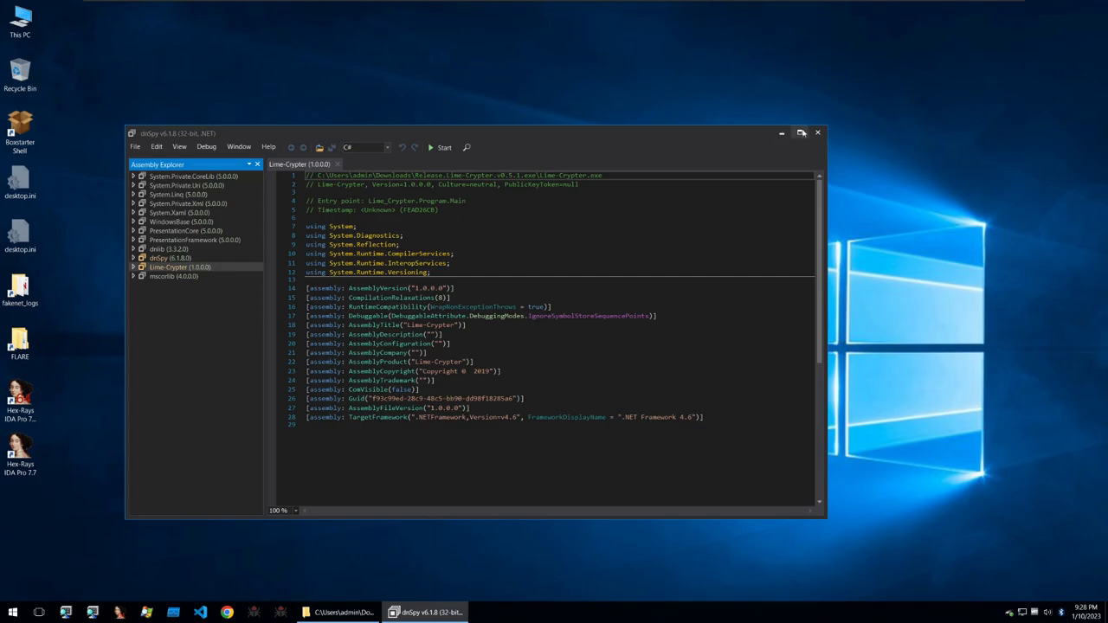
{"action": "left_click", "coordinate": [802, 134]}
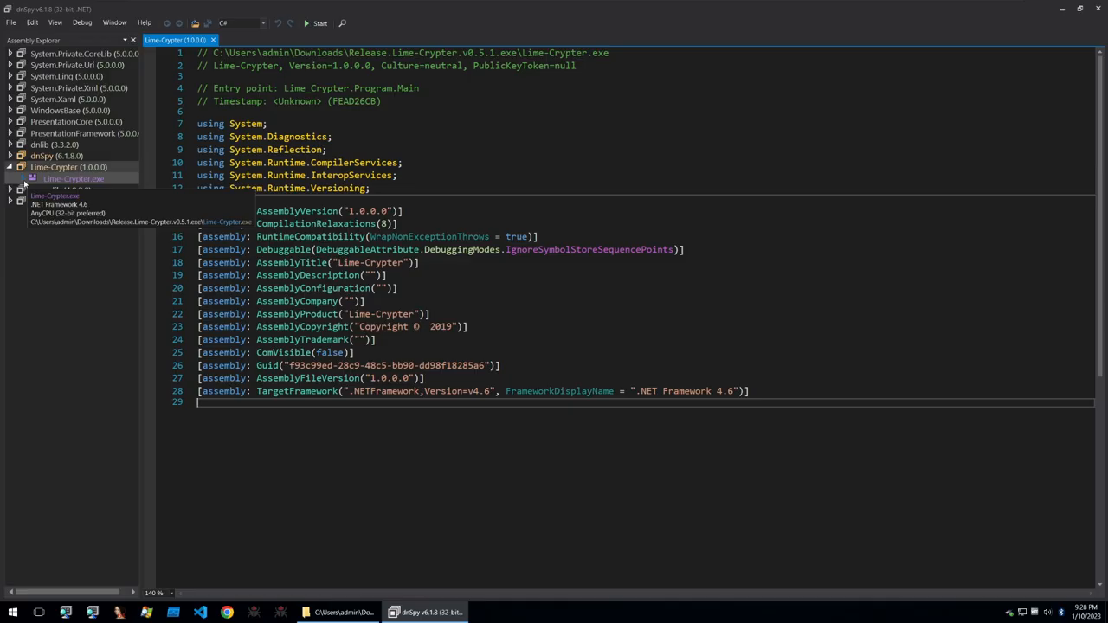
{"action": "left_click", "coordinate": [19, 177]}
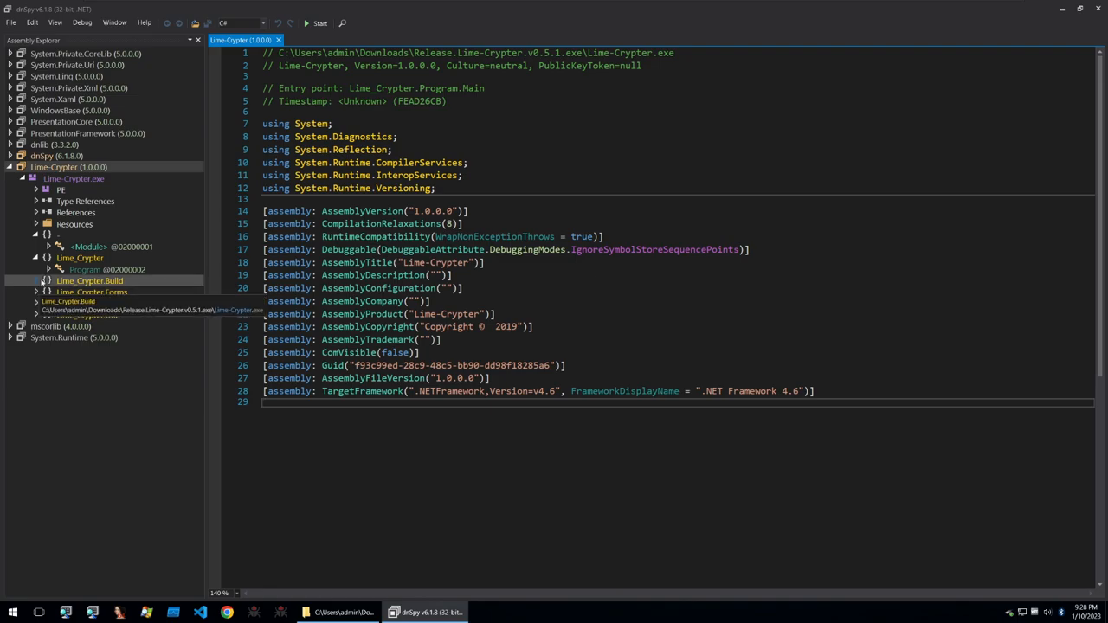
Open the Program class to see Main enabling visual styles and running Form1
{"action": "double_click", "coordinate": [84, 269]}
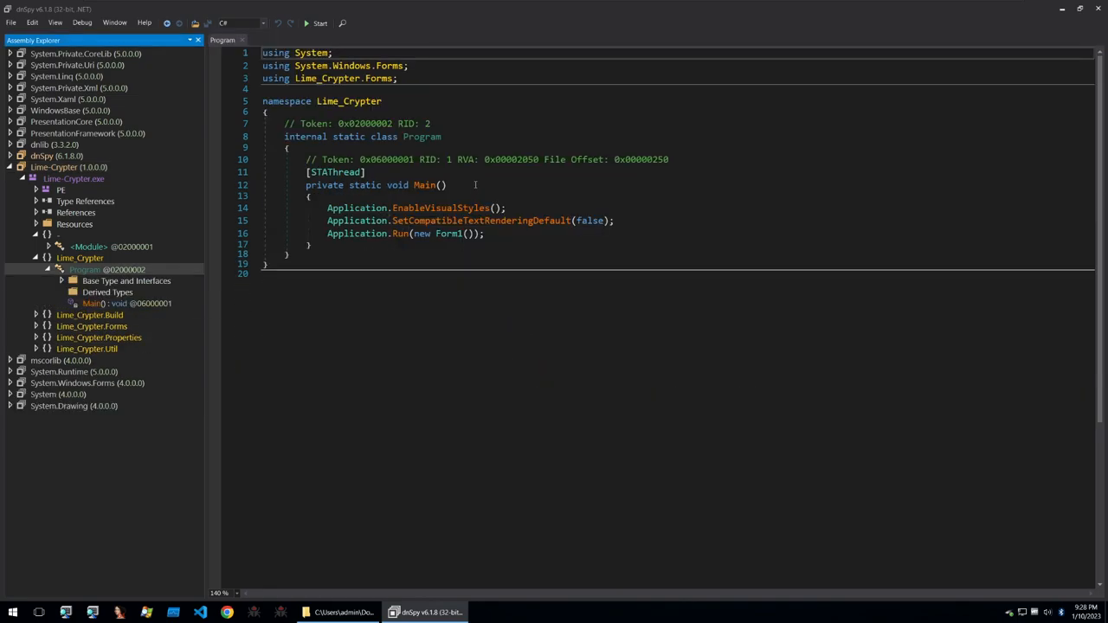
{"action": "mouse_move", "coordinate": [370, 214]}
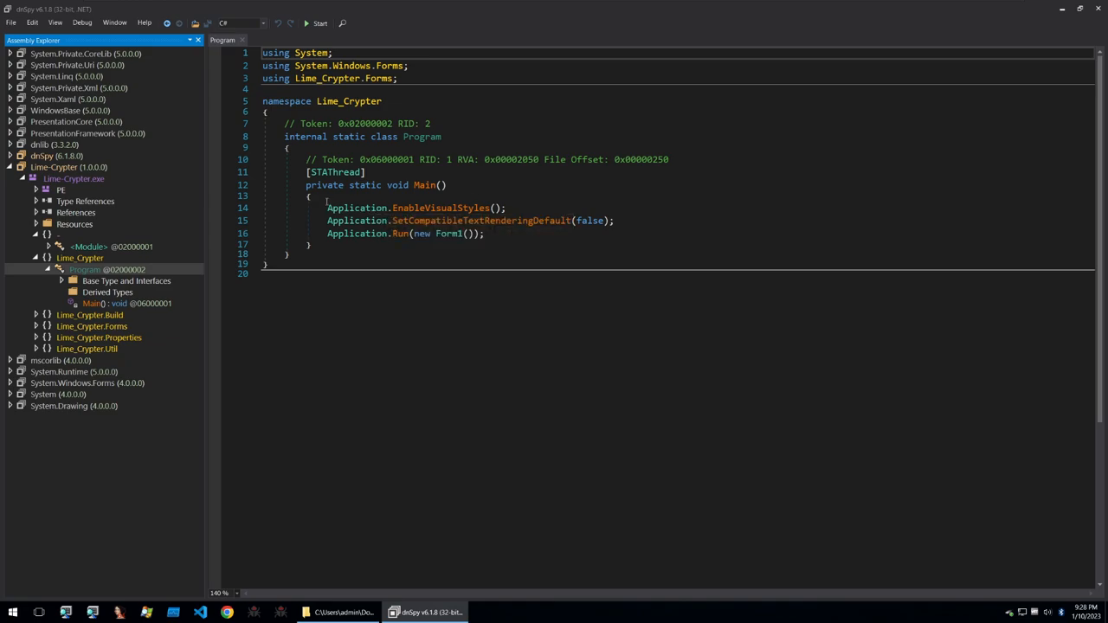
{"action": "mouse_move", "coordinate": [448, 233]}
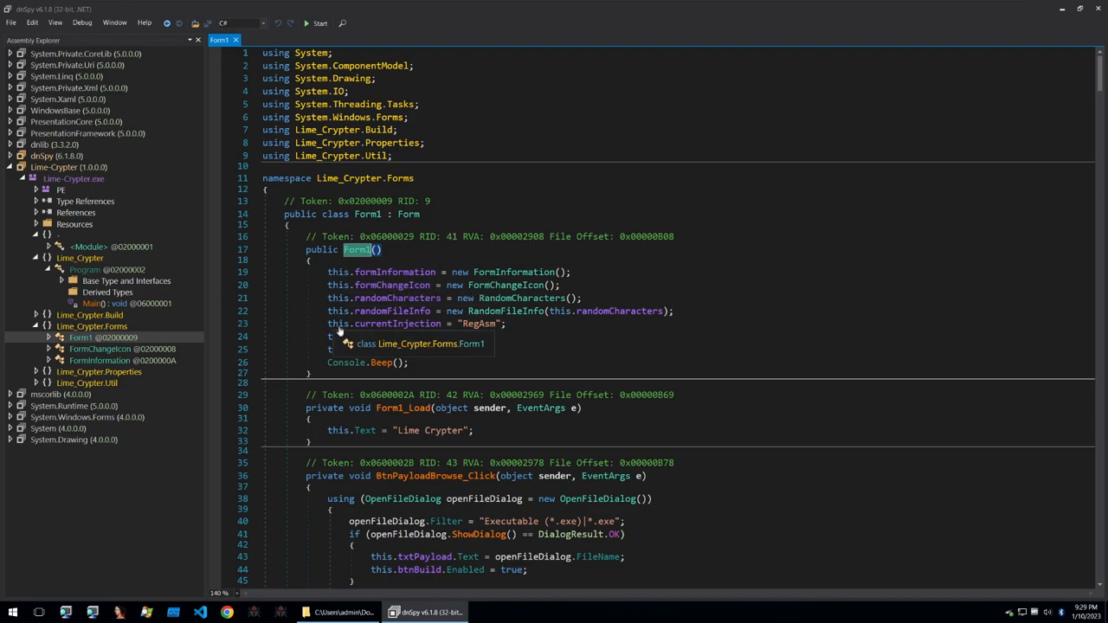
Read through Form1's button handlers, marking BtnBuild_Click and scrolling on to StartBuilding
{"action": "scroll", "scroll_direction": "down", "scroll_amount": 3}
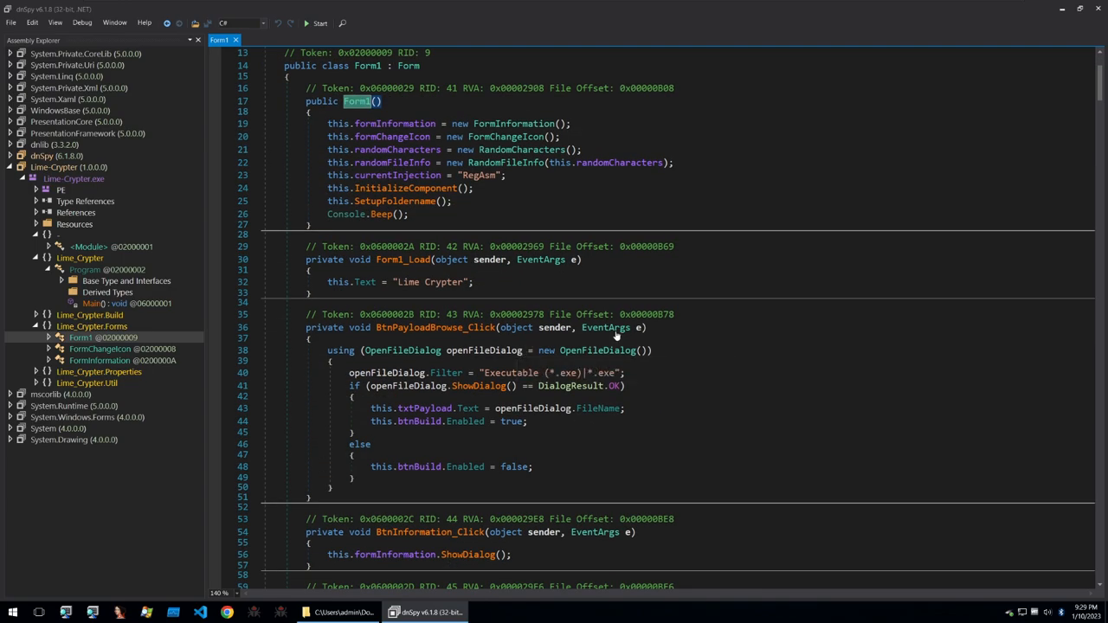
{"action": "scroll", "scroll_direction": "down", "scroll_amount": 3}
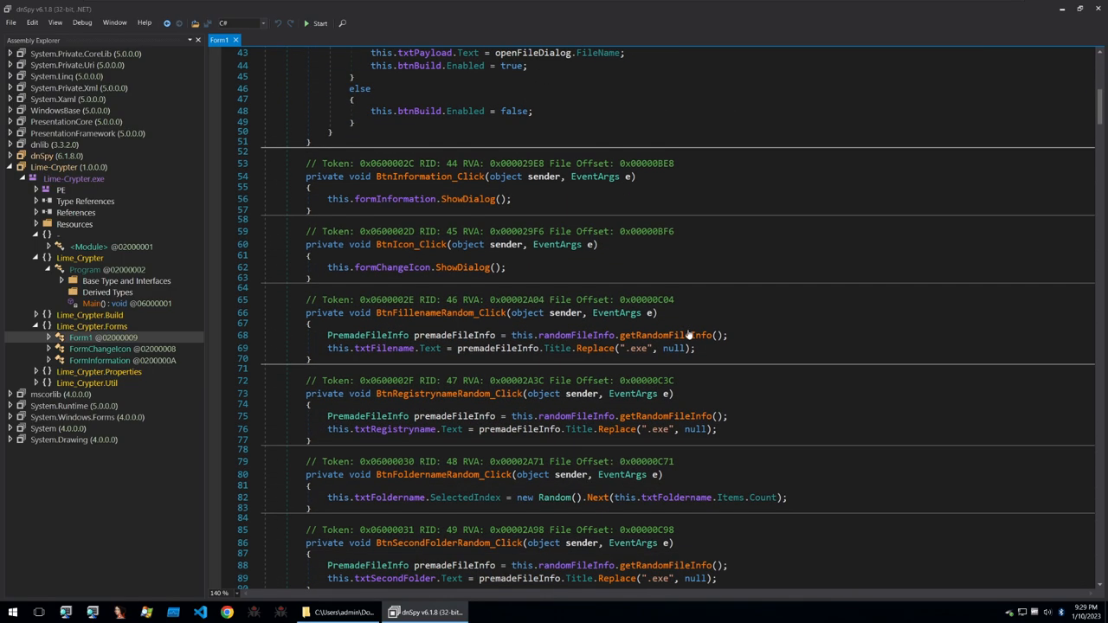
{"action": "scroll", "scroll_direction": "down", "scroll_amount": 3}
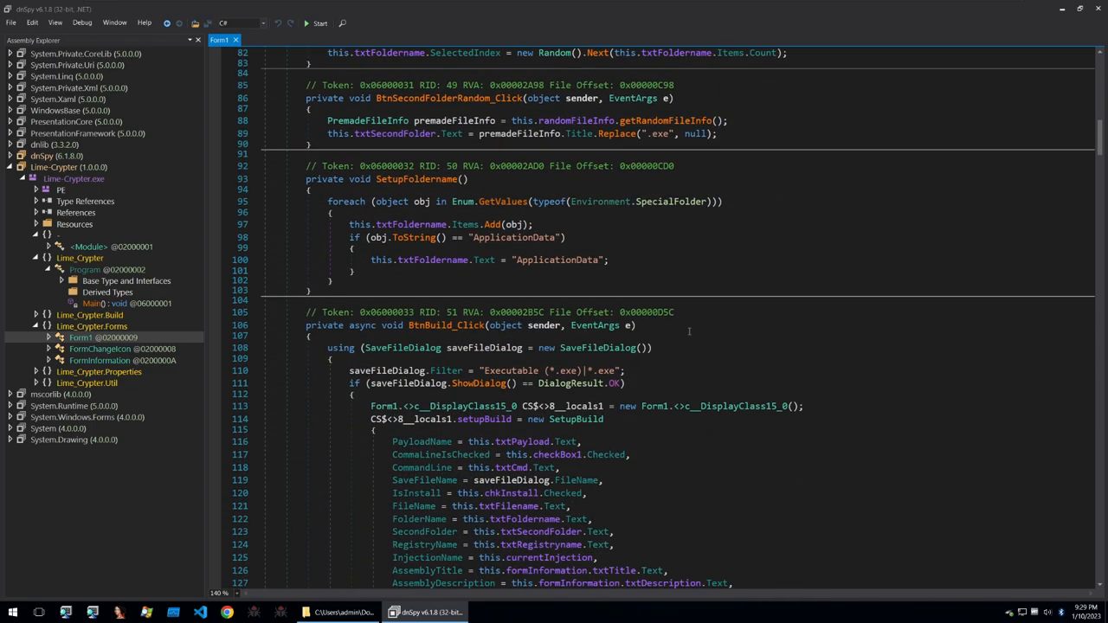
{"action": "scroll", "scroll_direction": "down", "scroll_amount": 3}
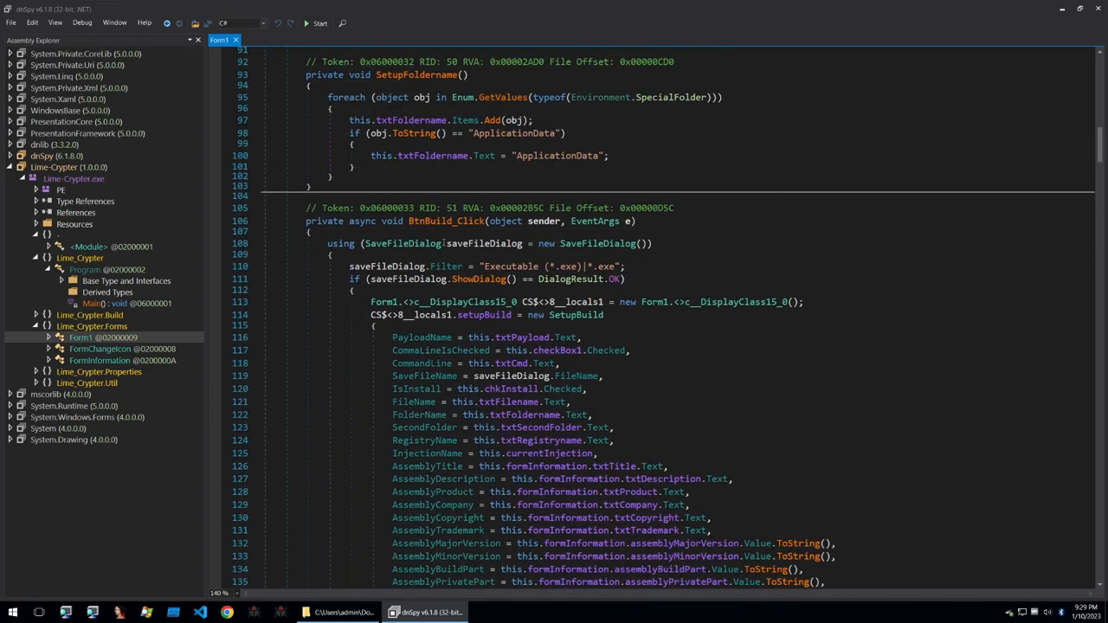
{"action": "double_click", "coordinate": [445, 221]}
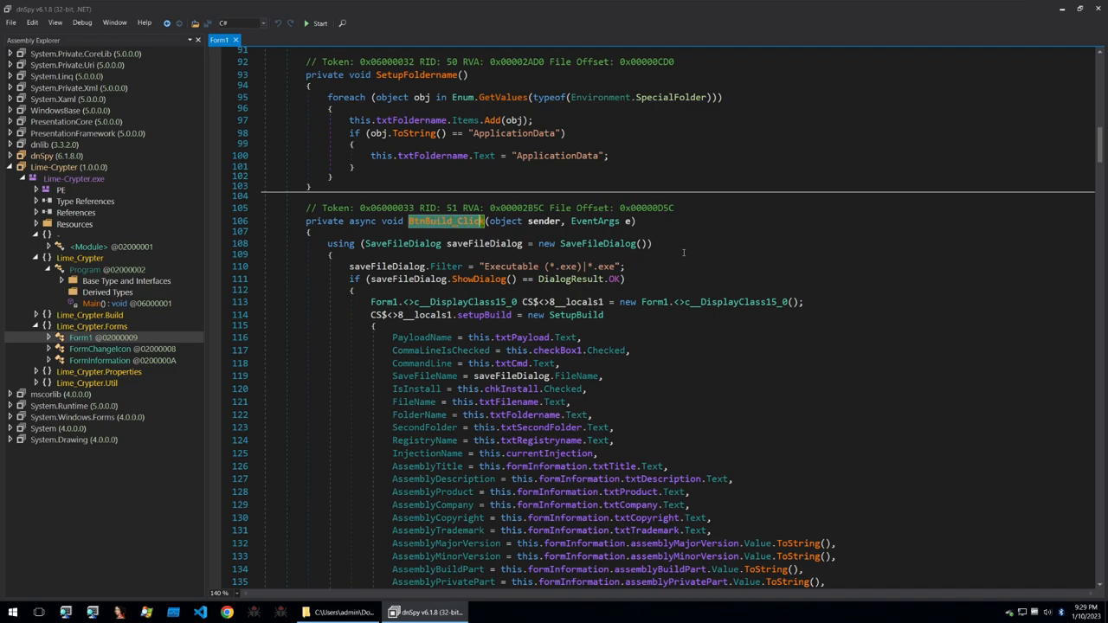
{"action": "scroll", "scroll_direction": "down", "scroll_amount": 3}
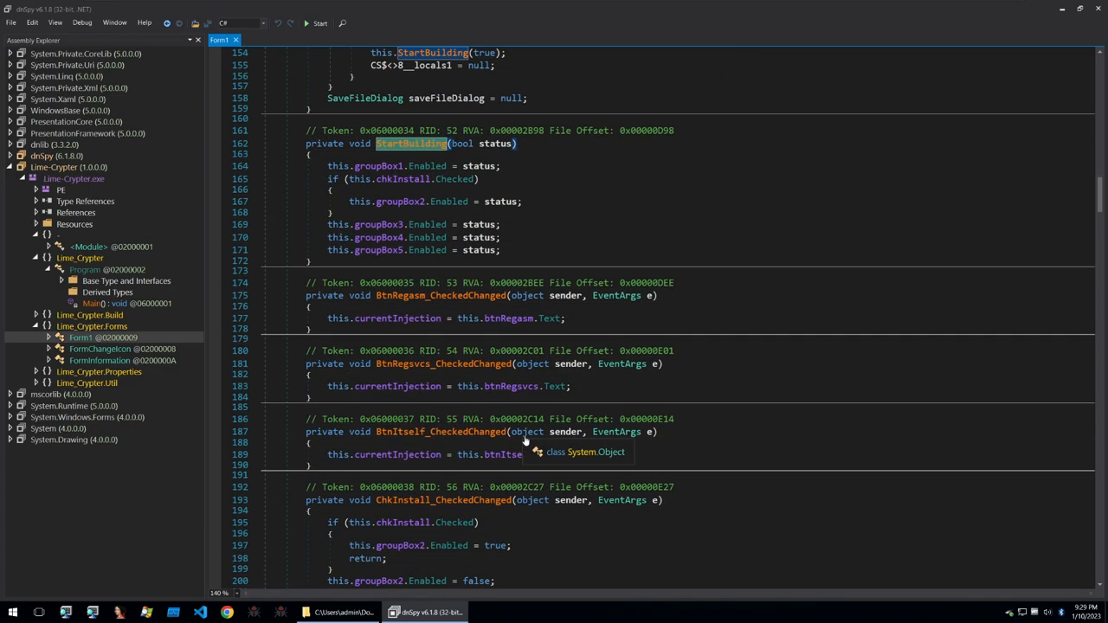
{"action": "scroll", "scroll_direction": "down", "scroll_amount": 3}
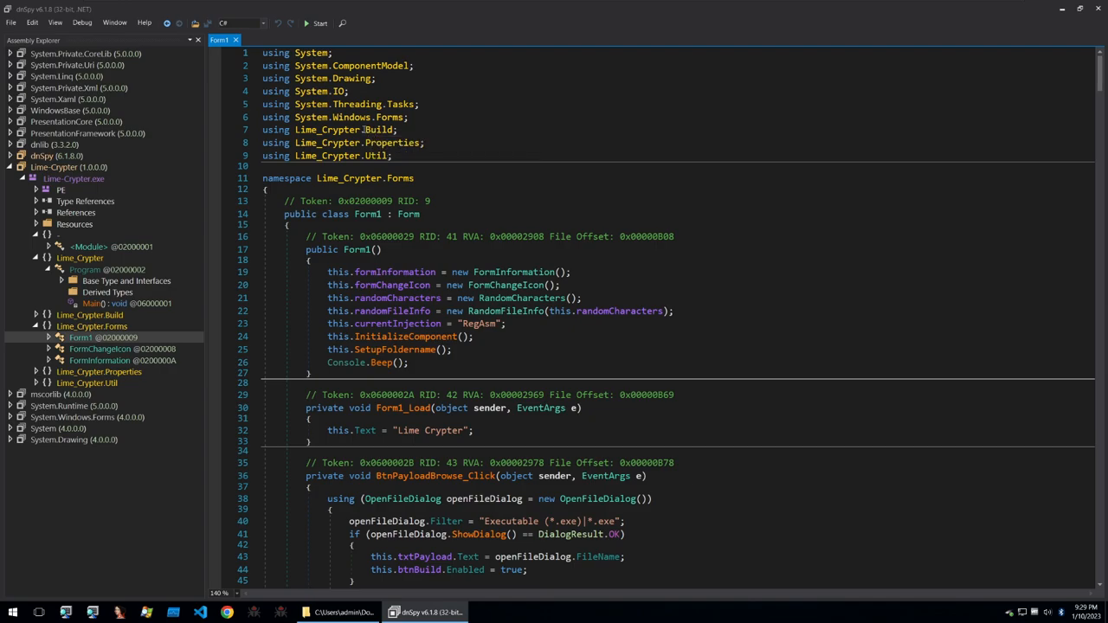
{"action": "mouse_move", "coordinate": [377, 137]}
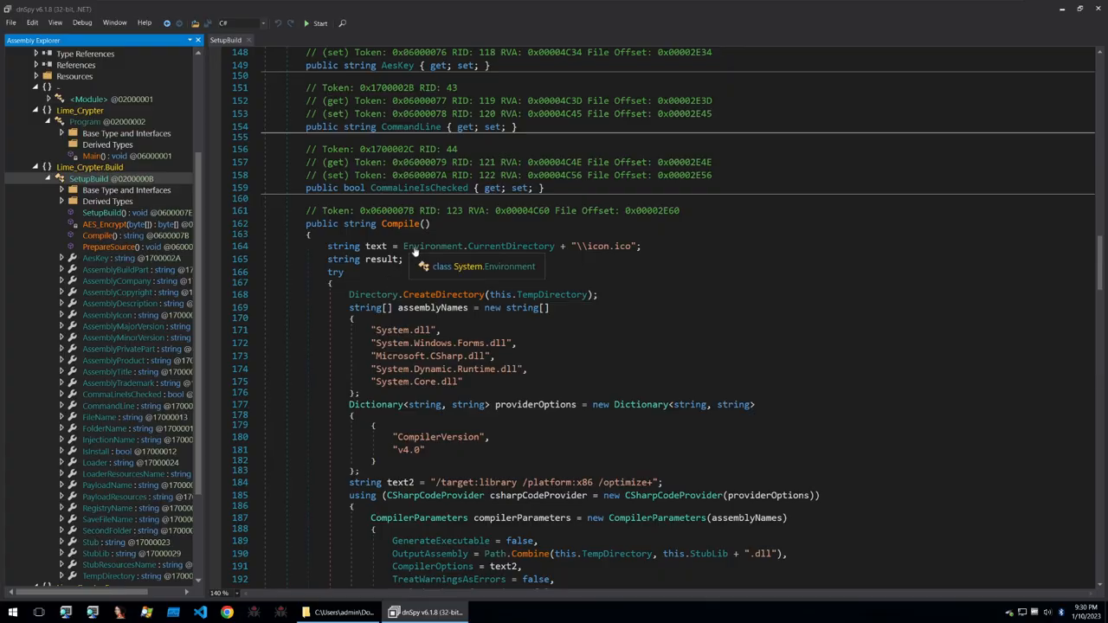
Scroll through SetupBuild's Compile method, which builds the stub library and embeds the payload
{"action": "scroll", "scroll_direction": "down", "scroll_amount": 3}
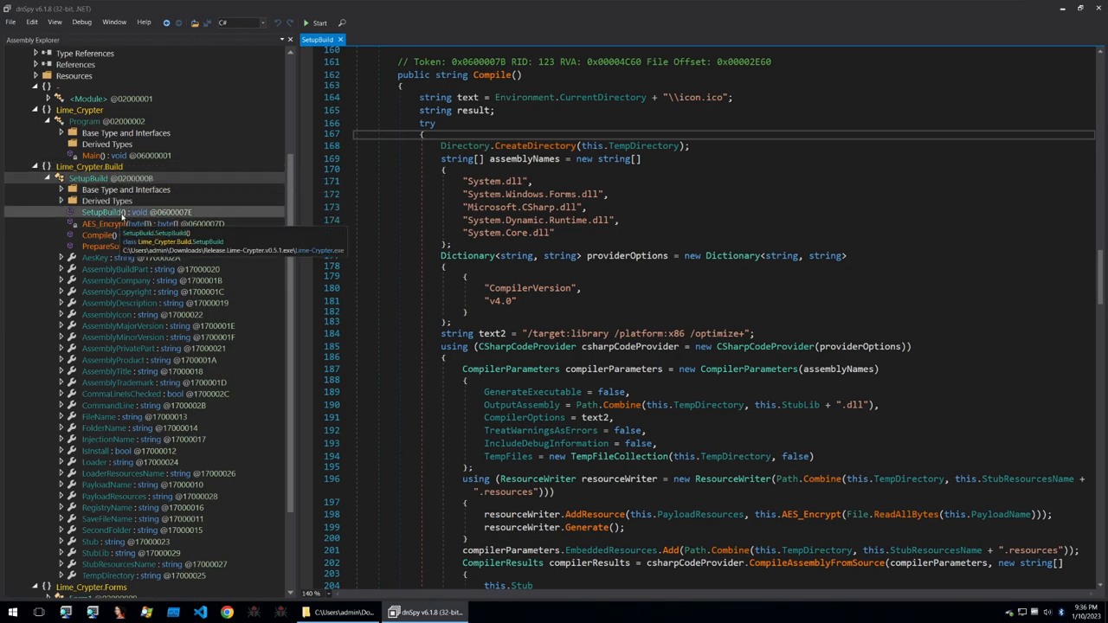
Browse SetupBuild's constructor, AES_Encrypt, Compile and PrepareSource methods, settling on Compile
{"action": "left_click", "coordinate": [102, 211]}
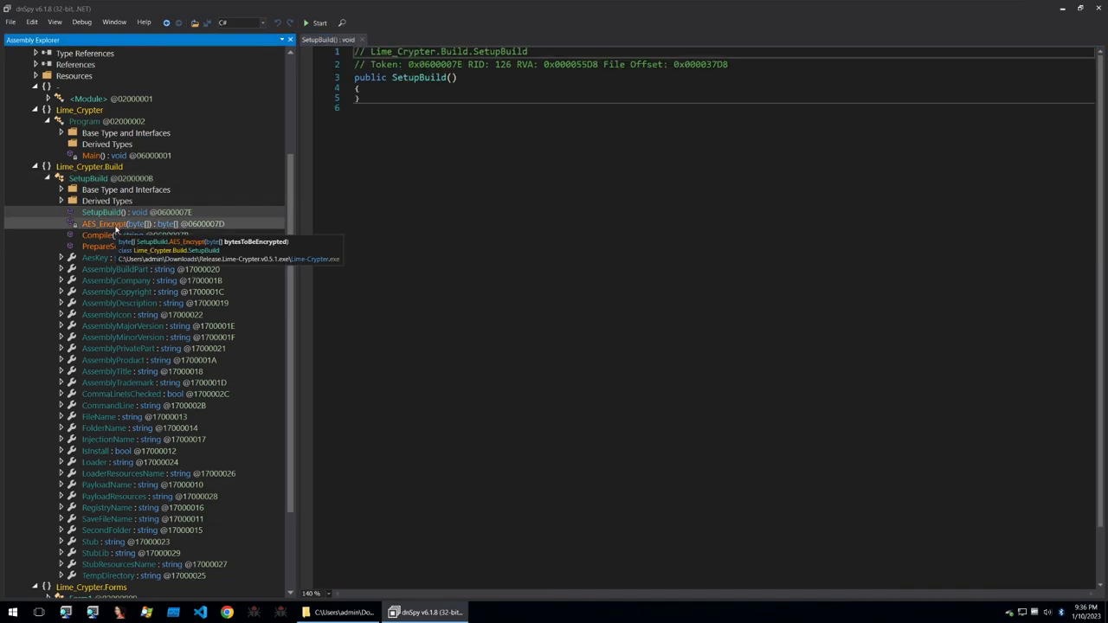
{"action": "left_click", "coordinate": [101, 224]}
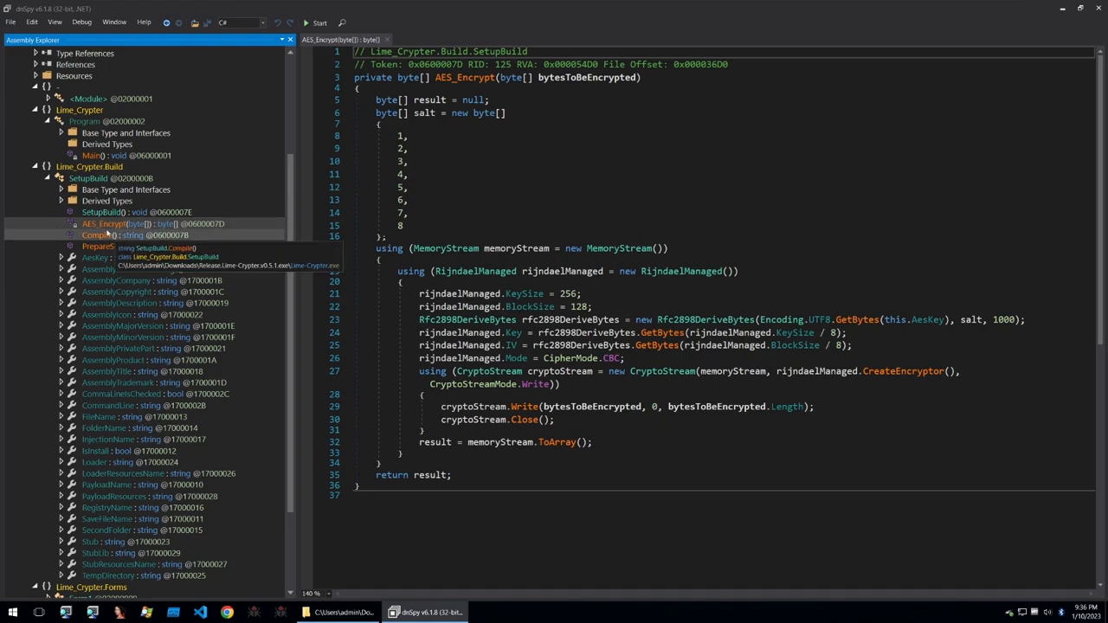
{"action": "left_click", "coordinate": [97, 234]}
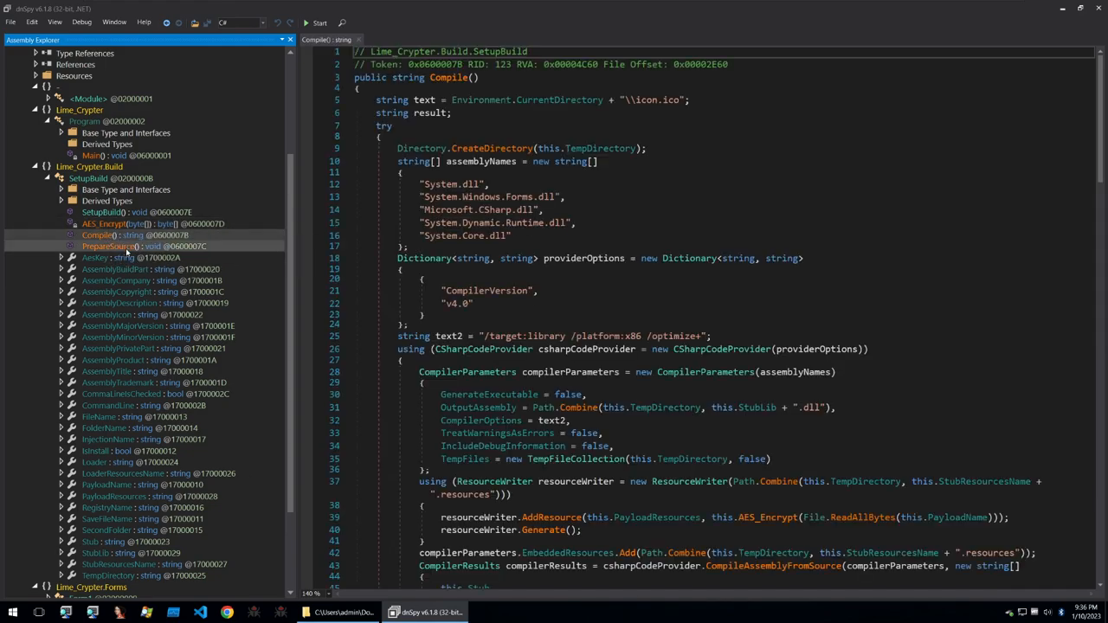
{"action": "left_click", "coordinate": [109, 246]}
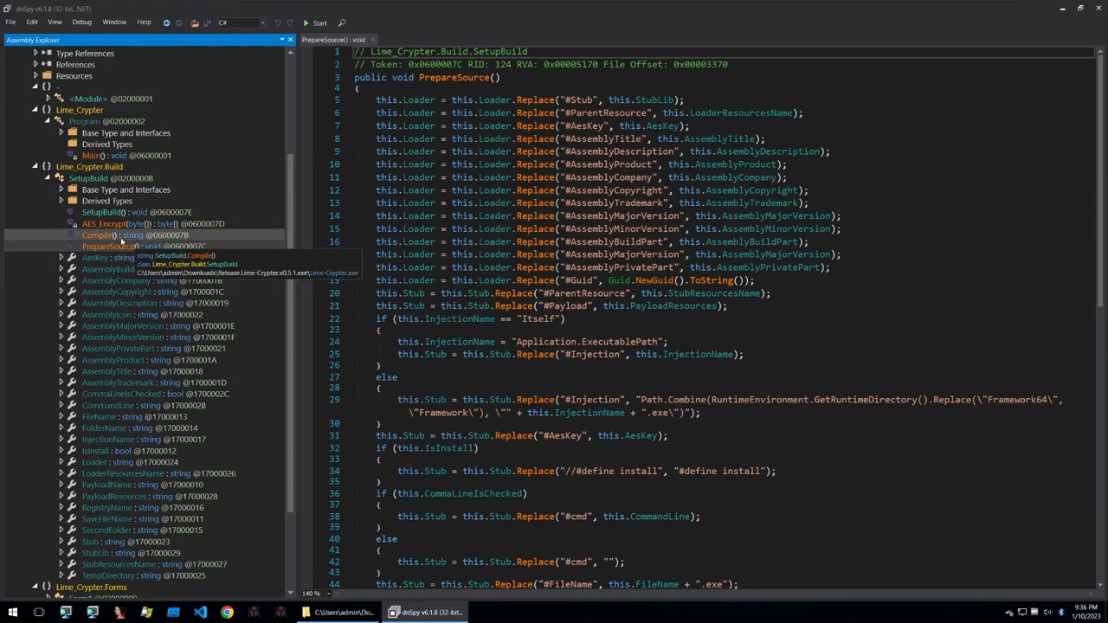
{"action": "left_click", "coordinate": [104, 223]}
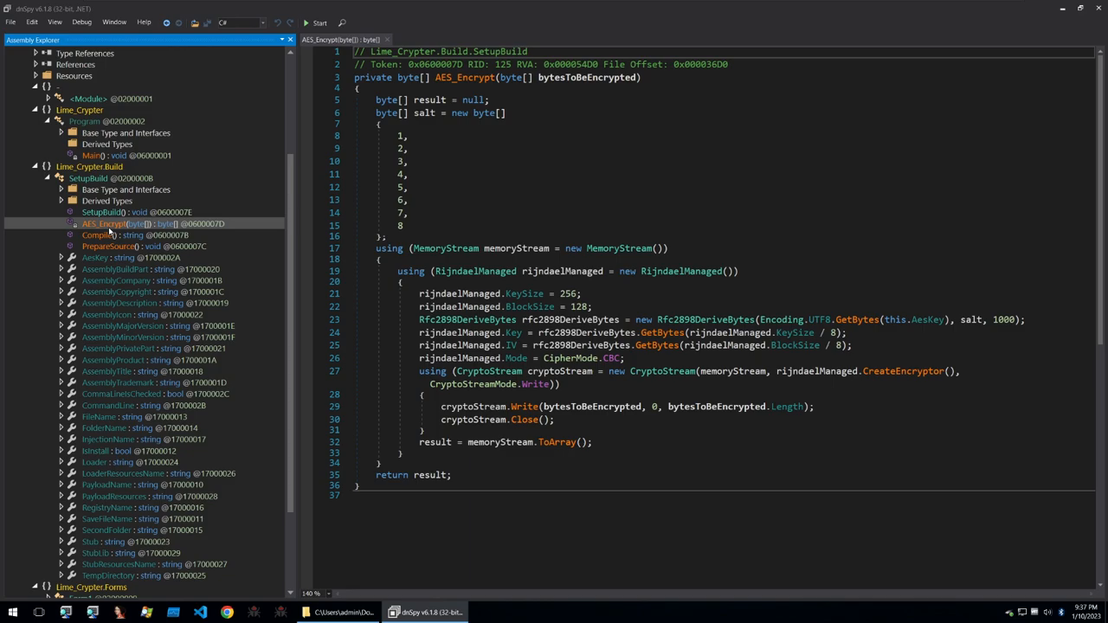
{"action": "left_click", "coordinate": [98, 235]}
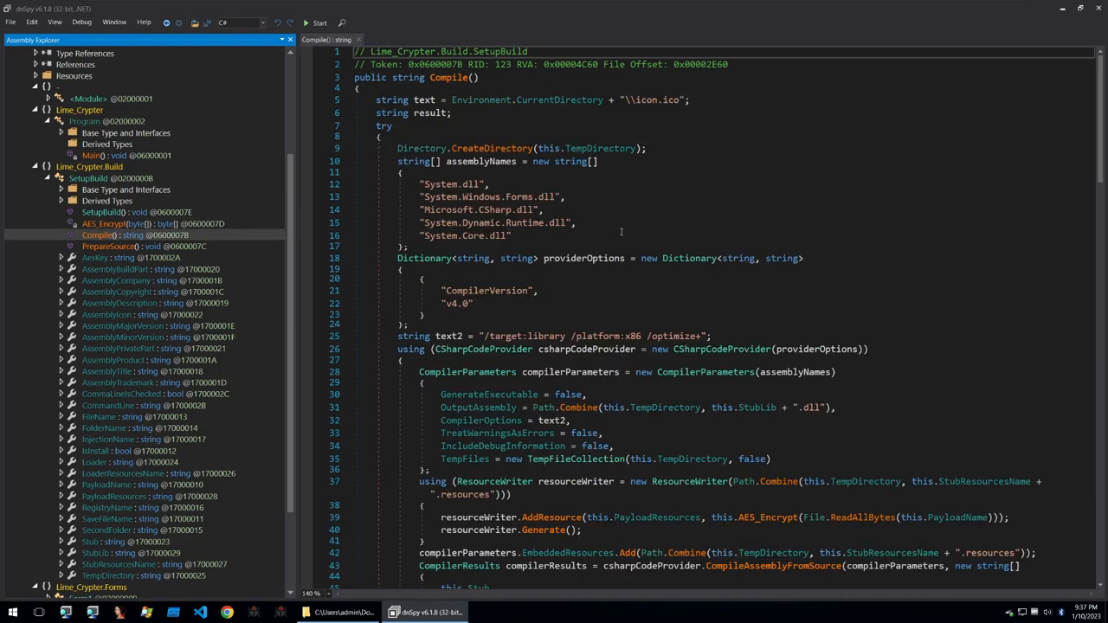
{"action": "mouse_move", "coordinate": [644, 232]}
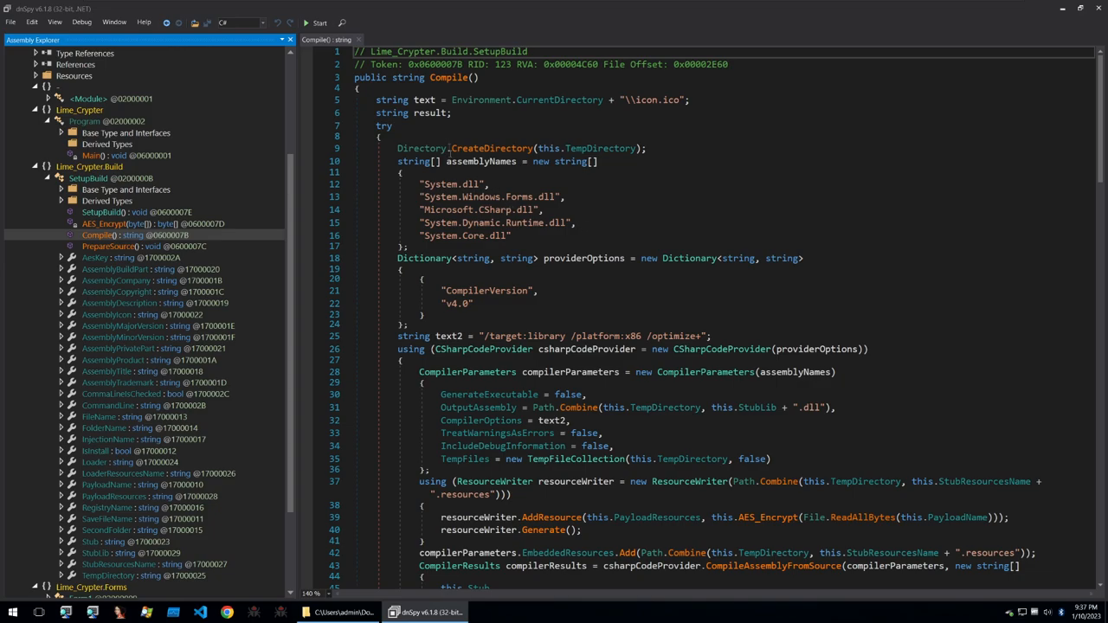
{"action": "mouse_move", "coordinate": [599, 162]}
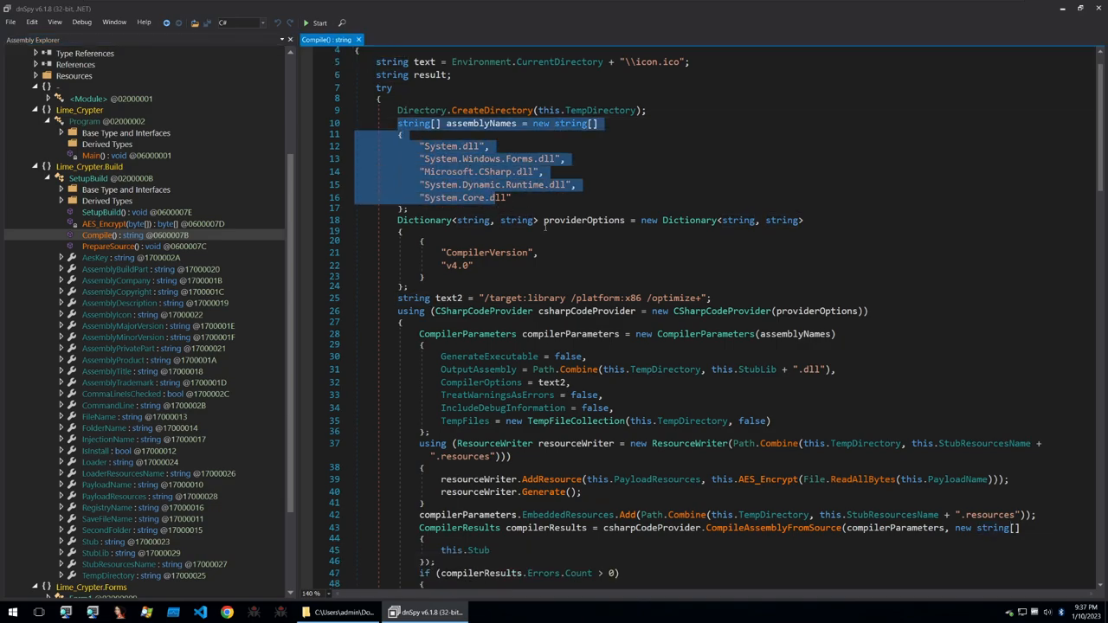
Read through Compile, highlighting the x86 and optimize options, down to the loader executable build
{"action": "scroll", "scroll_direction": "down", "scroll_amount": 3}
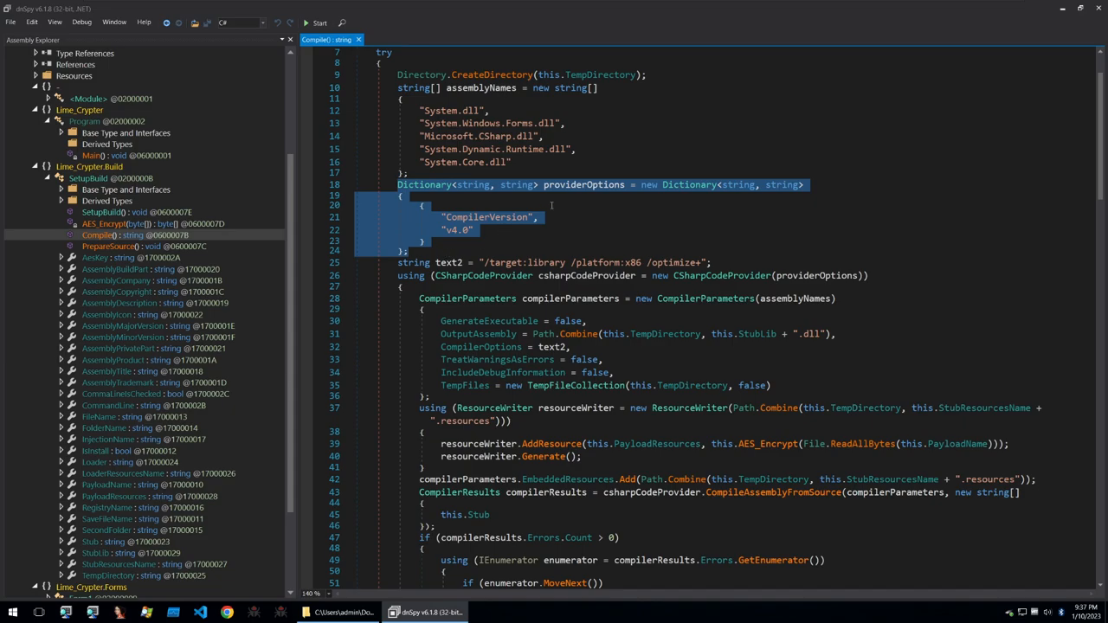
{"action": "scroll", "scroll_direction": "down", "scroll_amount": 3}
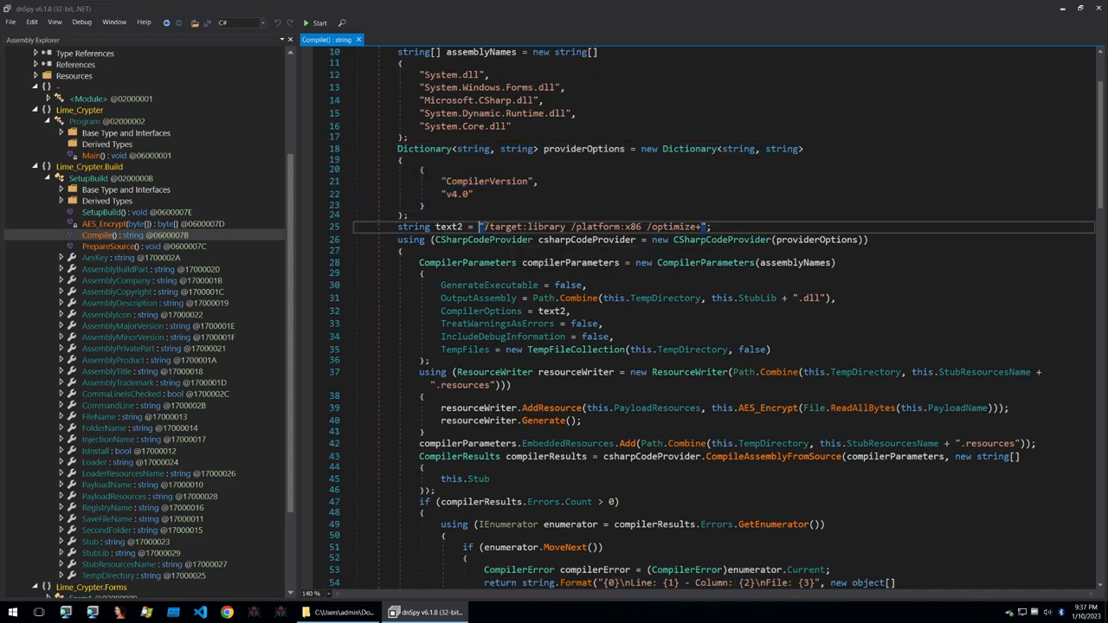
{"action": "double_click", "coordinate": [588, 225]}
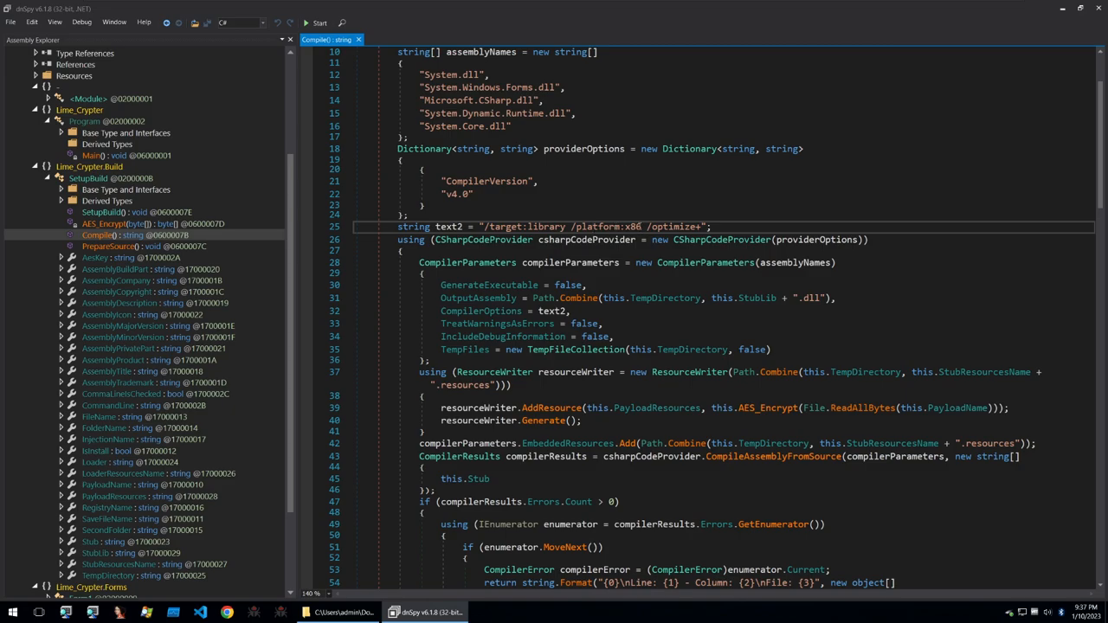
{"action": "double_click", "coordinate": [681, 226]}
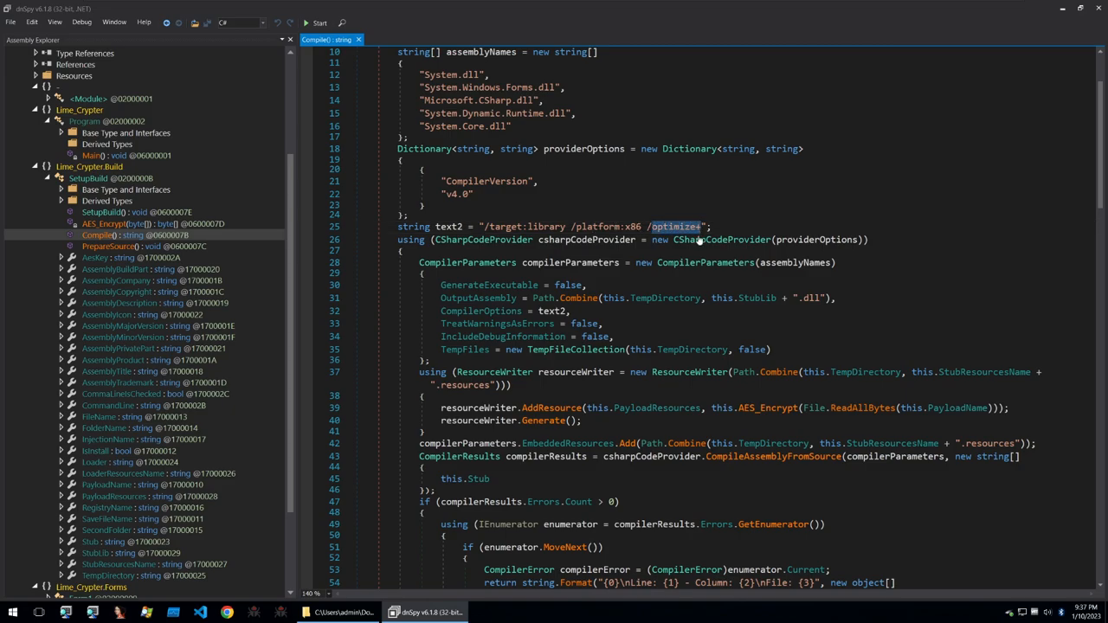
{"action": "scroll", "scroll_direction": "down", "scroll_amount": 3}
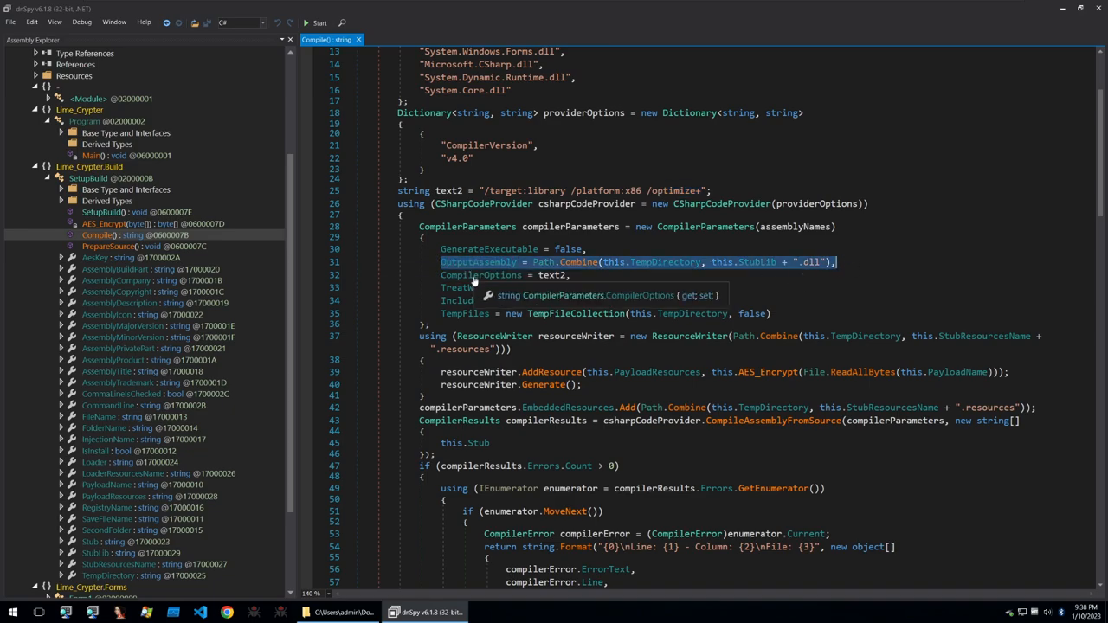
{"action": "mouse_move", "coordinate": [451, 324]}
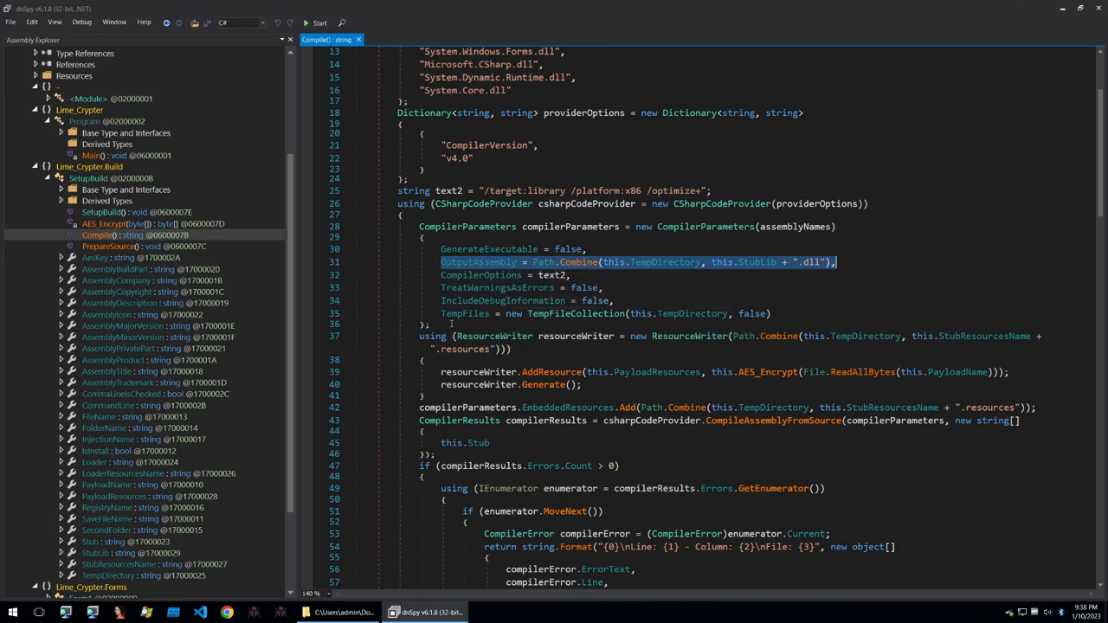
{"action": "mouse_move", "coordinate": [400, 318]}
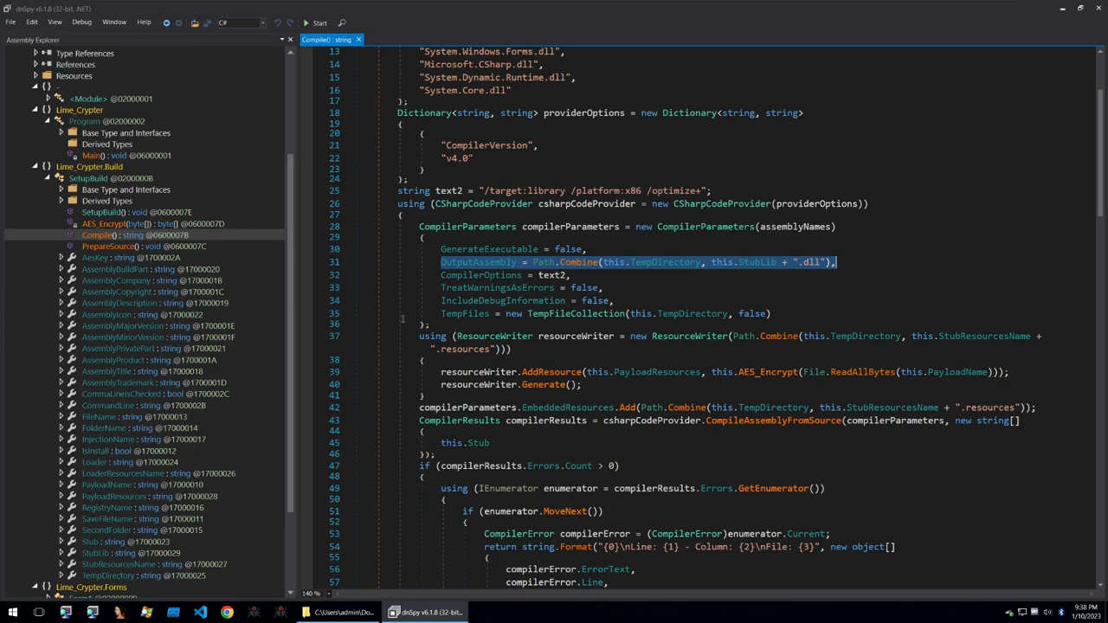
{"action": "scroll", "scroll_direction": "down", "scroll_amount": 3}
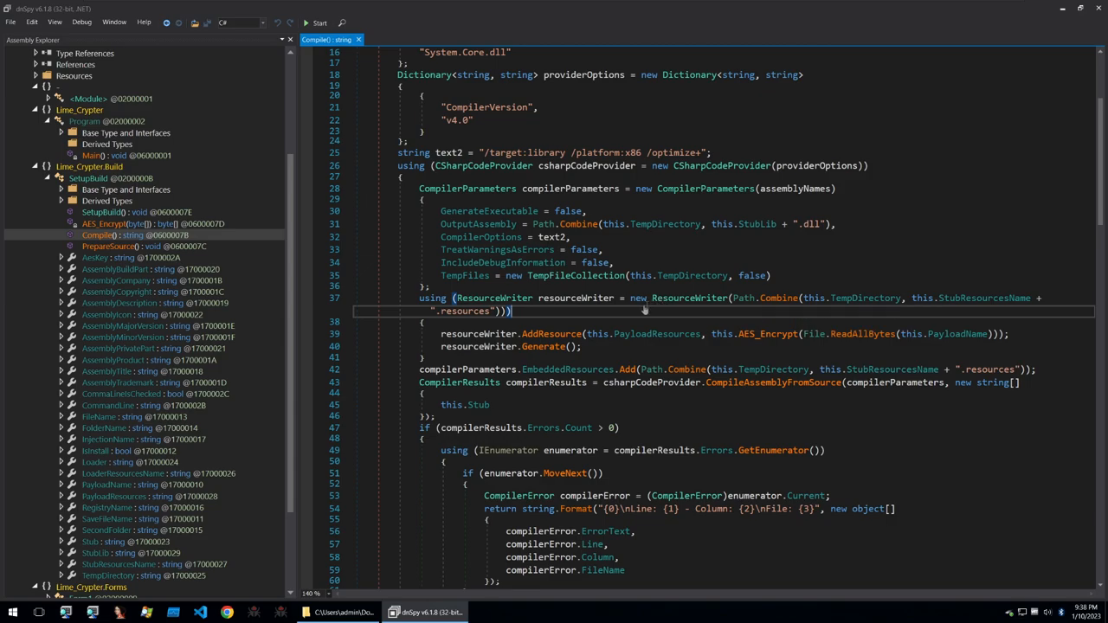
{"action": "scroll", "scroll_direction": "down", "scroll_amount": 3}
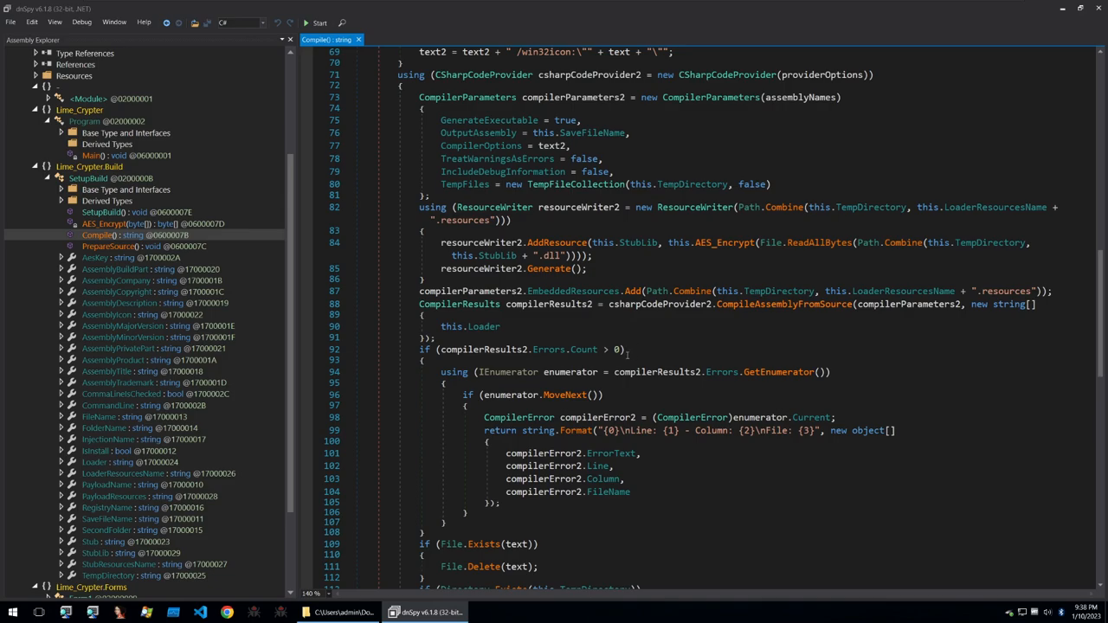
{"action": "scroll", "scroll_direction": "down", "scroll_amount": 3}
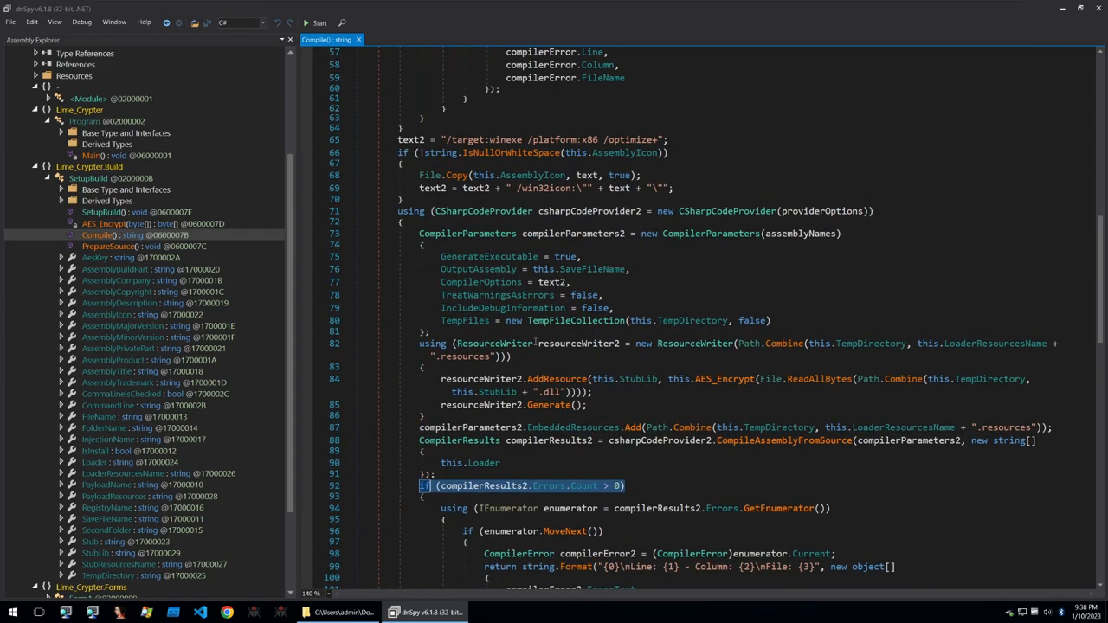
{"action": "mouse_move", "coordinate": [553, 412]}
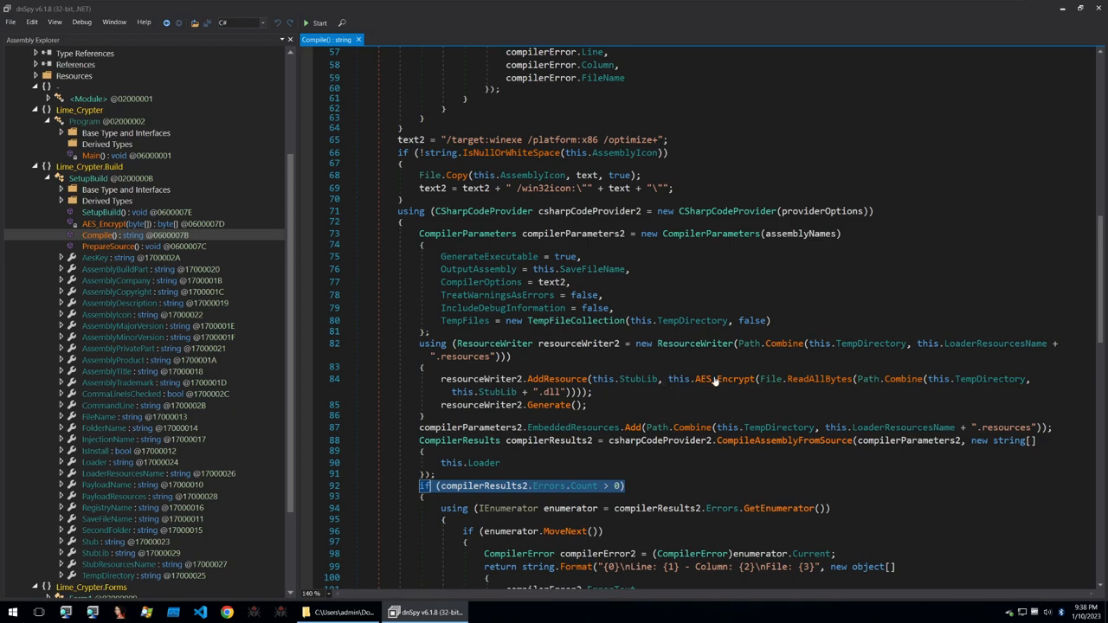
{"action": "mouse_move", "coordinate": [800, 378]}
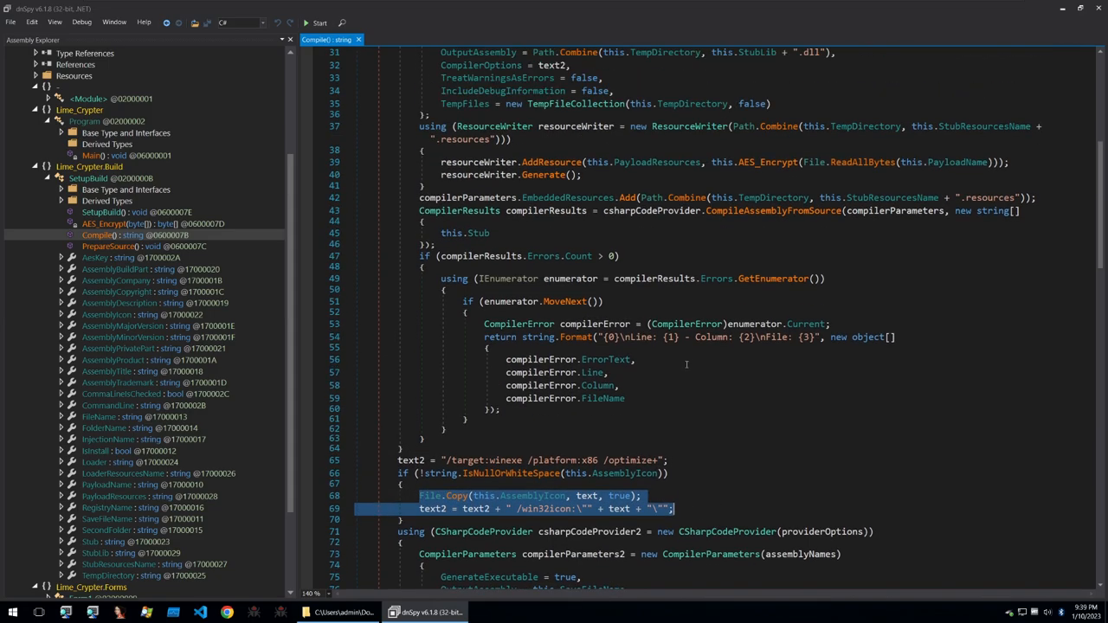
{"action": "mouse_move", "coordinate": [605, 359]}
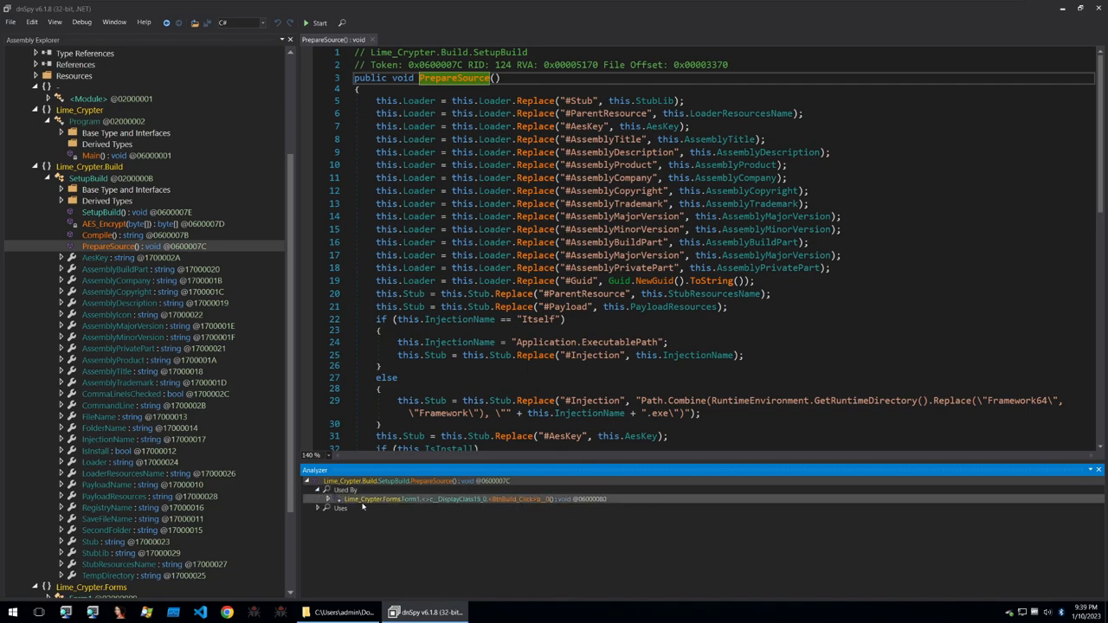
Follow BtnBuild_Click's PrepareSource call back into PrepareSource and scroll to AES_Encrypt's Rijndael setup
{"action": "left_click", "coordinate": [329, 499]}
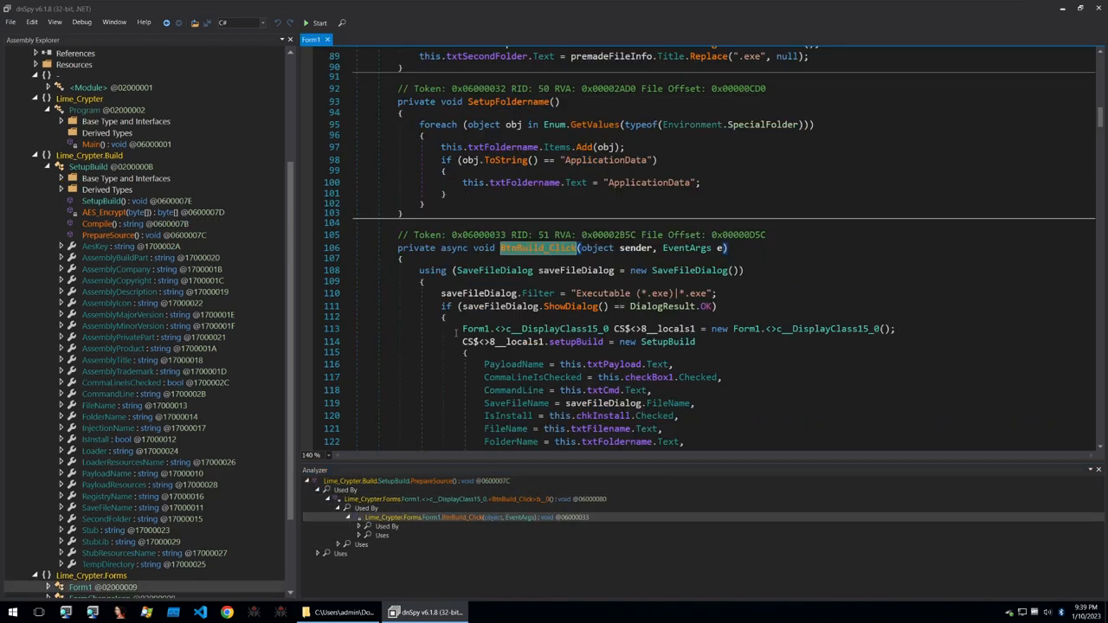
{"action": "scroll", "scroll_direction": "down", "scroll_amount": 3}
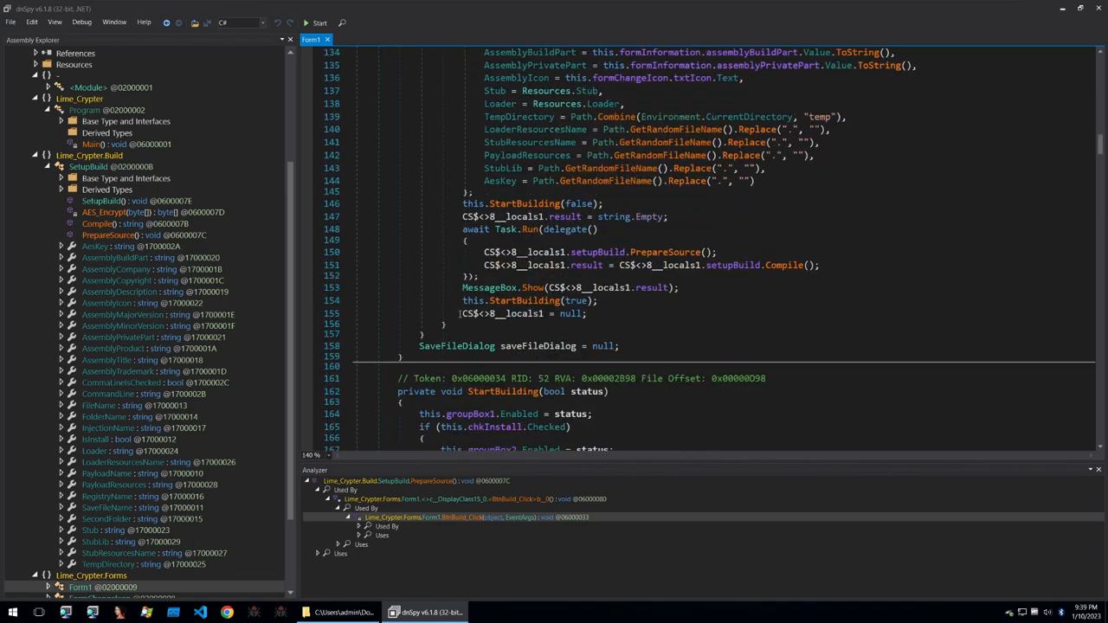
{"action": "mouse_move", "coordinate": [679, 290]}
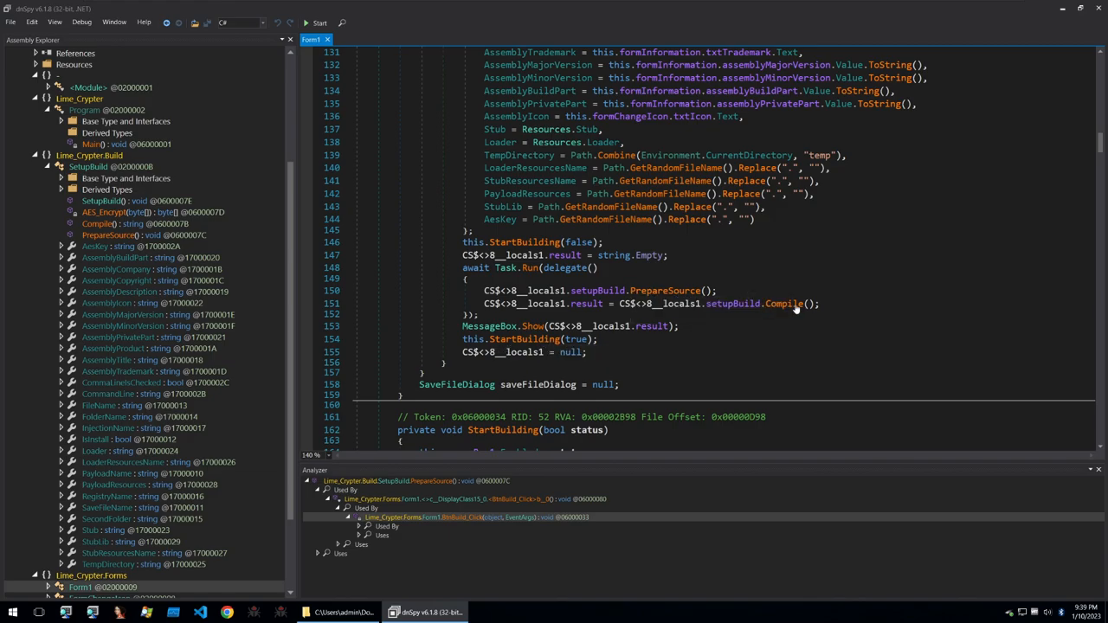
{"action": "mouse_move", "coordinate": [675, 291]}
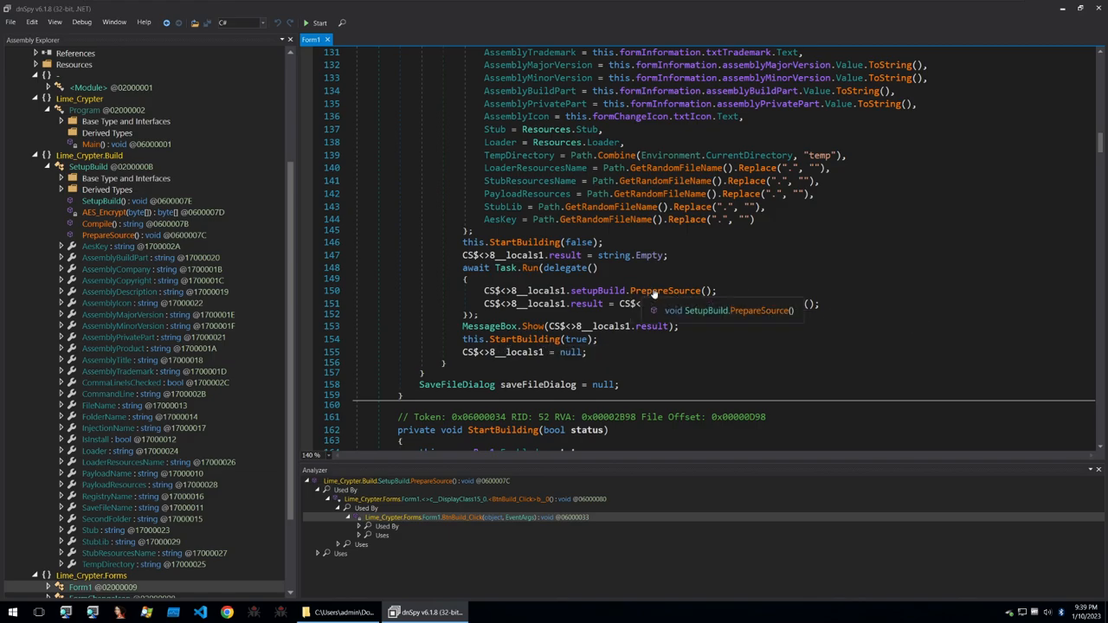
{"action": "left_click", "coordinate": [672, 290]}
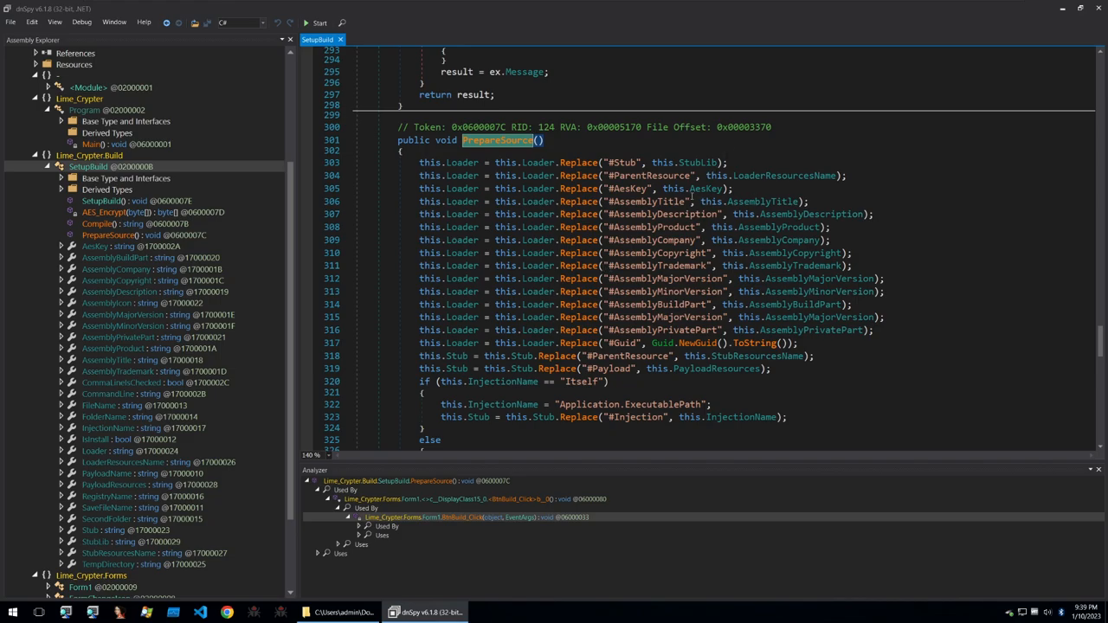
{"action": "scroll", "scroll_direction": "down", "scroll_amount": 3}
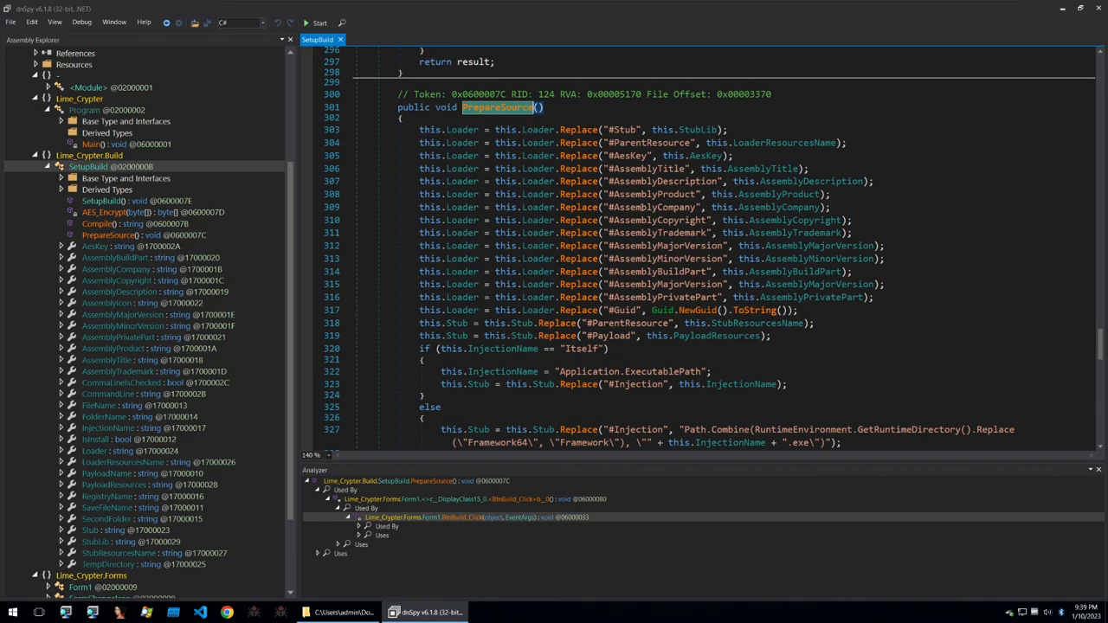
{"action": "scroll", "scroll_direction": "down", "scroll_amount": 3}
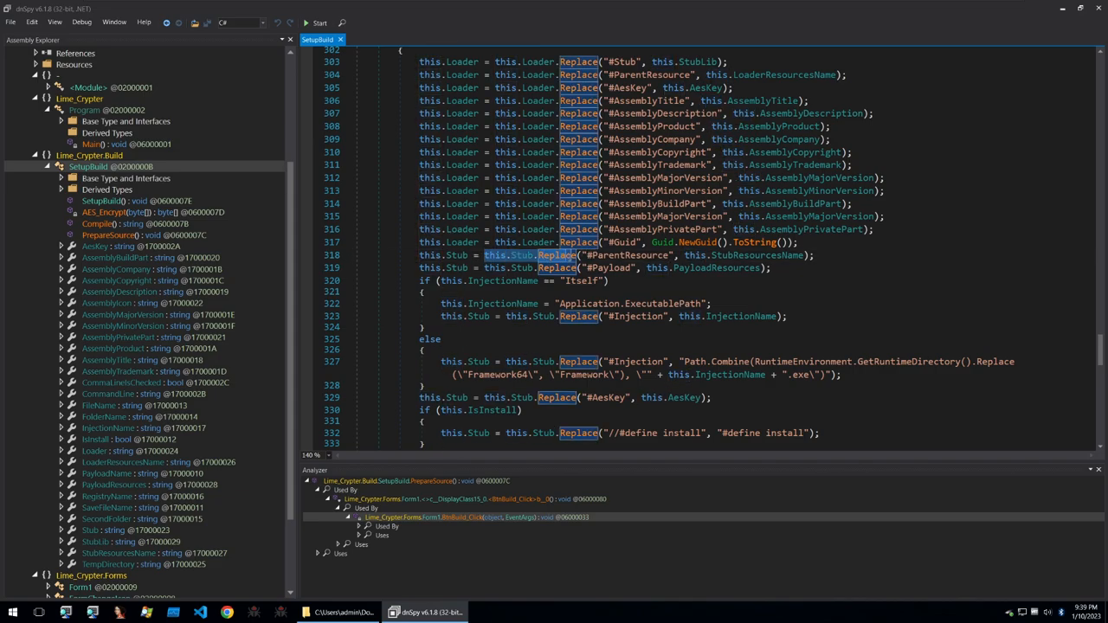
{"action": "scroll", "scroll_direction": "down", "scroll_amount": 3}
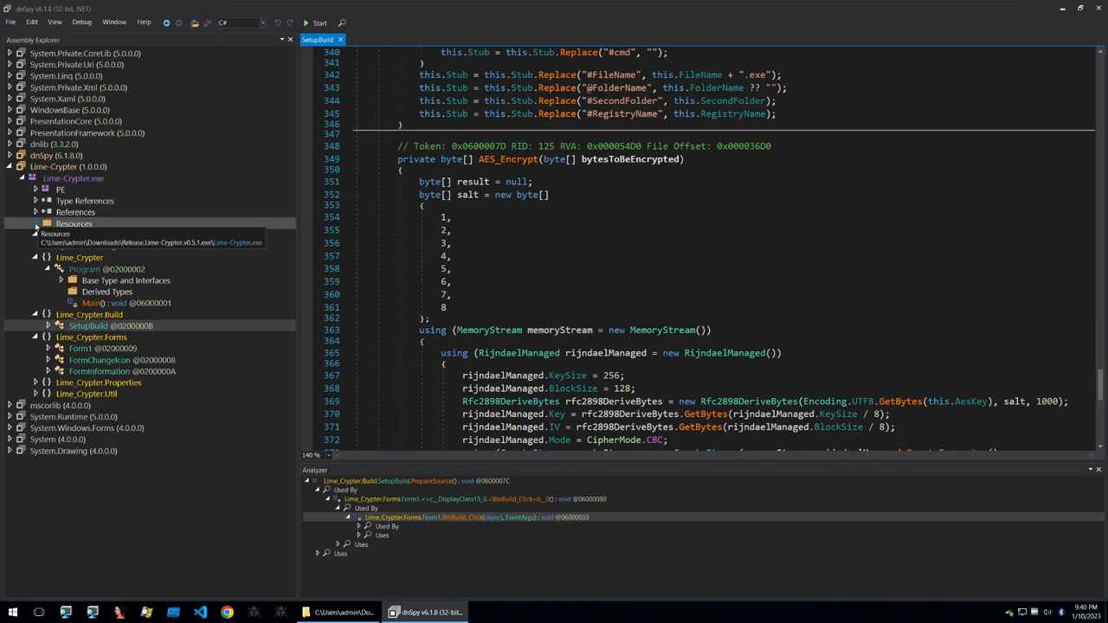
Expand Resources, open SetupBuild's Compile routine, then switch to Loader.cs in VS Code
{"action": "left_click", "coordinate": [36, 224]}
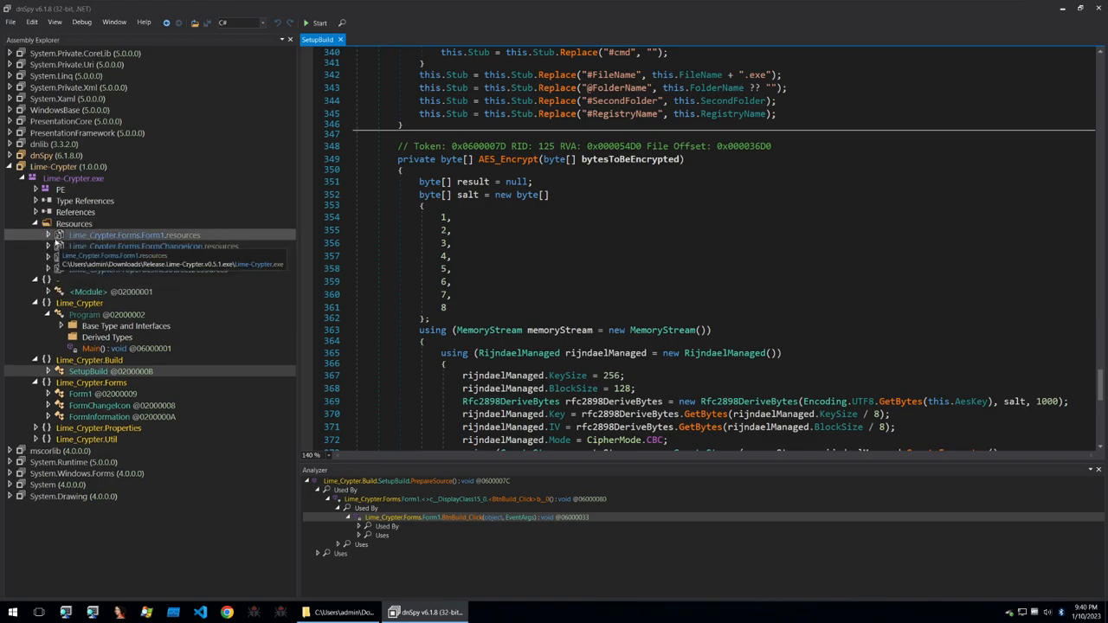
{"action": "left_click", "coordinate": [92, 303]}
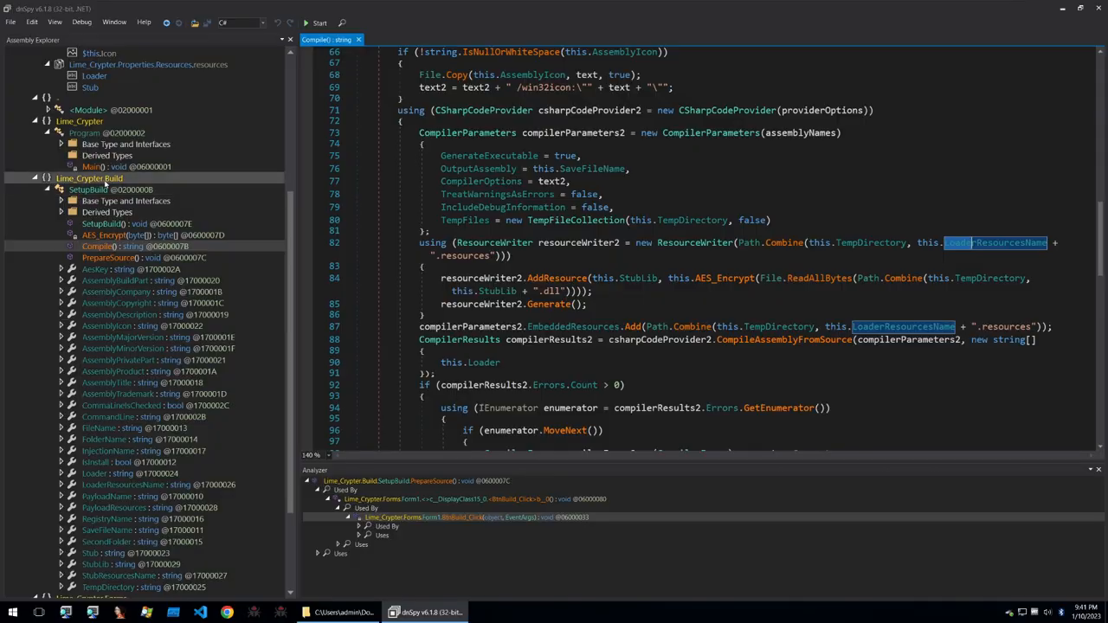
{"action": "left_click", "coordinate": [512, 611]}
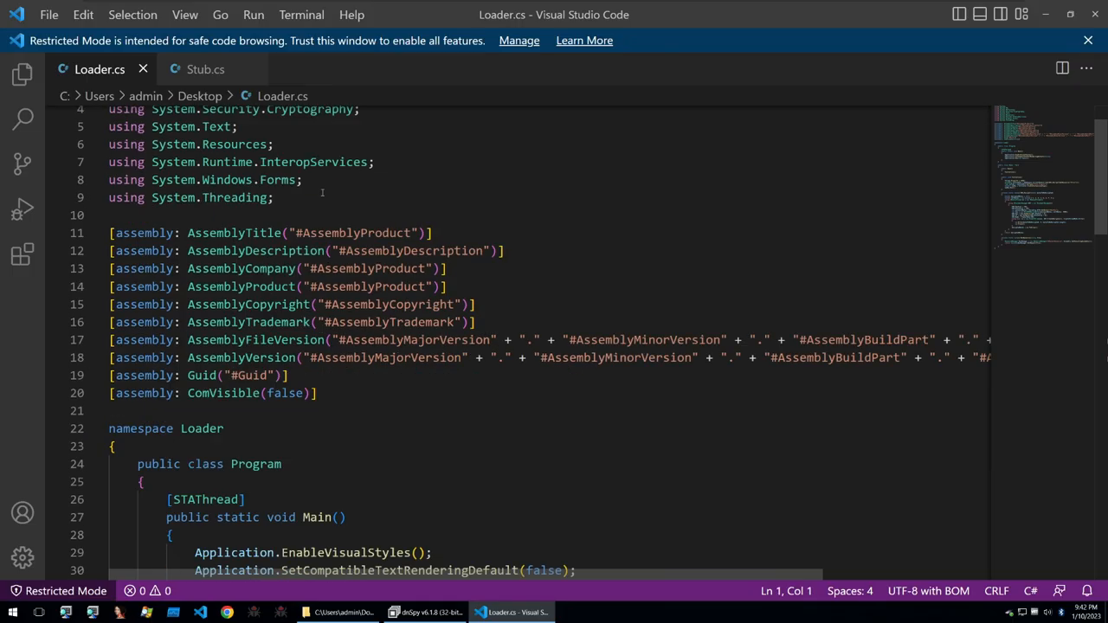
{"action": "scroll", "scroll_direction": "down", "scroll_amount": 3}
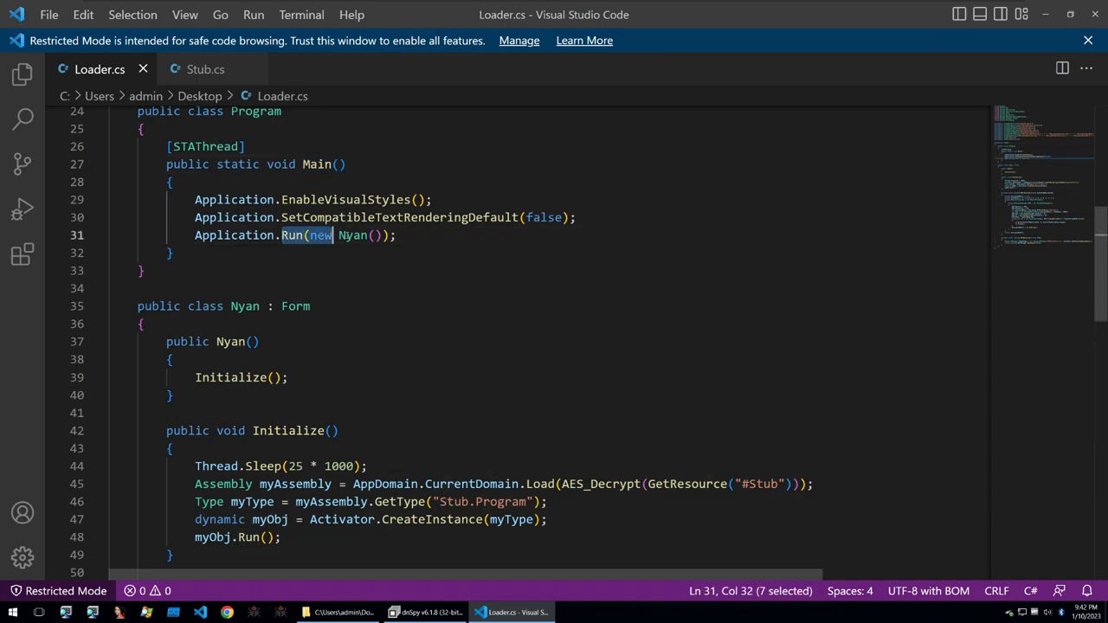
{"action": "double_click", "coordinate": [352, 235]}
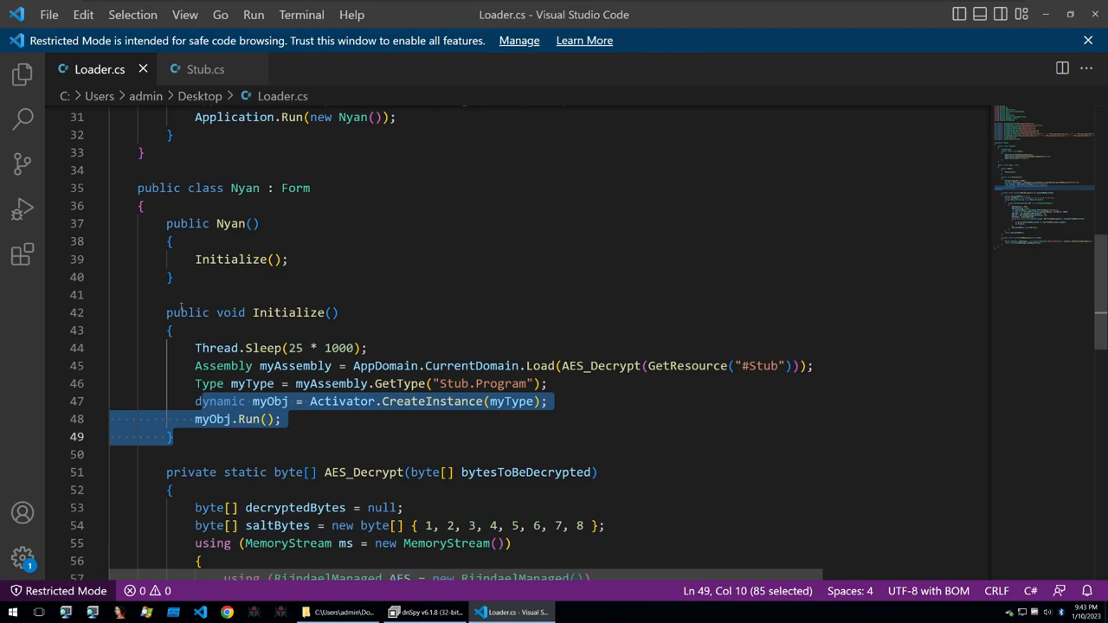
Note above Initialize: load Stub from resources, decrypt Stub, create Stub instance; then open Stub.cs
{"action": "type", "text": "Loader #"}
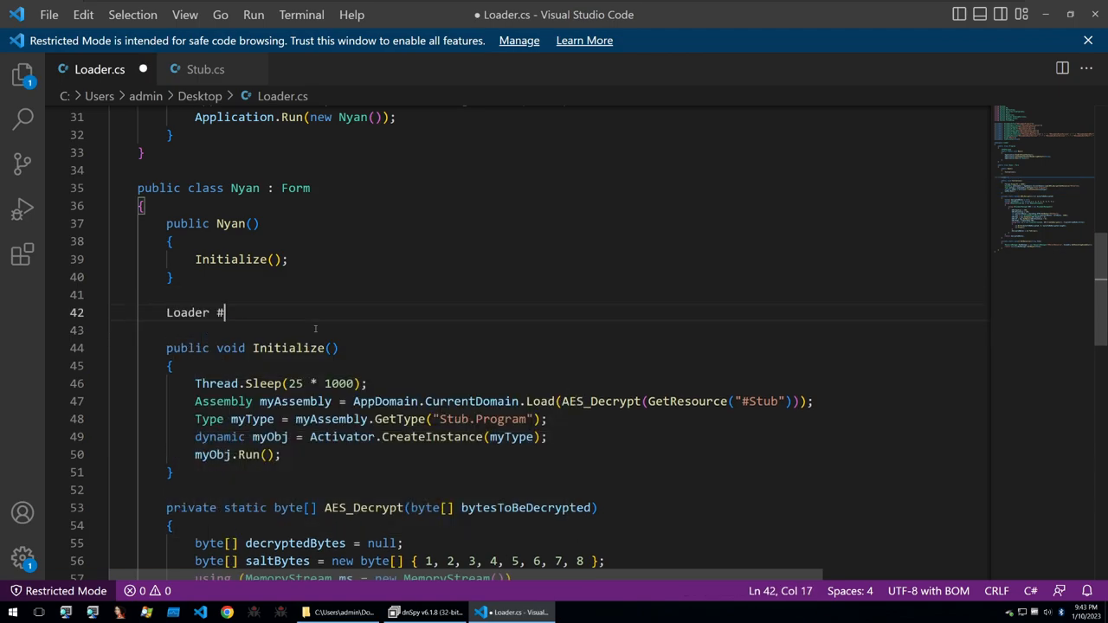
{"action": "type", "text": "Stub from resources"}
{"action": "left_click", "coordinate": [576, 330]}
{"action": "type", "text": "AES D"}
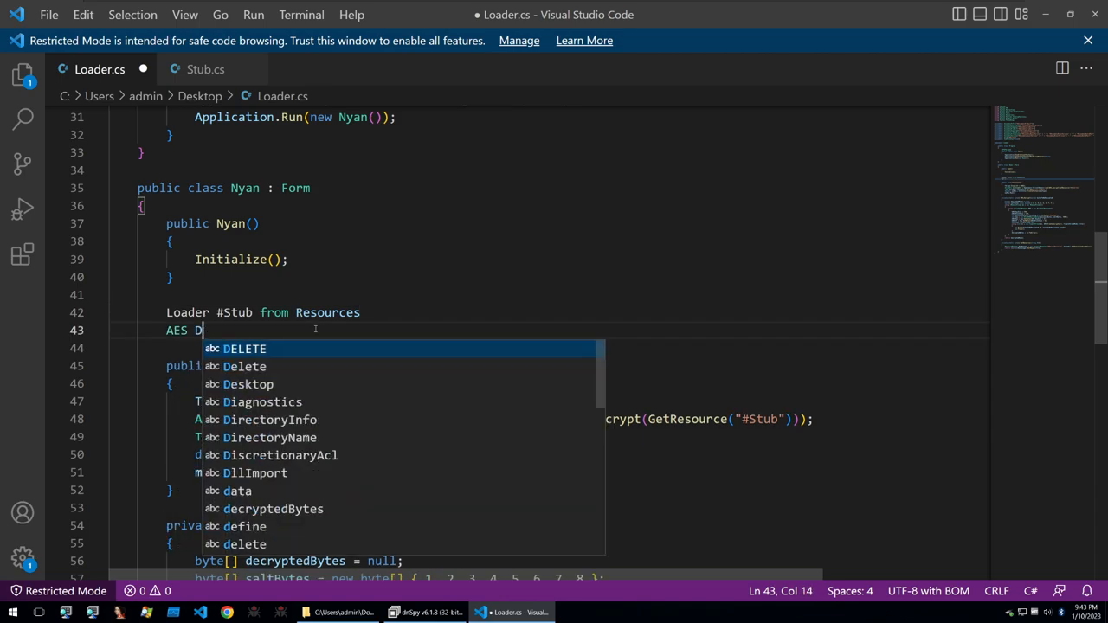
{"action": "type", "text": "ecrypt STUB"}
{"action": "left_click", "coordinate": [571, 348]}
{"action": "type", "text": "Create i"}
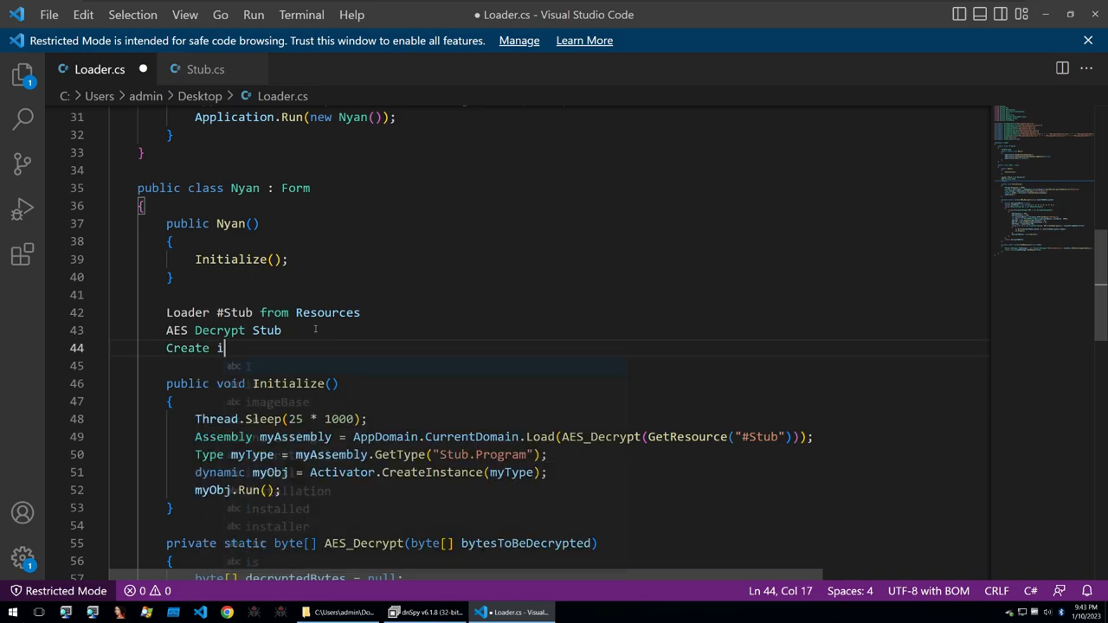
{"action": "type", "text": "nstance of stub and run it"}
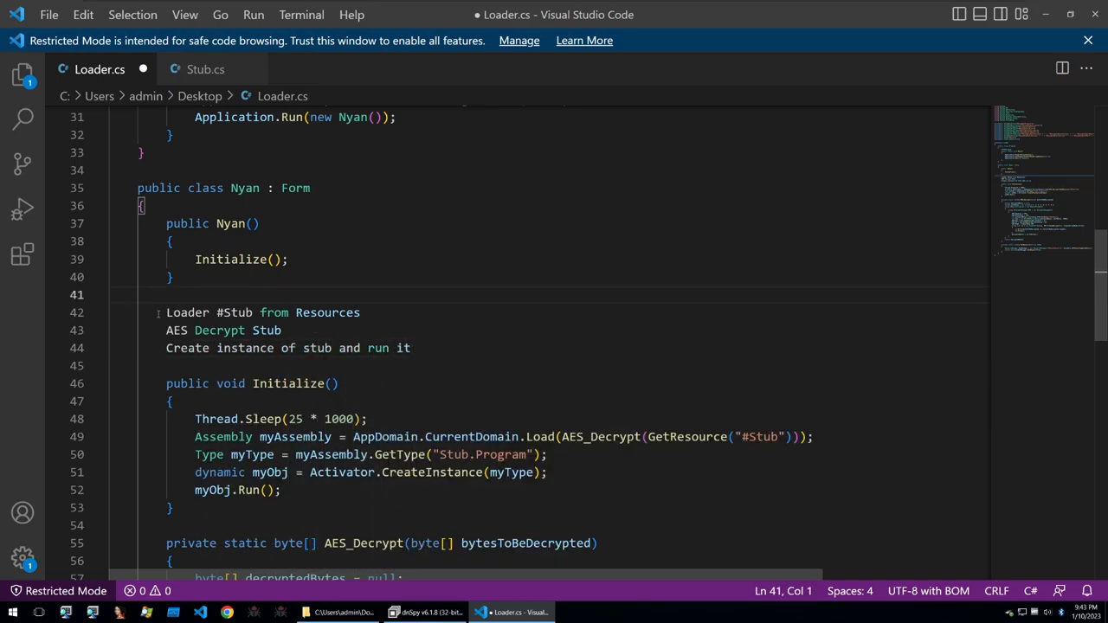
{"action": "left_click_drag", "start_coordinate": [256, 329], "coordinate": [411, 347]}
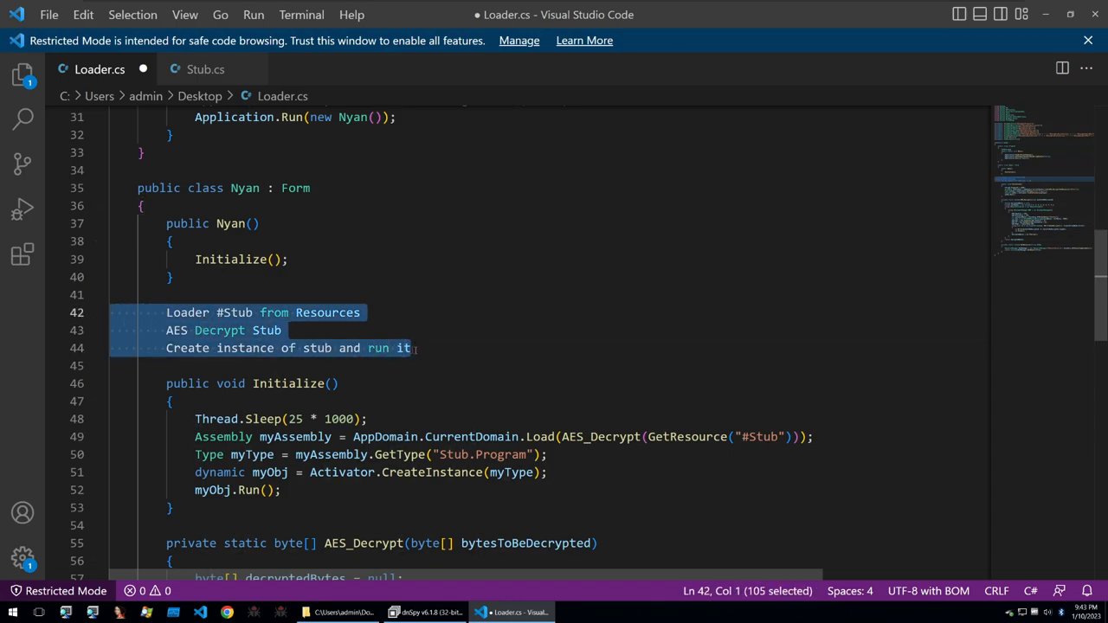
{"action": "left_click", "coordinate": [411, 348]}
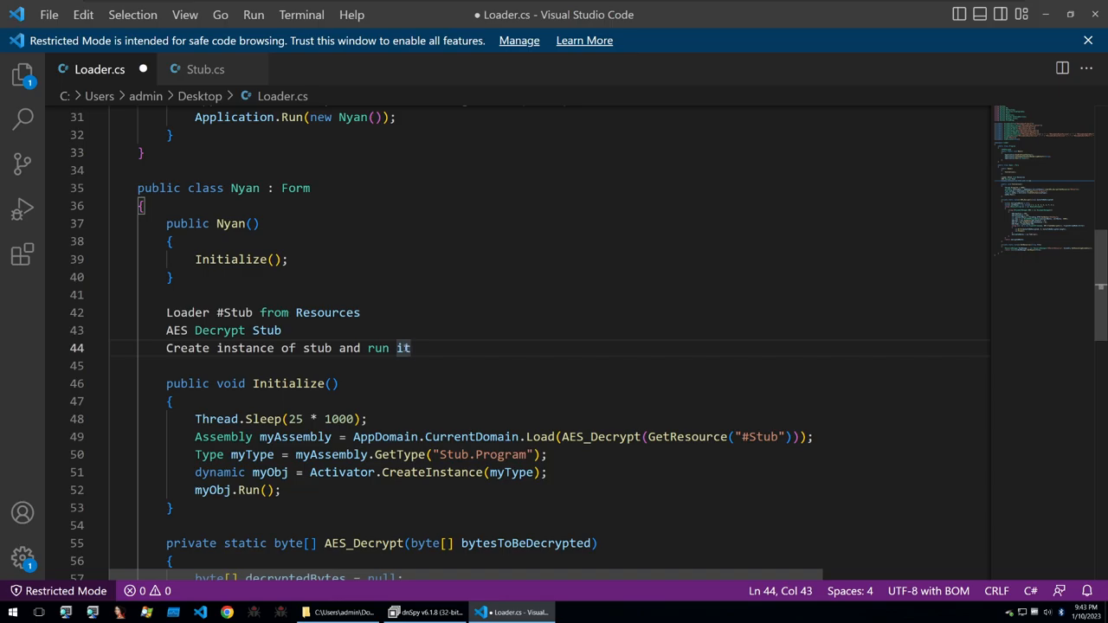
{"action": "left_click", "coordinate": [206, 69]}
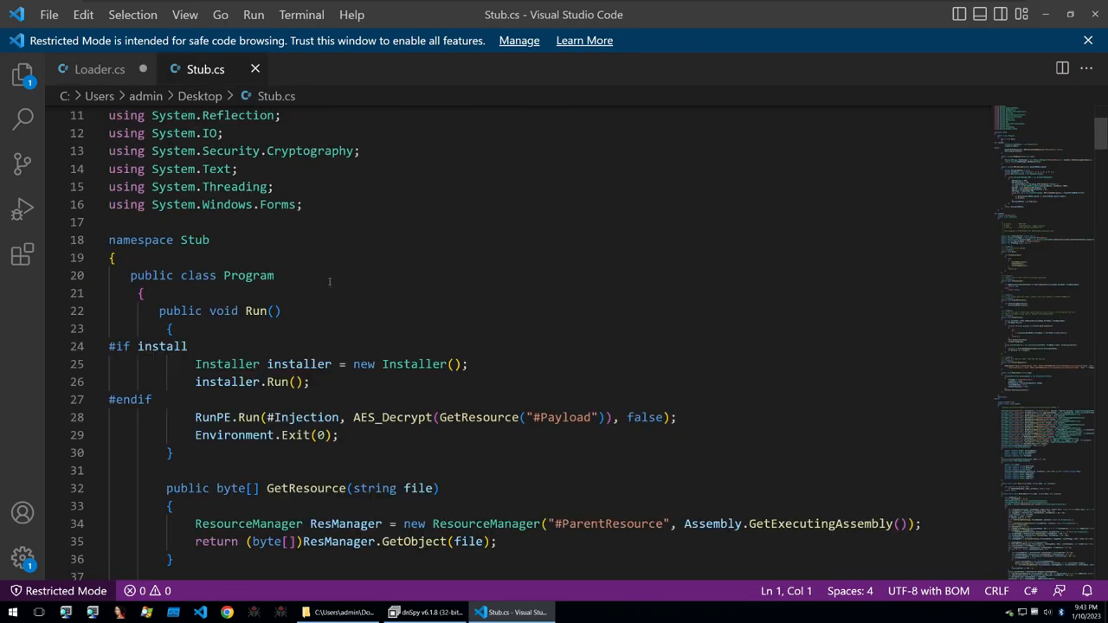
{"action": "scroll", "scroll_direction": "down", "scroll_amount": 3}
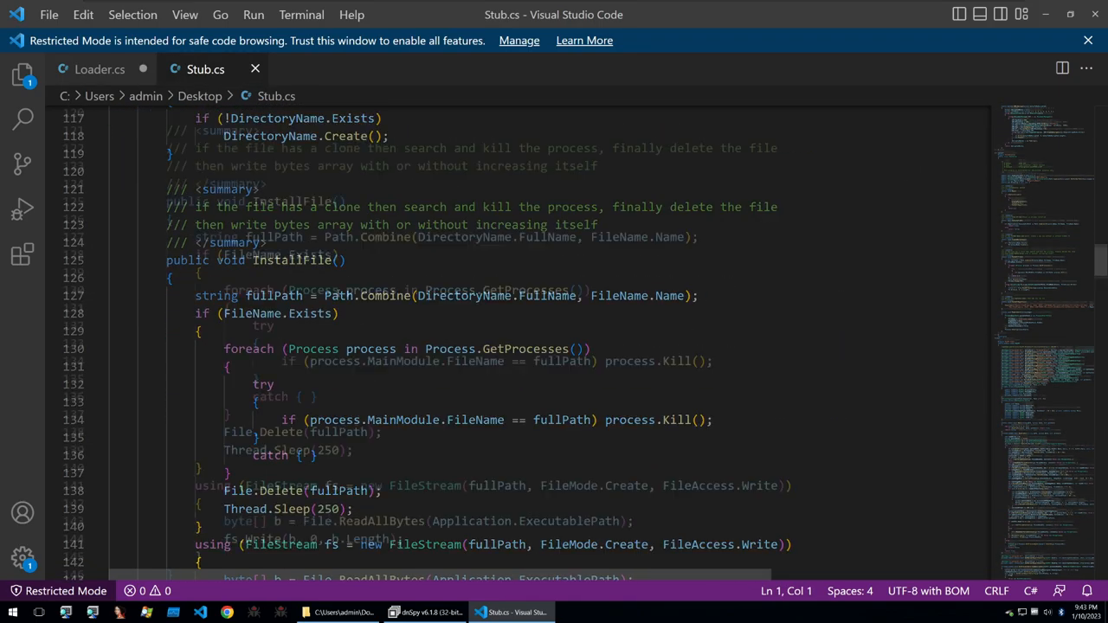
{"action": "scroll", "scroll_direction": "down", "scroll_amount": 3}
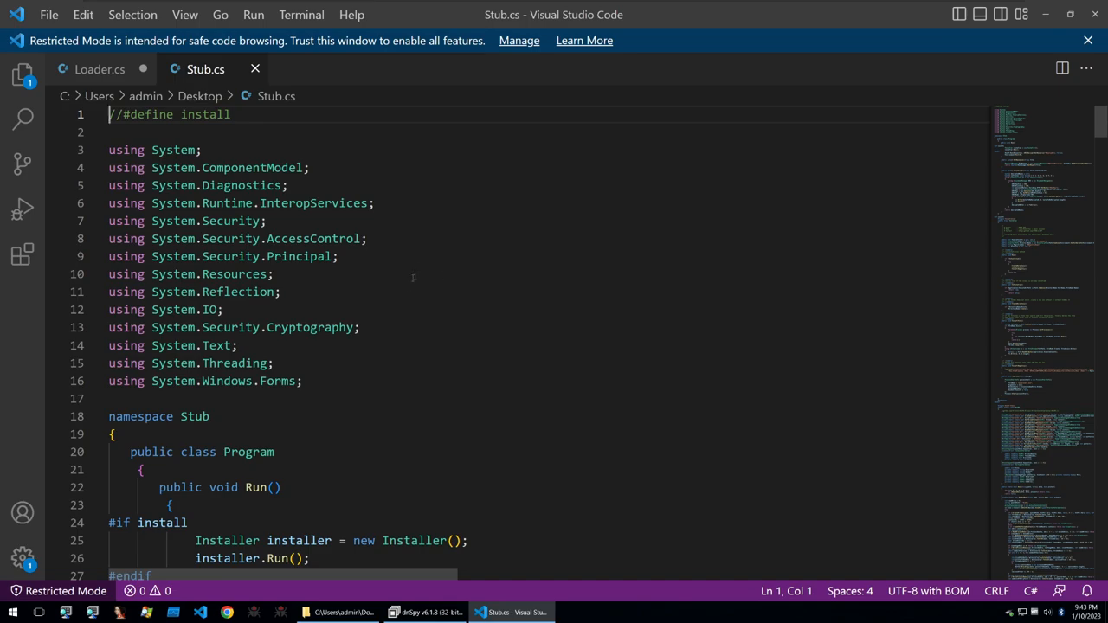
{"action": "mouse_move", "coordinate": [359, 310]}
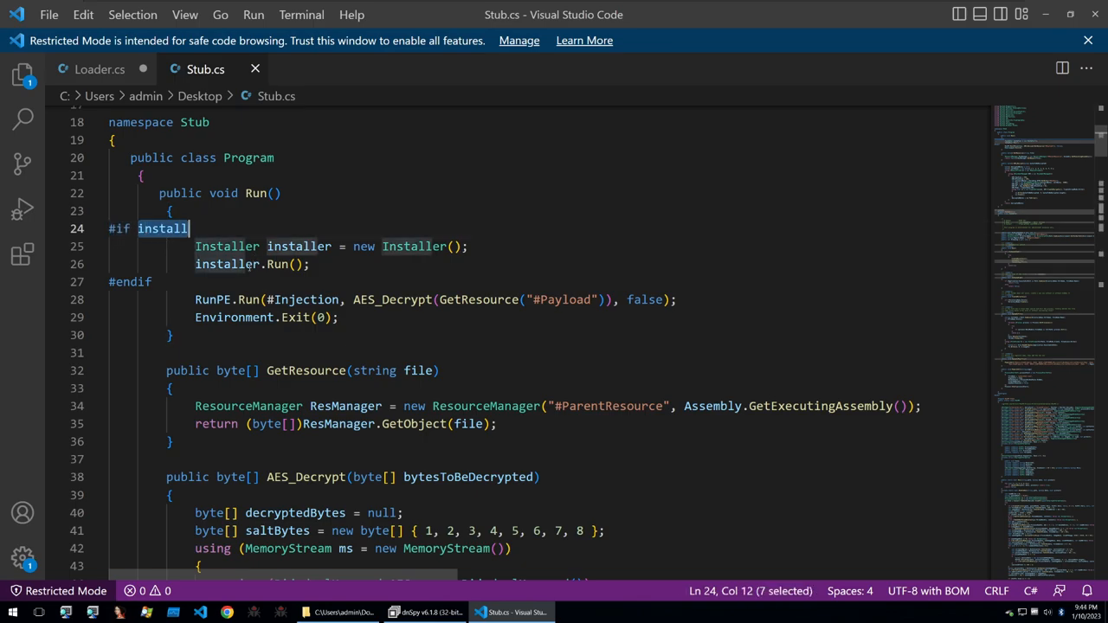
{"action": "left_click", "coordinate": [278, 246]}
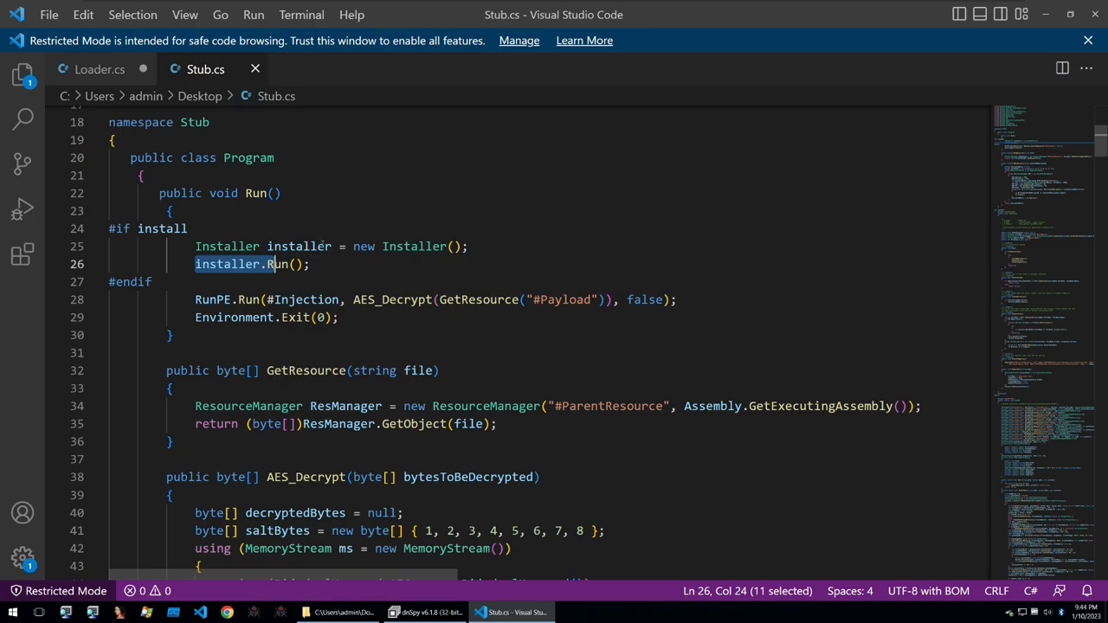
{"action": "mouse_move", "coordinate": [311, 223]}
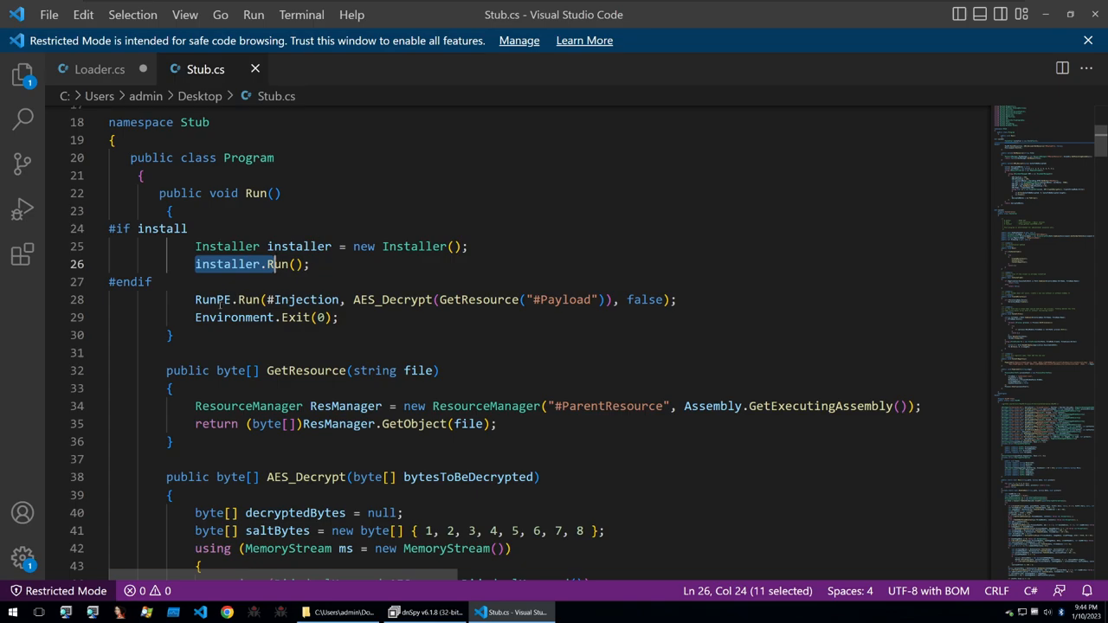
{"action": "double_click", "coordinate": [212, 299]}
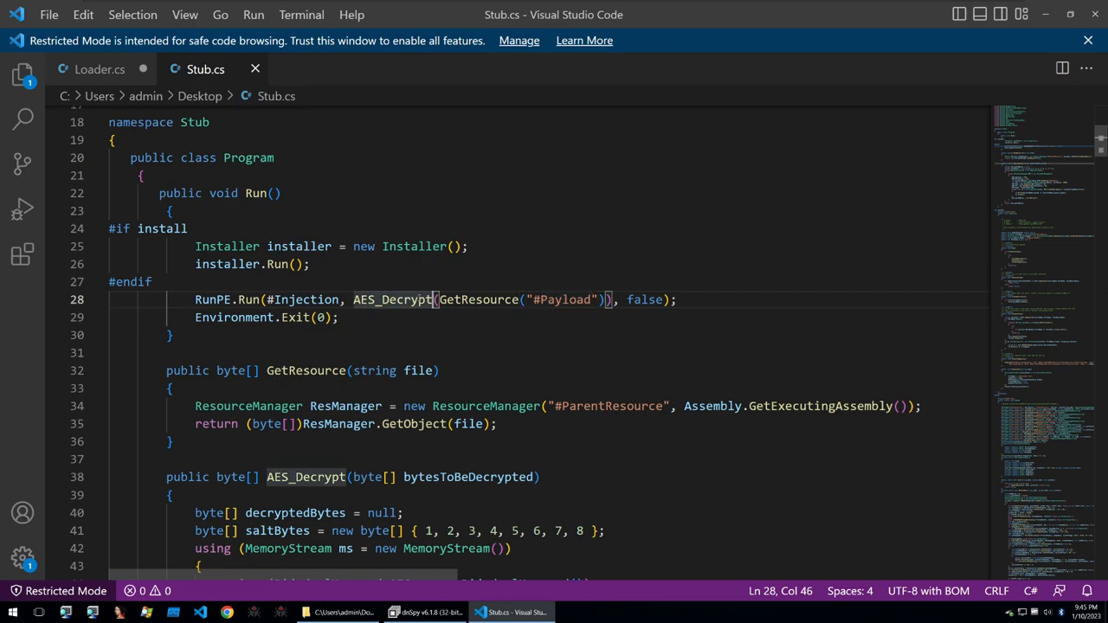
{"action": "double_click", "coordinate": [212, 300]}
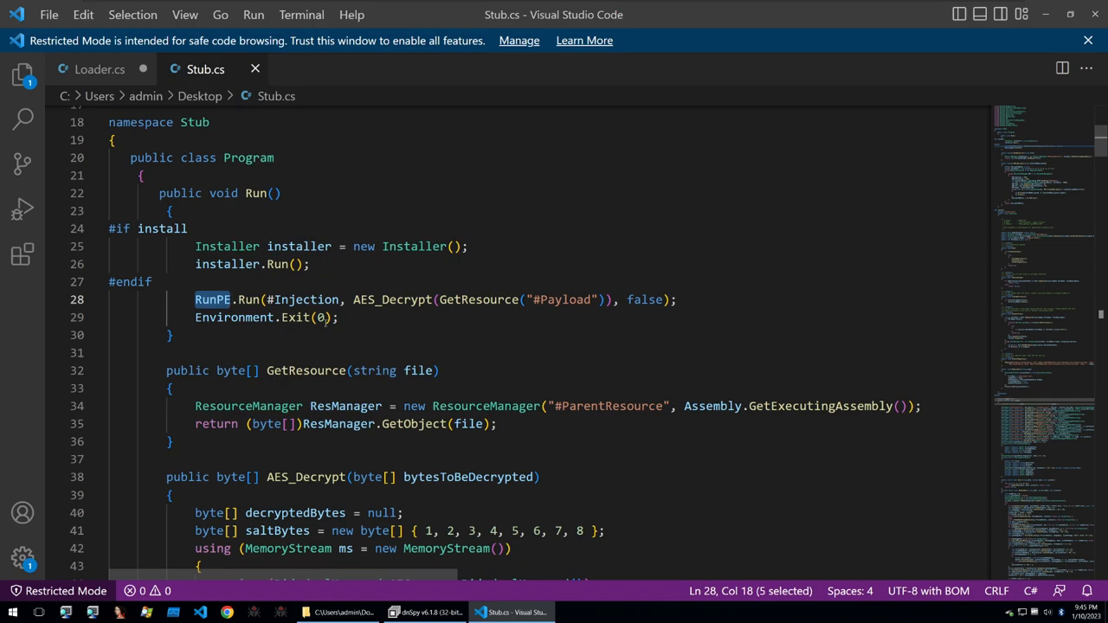
{"action": "scroll", "scroll_direction": "down", "scroll_amount": 3}
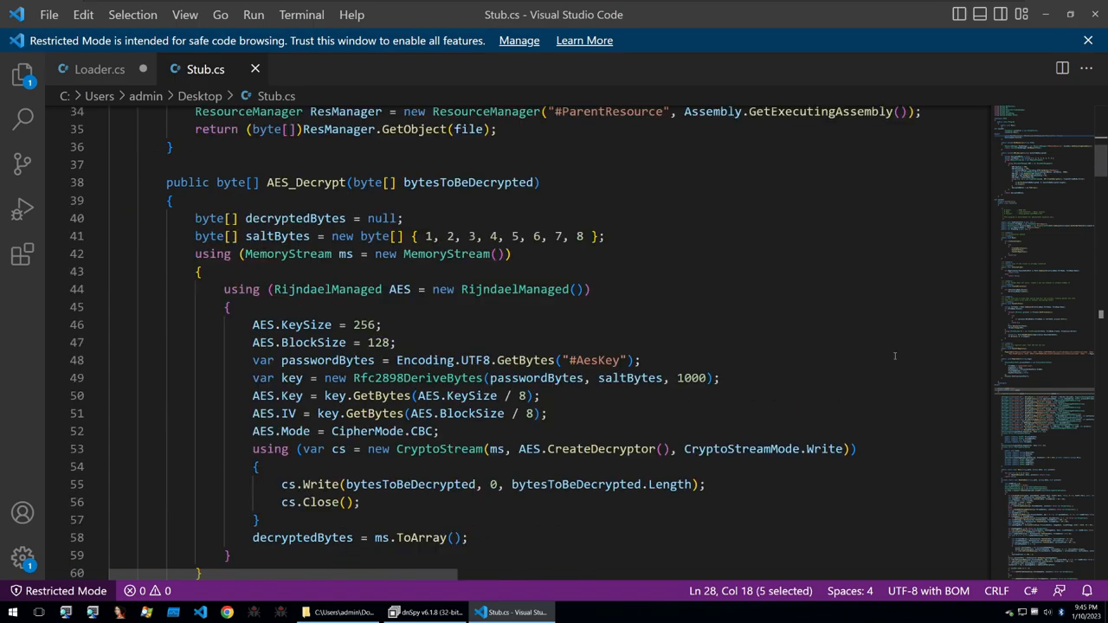
{"action": "mouse_move", "coordinate": [879, 349]}
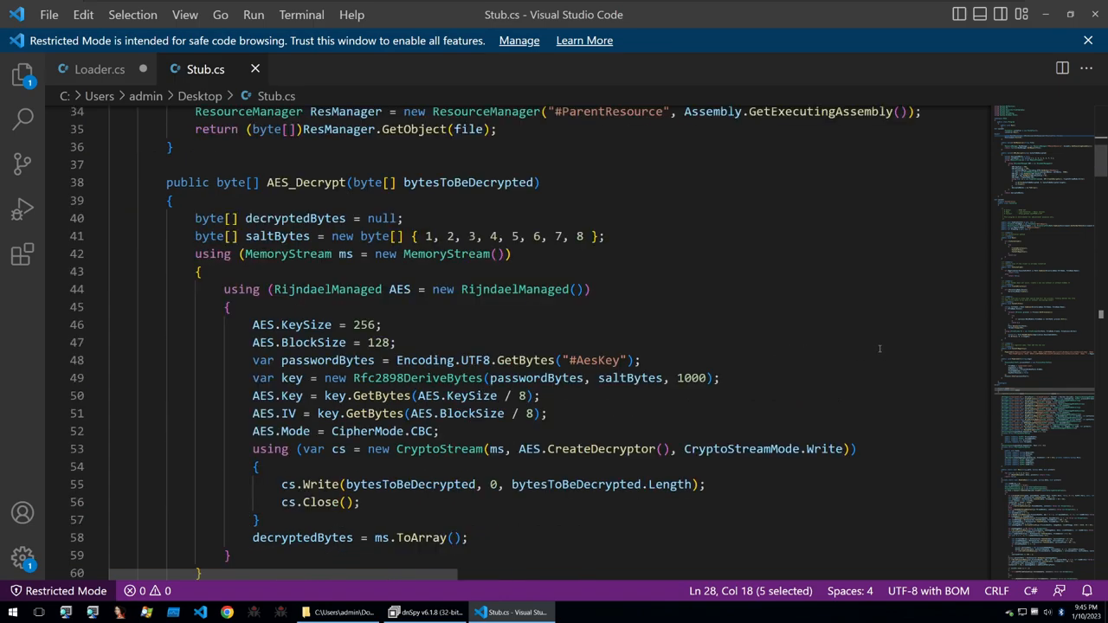
{"action": "mouse_move", "coordinate": [903, 365]}
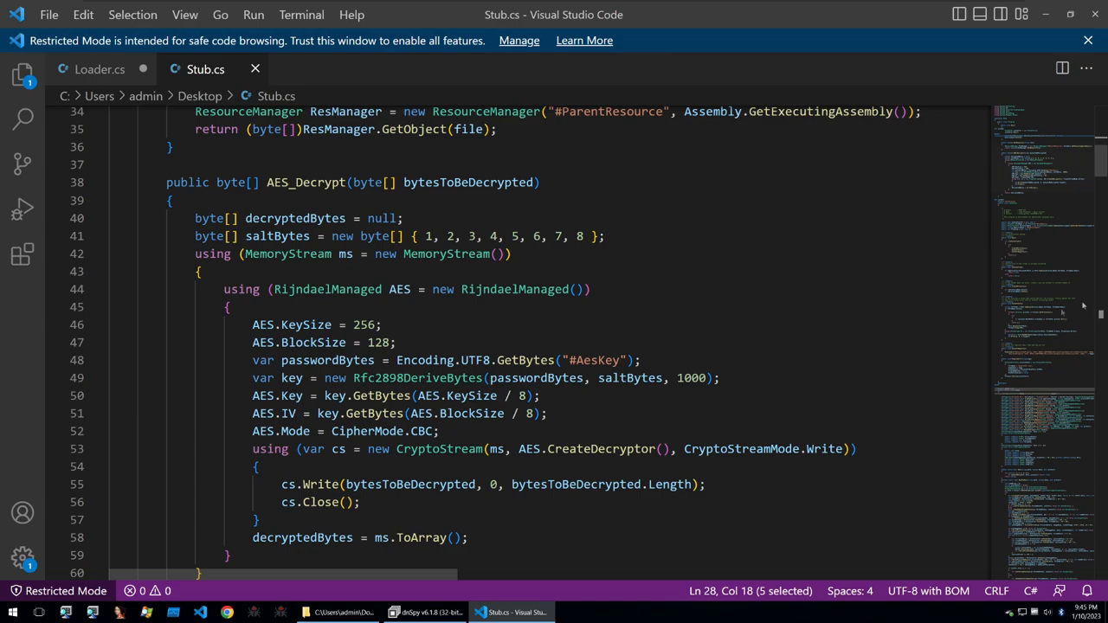
Switch to the Adlice RunPE article and highlight the phrase about Windows processes
{"action": "left_click", "coordinate": [236, 610]}
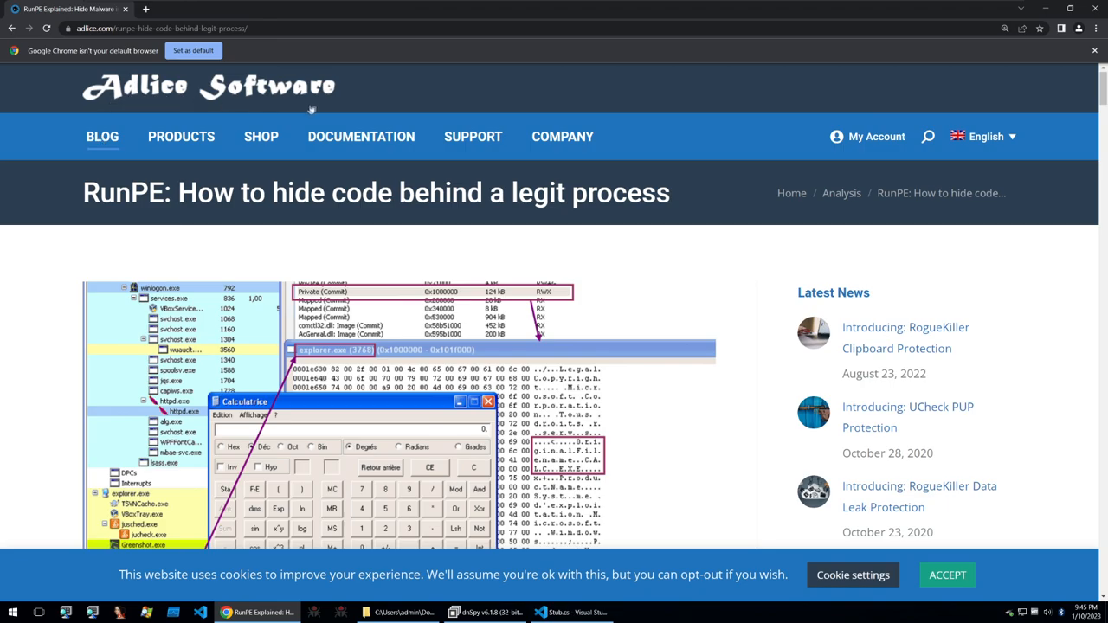
{"action": "scroll", "scroll_direction": "down", "scroll_amount": 3}
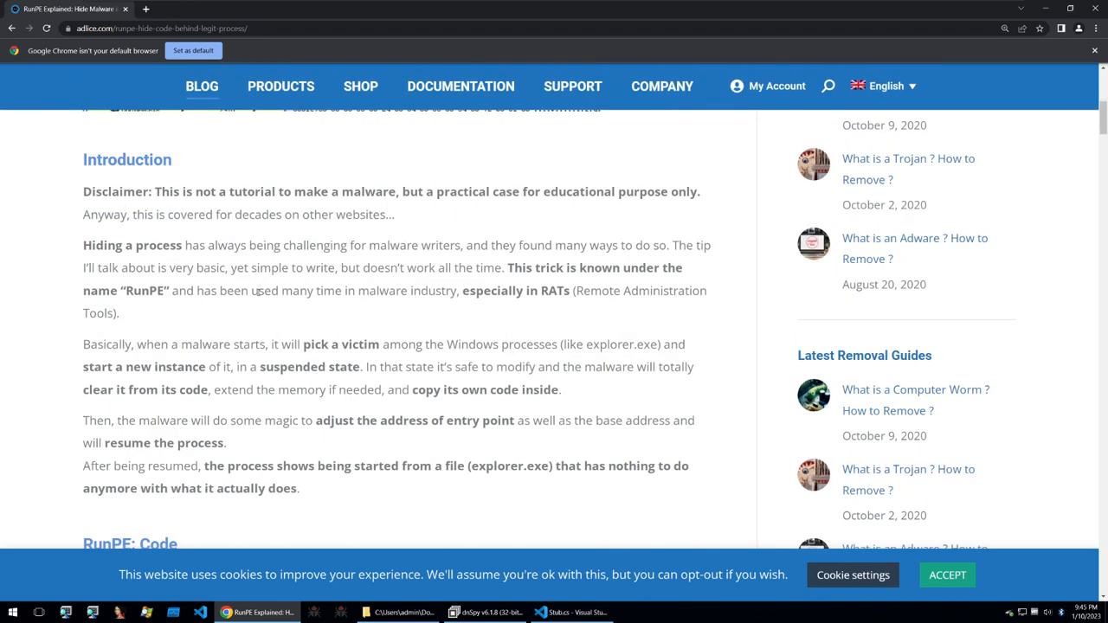
{"action": "mouse_move", "coordinate": [294, 320]}
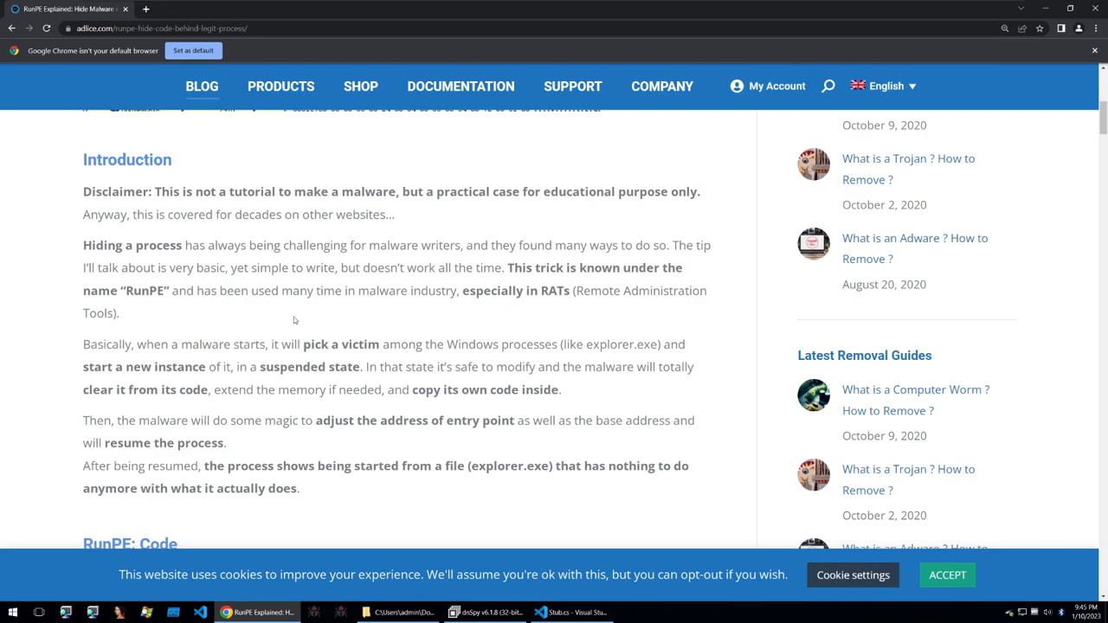
{"action": "mouse_move", "coordinate": [314, 344]}
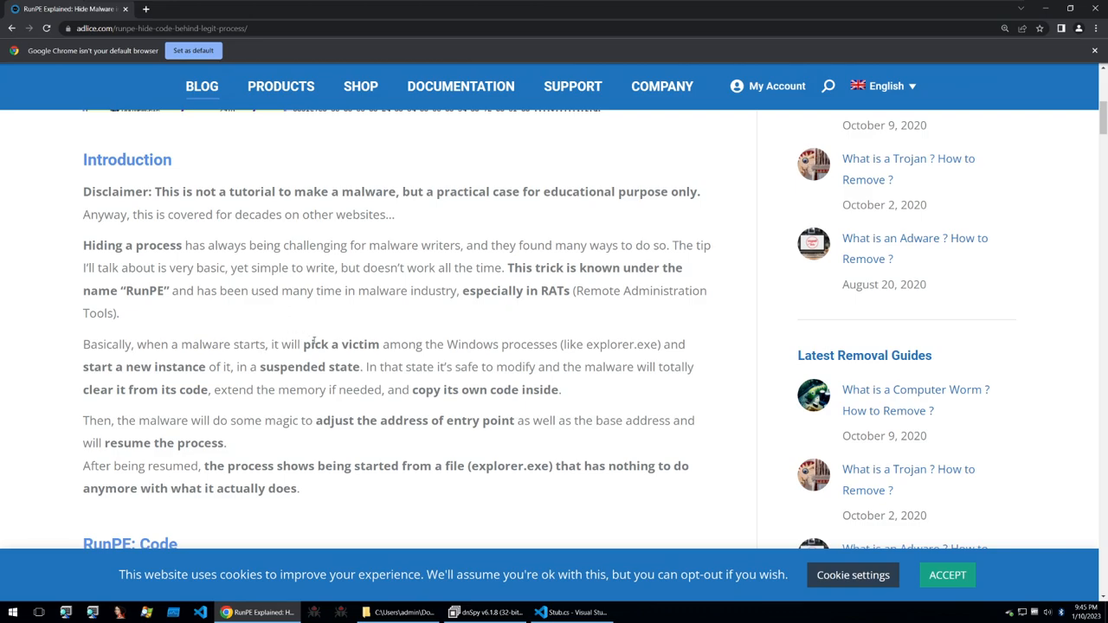
{"action": "left_click_drag", "start_coordinate": [456, 344], "coordinate": [541, 343]}
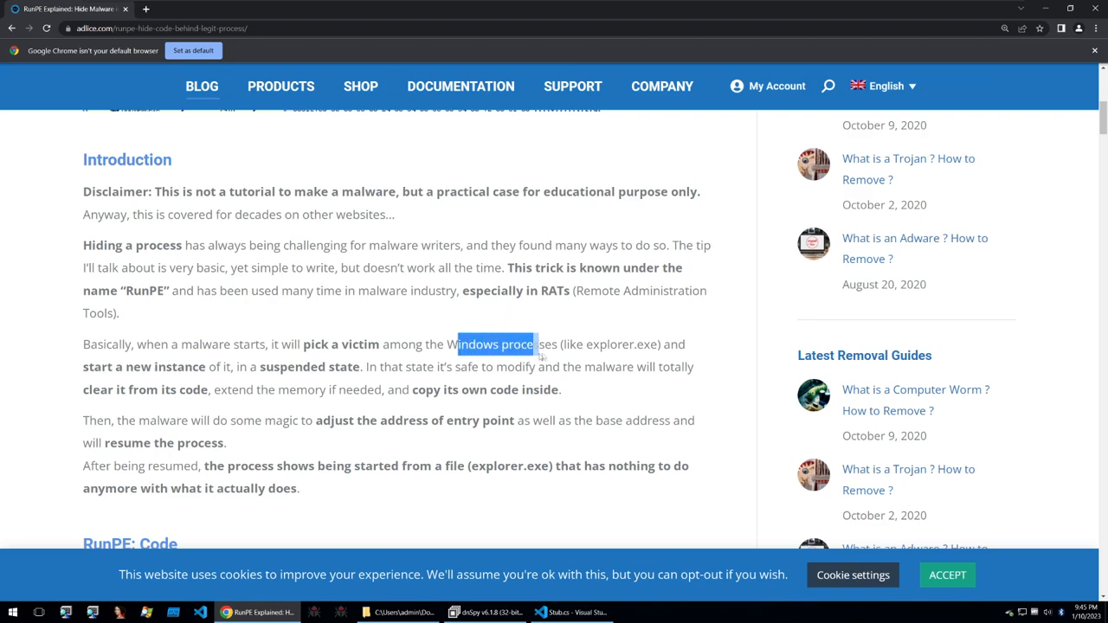
{"action": "left_click_drag", "start_coordinate": [456, 343], "coordinate": [551, 343]}
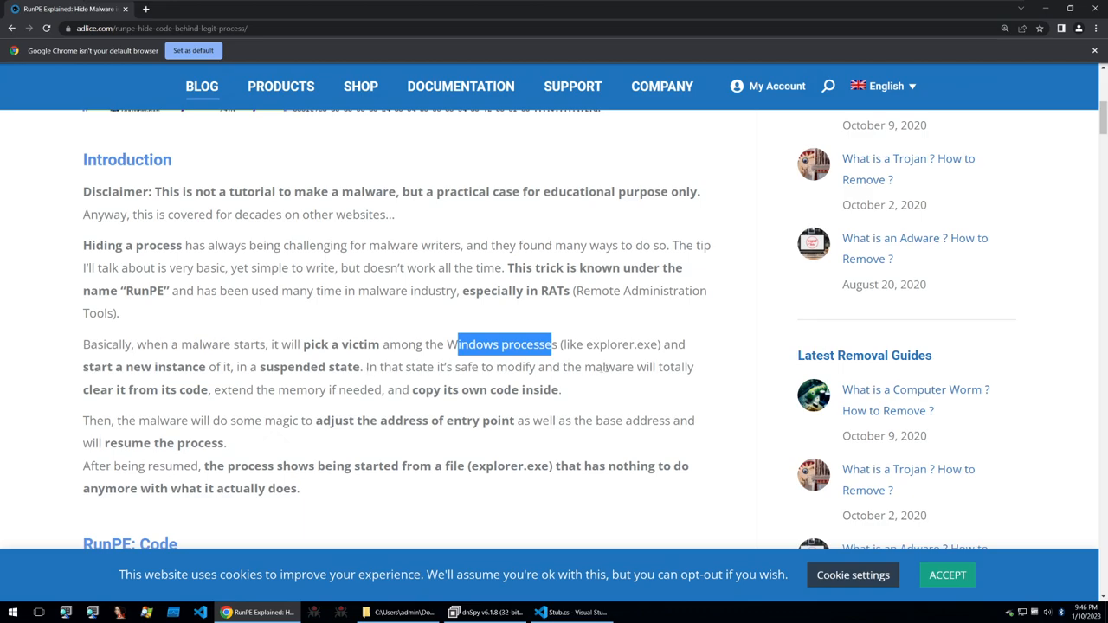
{"action": "mouse_move", "coordinate": [189, 404]}
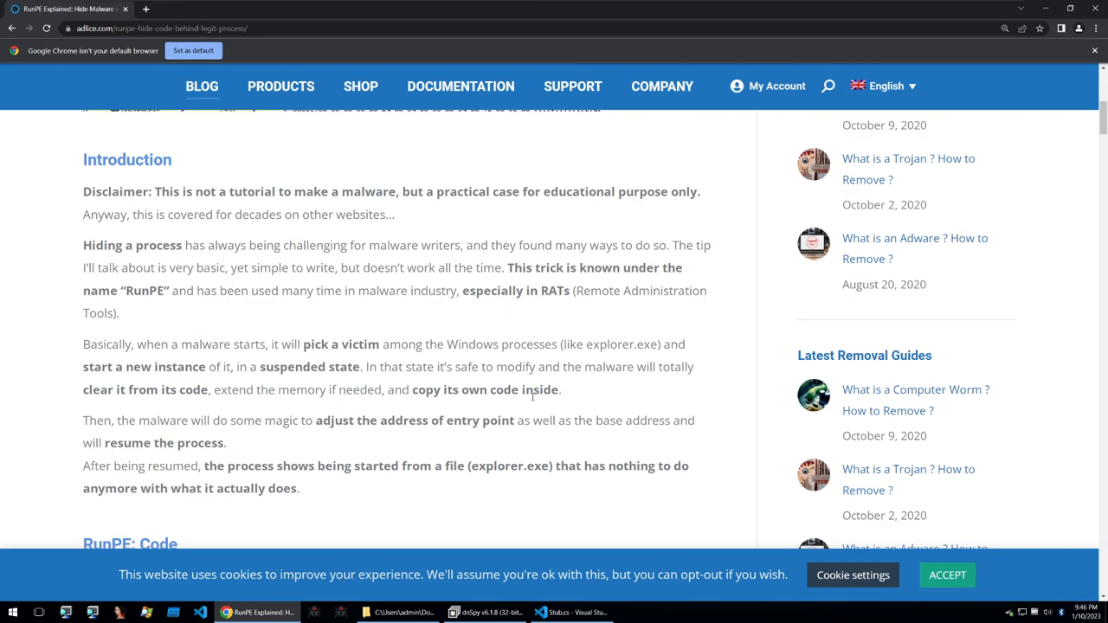
{"action": "mouse_move", "coordinate": [425, 382]}
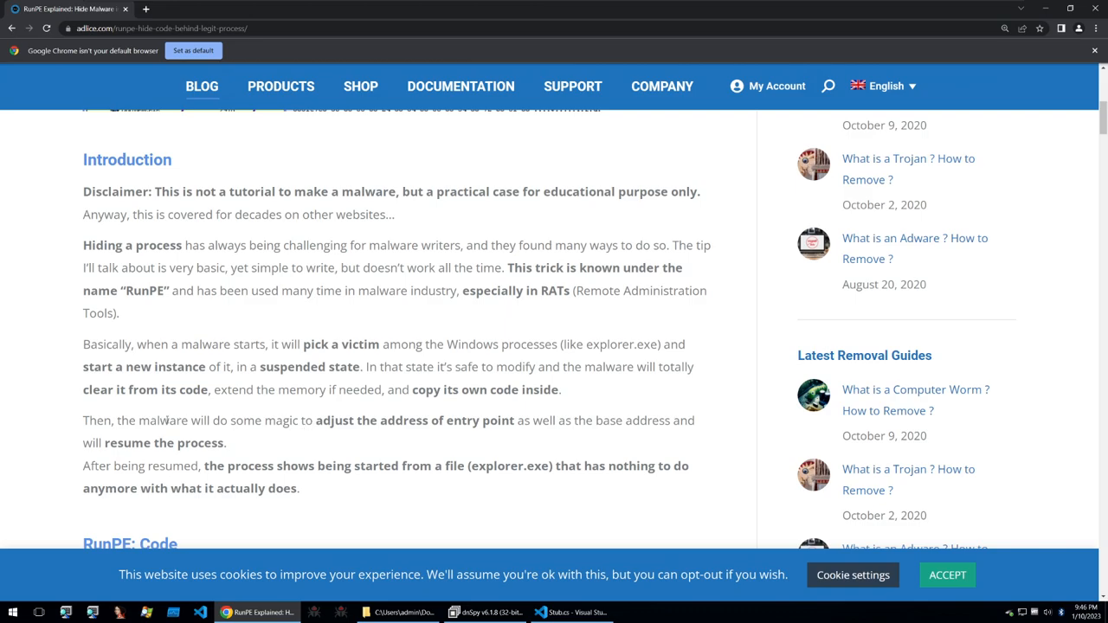
Read how malware hollows a suspended process, highlighting 'malware' and the explorer.exe sentence
{"action": "double_click", "coordinate": [163, 419]}
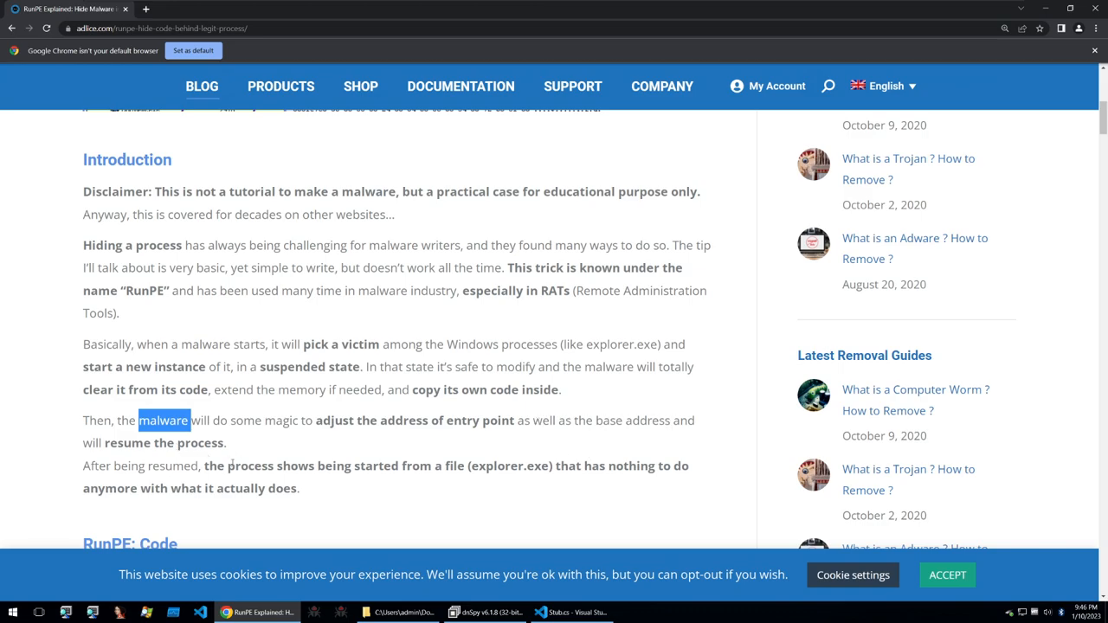
{"action": "scroll", "scroll_direction": "down", "scroll_amount": 3}
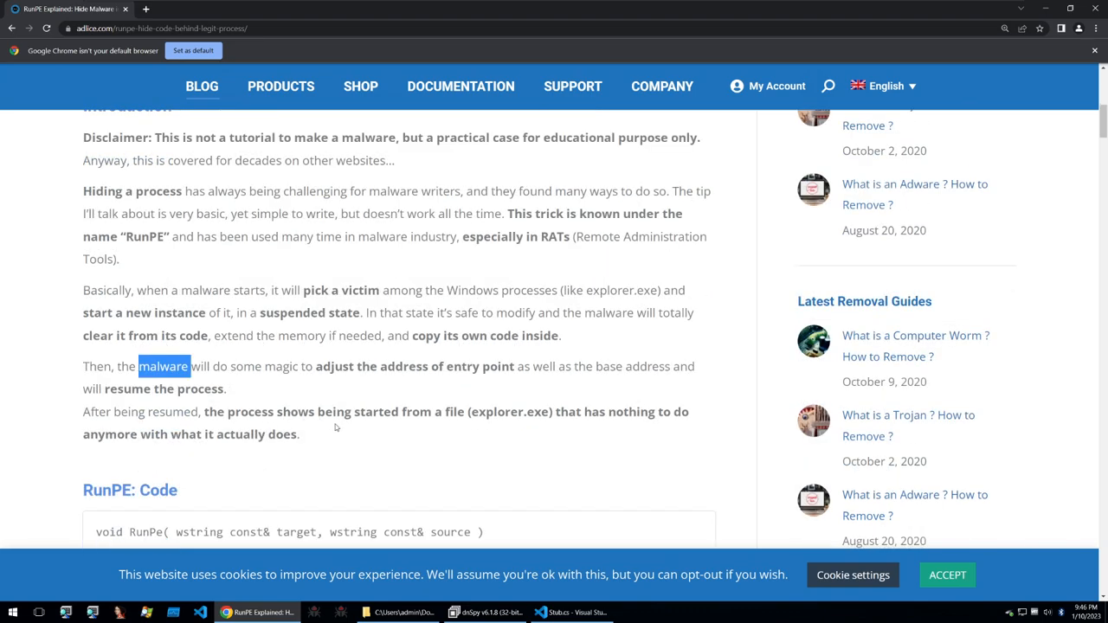
{"action": "double_click", "coordinate": [506, 412]}
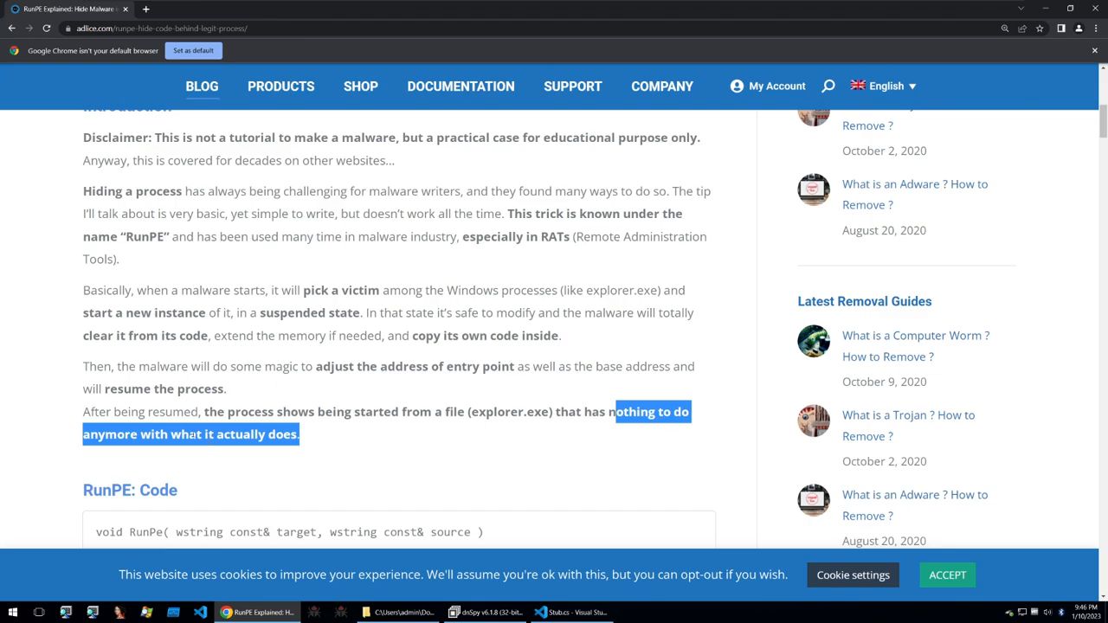
{"action": "left_click", "coordinate": [251, 433]}
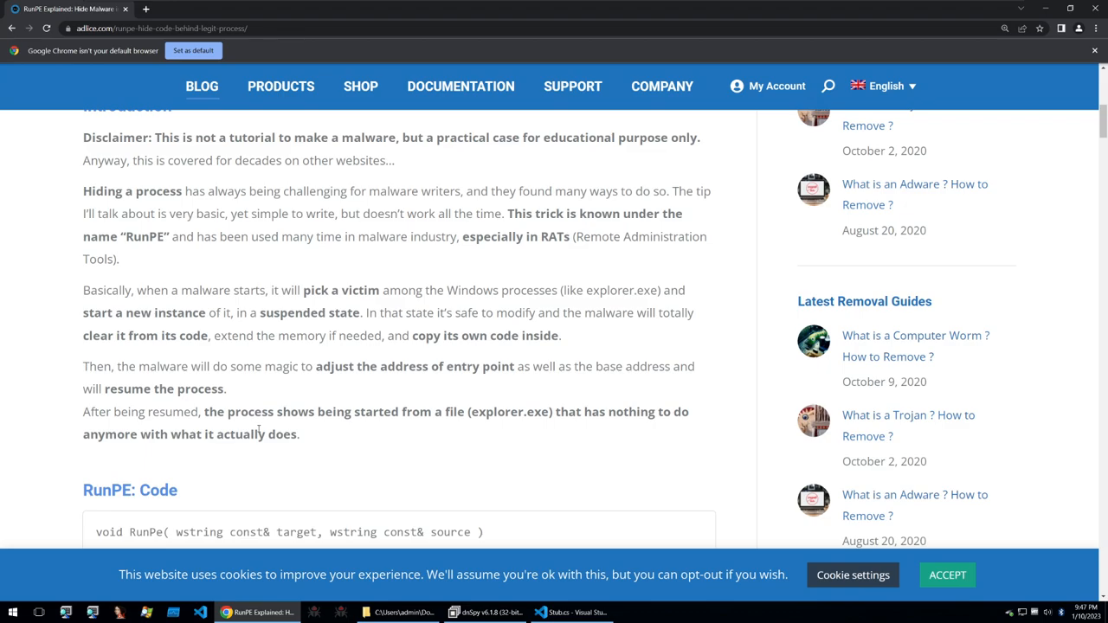
{"action": "double_click", "coordinate": [504, 412]}
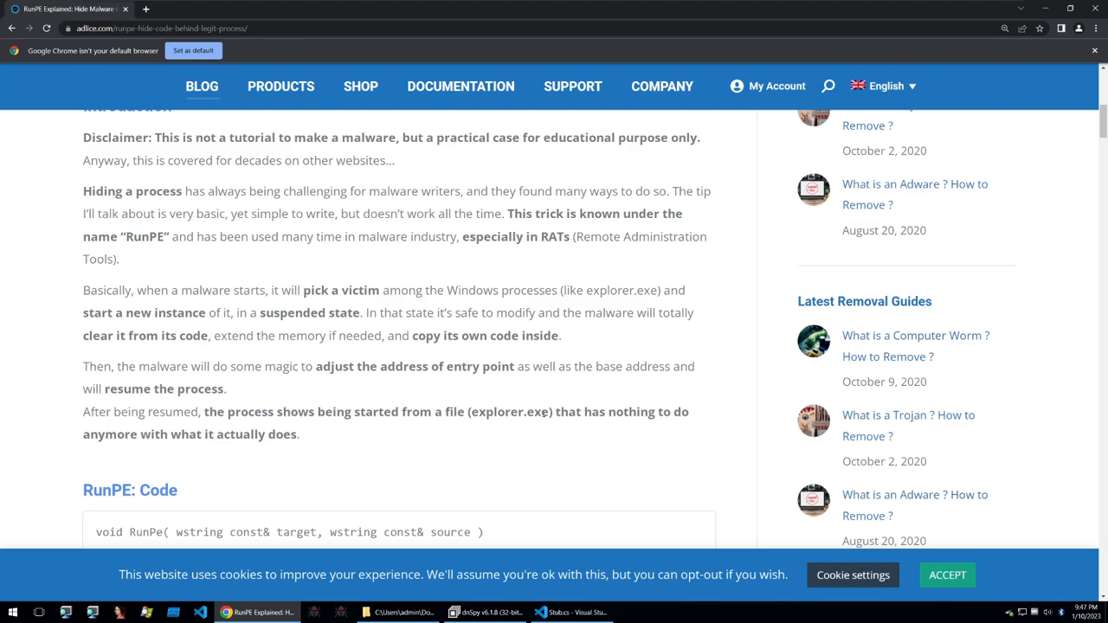
{"action": "double_click", "coordinate": [508, 412]}
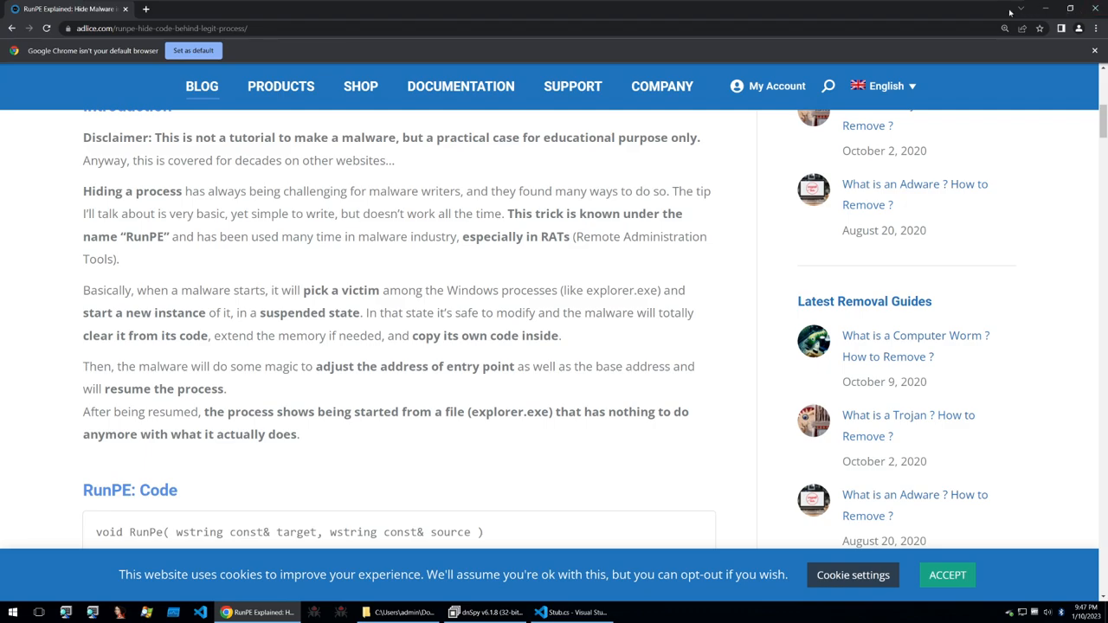
{"action": "mouse_move", "coordinate": [511, 303]}
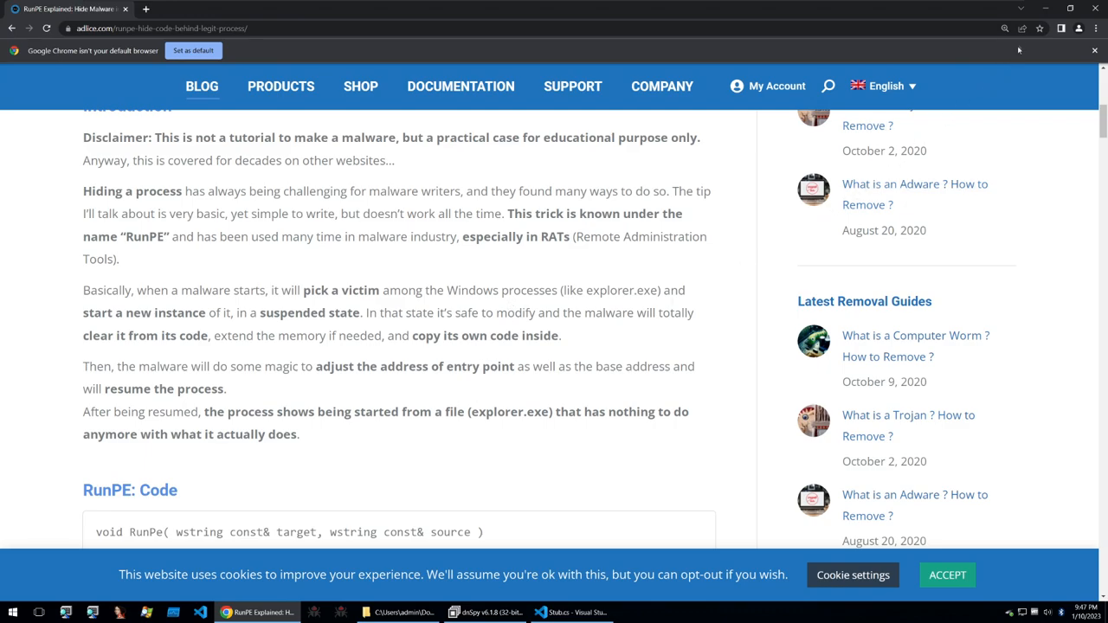
Scroll Stub.cs through RunPE, highlighting the header WriteProcessMemory call and GetBytes
{"action": "left_click", "coordinate": [574, 609]}
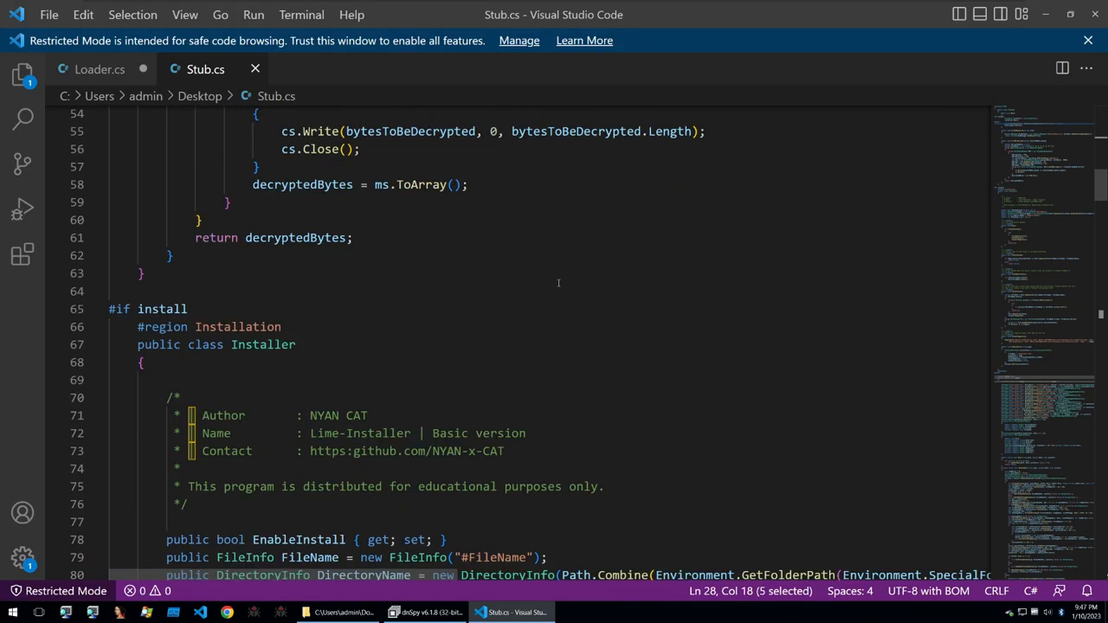
{"action": "scroll", "scroll_direction": "down", "scroll_amount": 3}
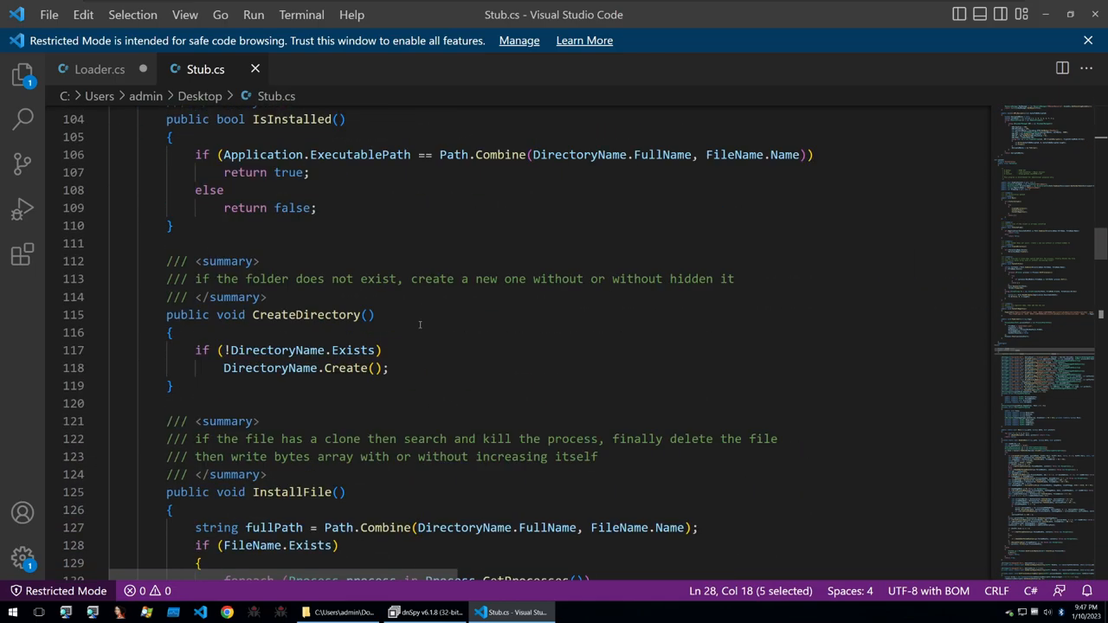
{"action": "scroll", "scroll_direction": "down", "scroll_amount": 3}
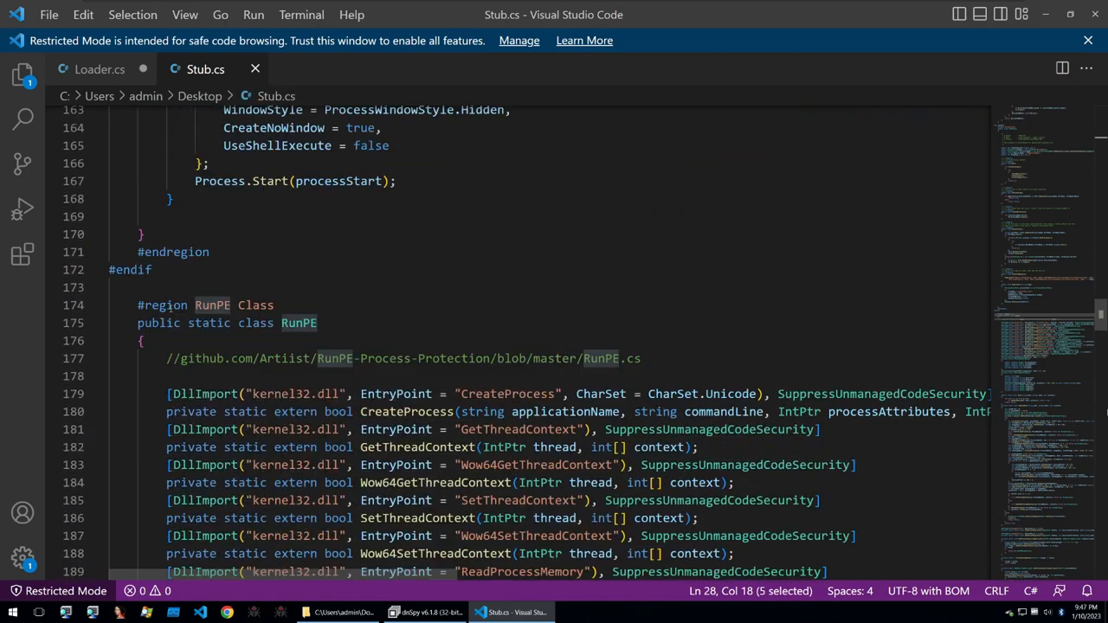
{"action": "left_click_drag", "start_coordinate": [195, 305], "coordinate": [275, 304]}
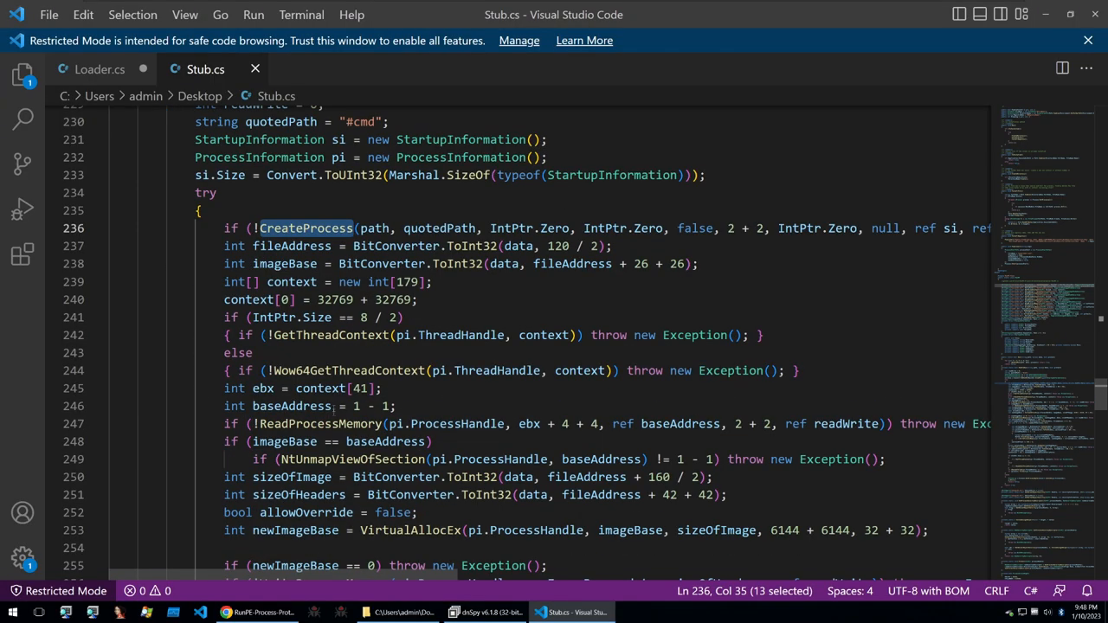
{"action": "double_click", "coordinate": [320, 423]}
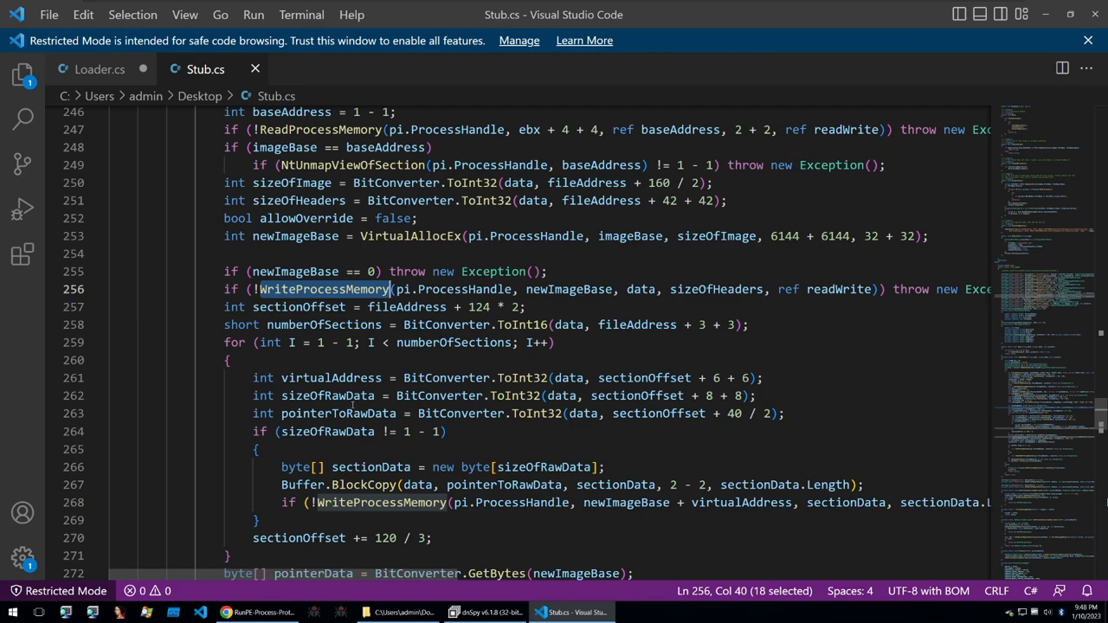
{"action": "scroll", "scroll_direction": "down", "scroll_amount": 3}
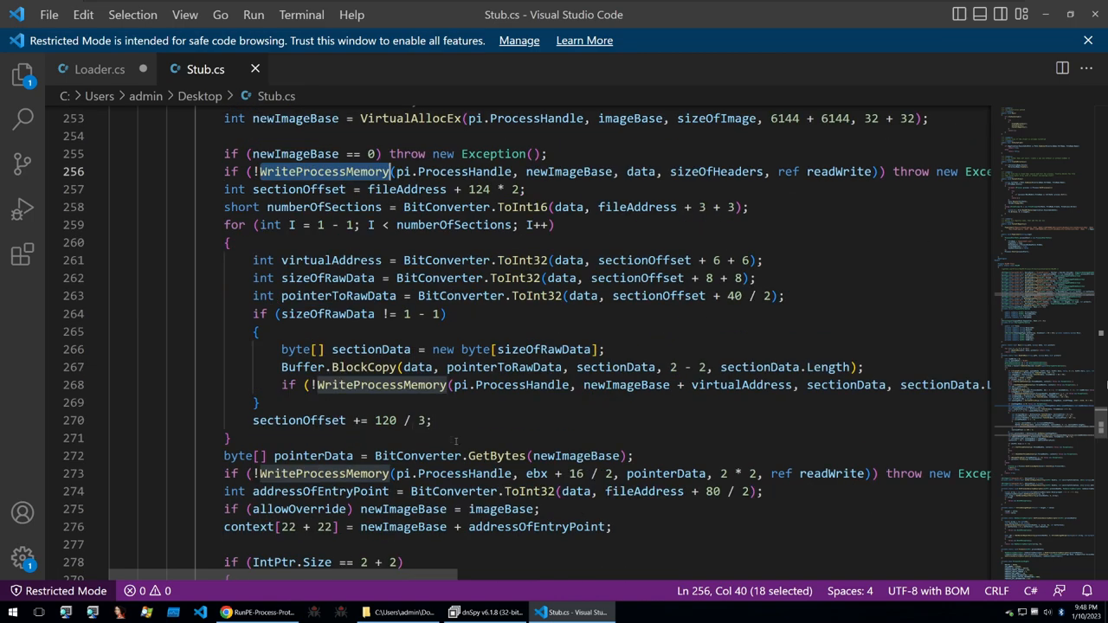
{"action": "double_click", "coordinate": [492, 455]}
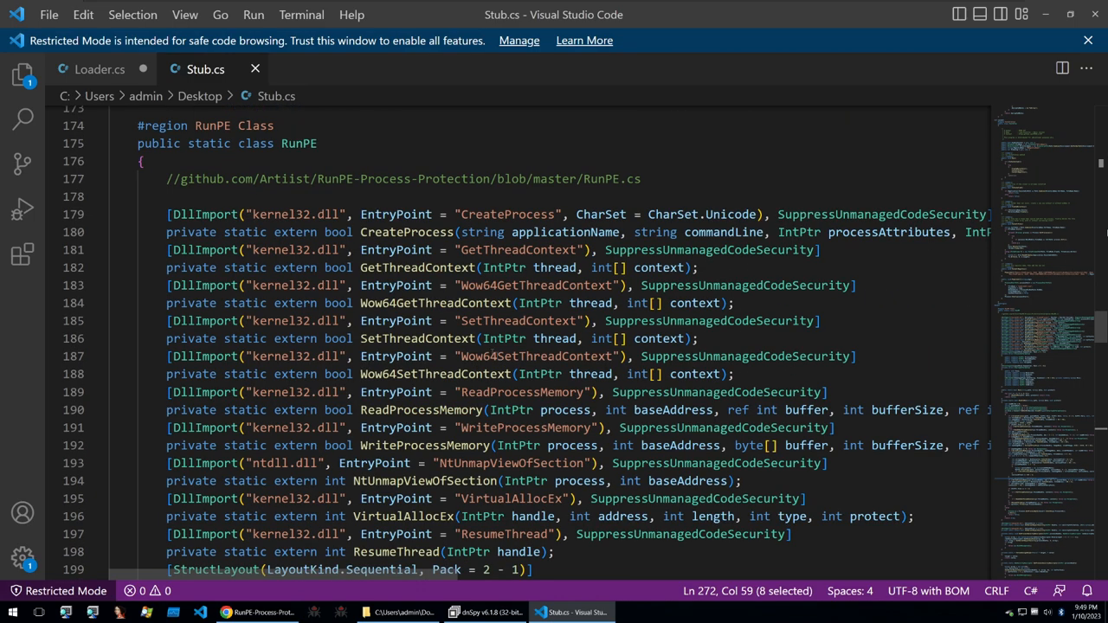
{"action": "double_click", "coordinate": [201, 214]}
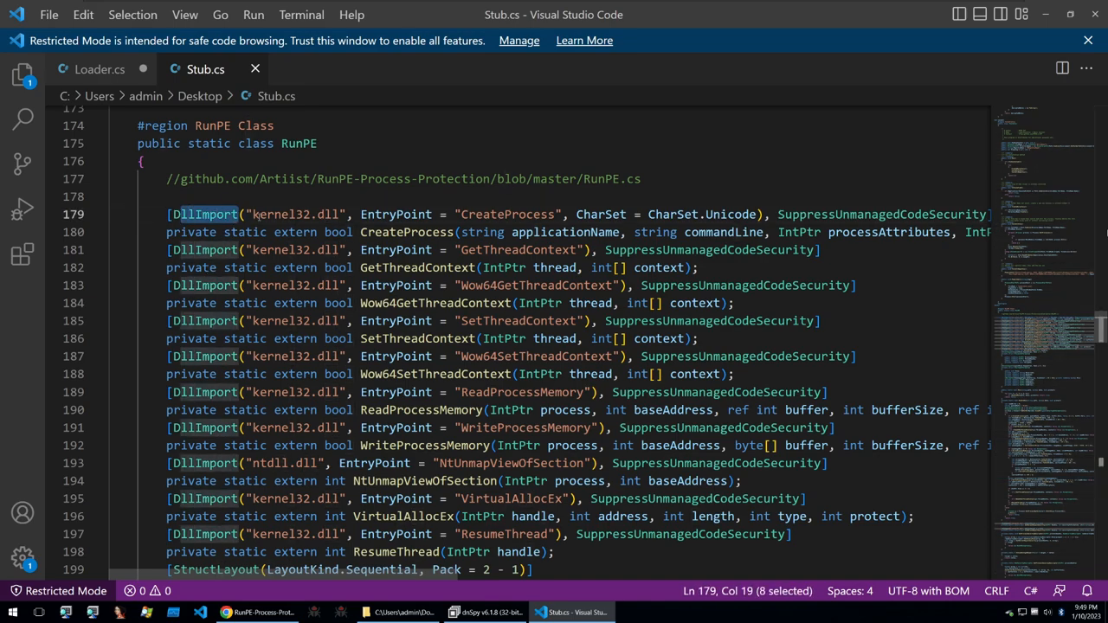
{"action": "mouse_move", "coordinate": [545, 232]}
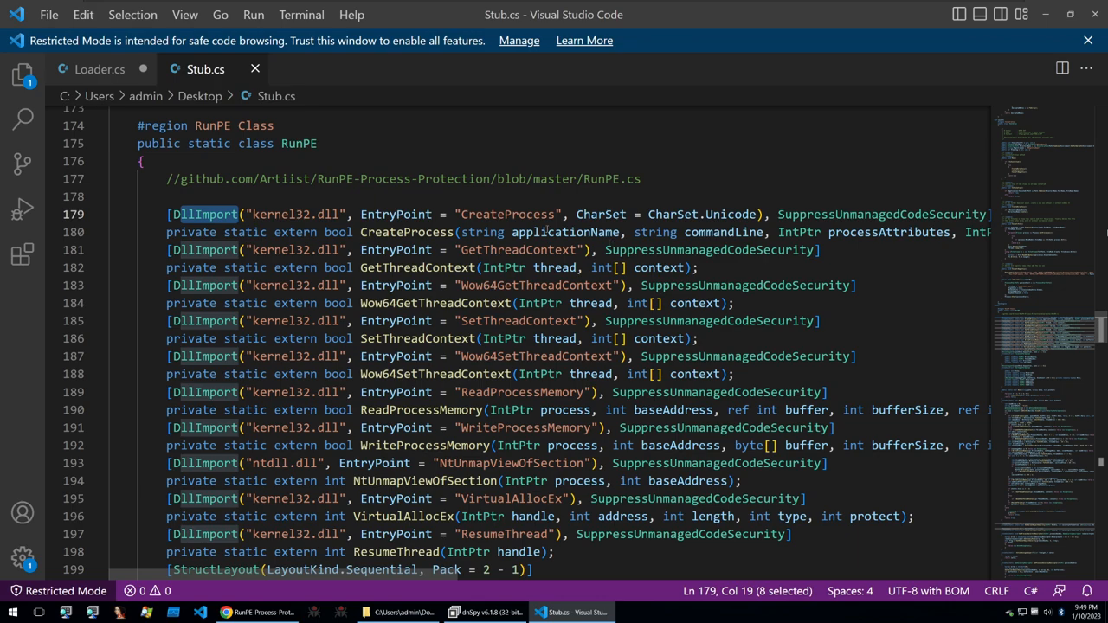
{"action": "double_click", "coordinate": [517, 250]}
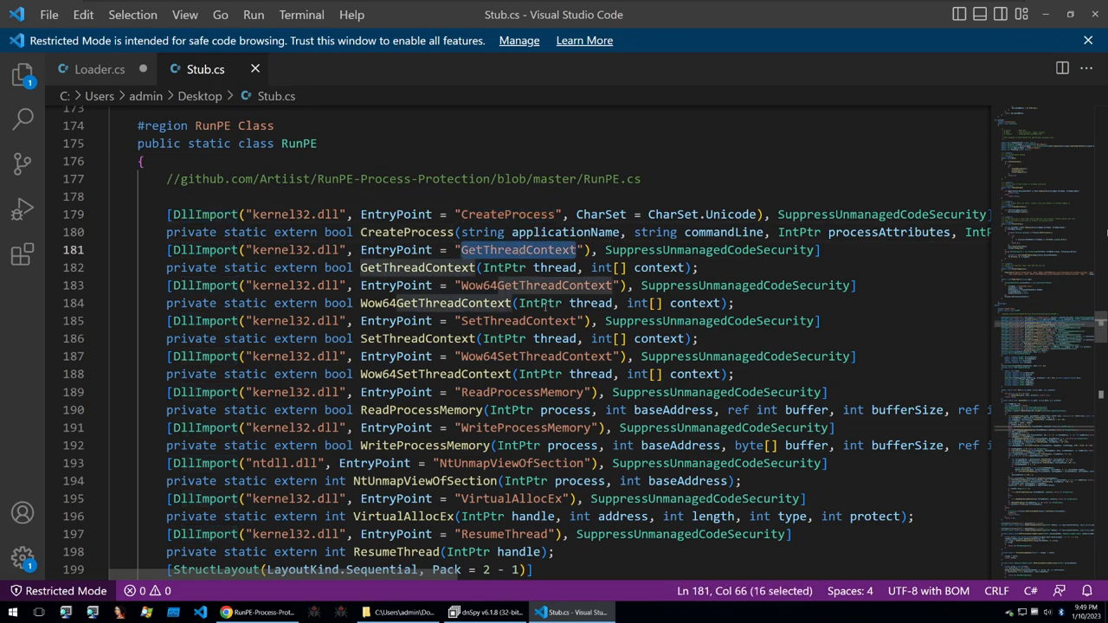
{"action": "double_click", "coordinate": [516, 392]}
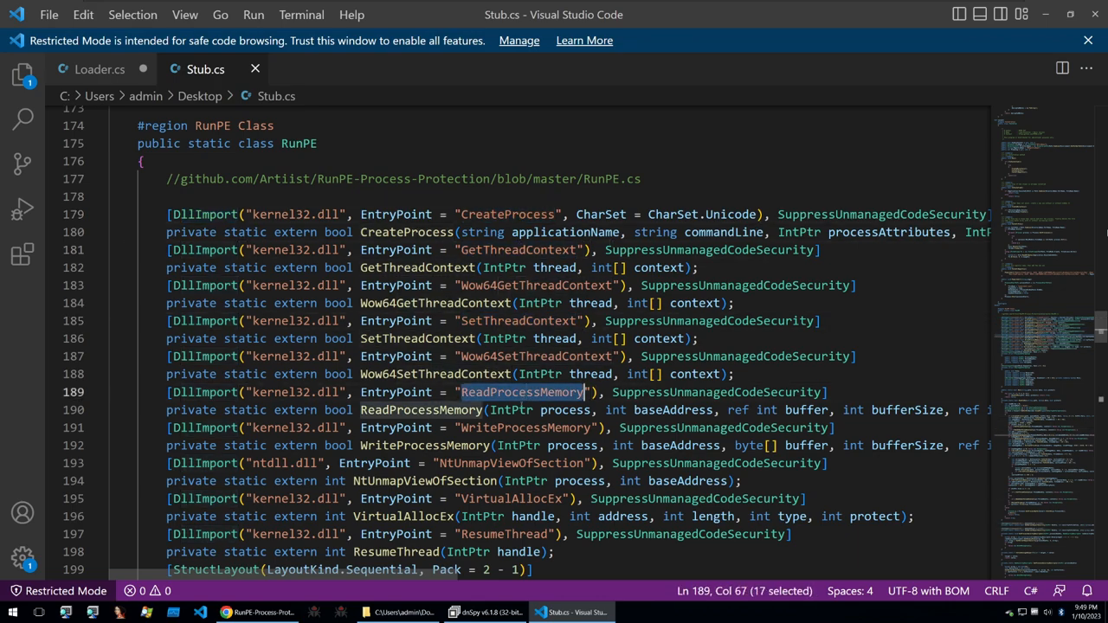
{"action": "scroll", "scroll_direction": "down", "scroll_amount": 3}
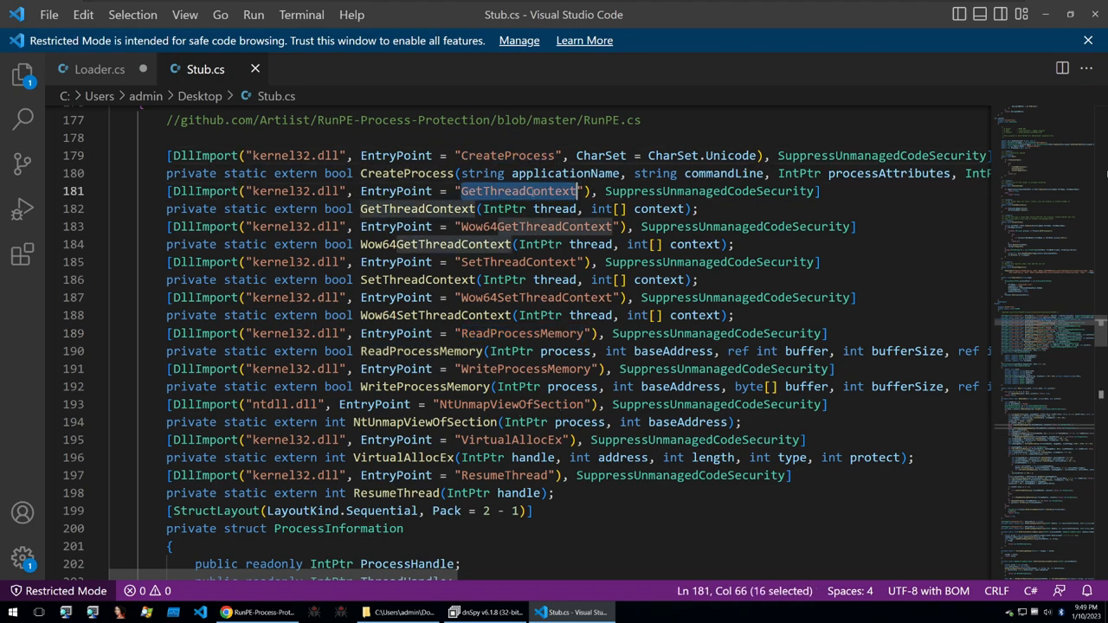
{"action": "double_click", "coordinate": [519, 261]}
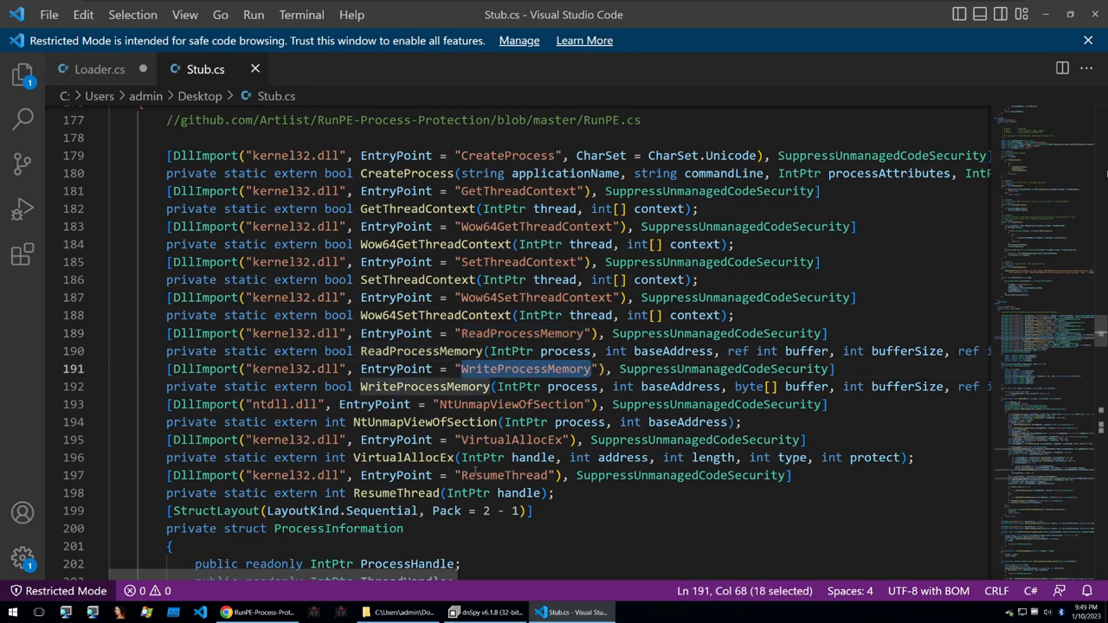
{"action": "scroll", "scroll_direction": "down", "scroll_amount": 3}
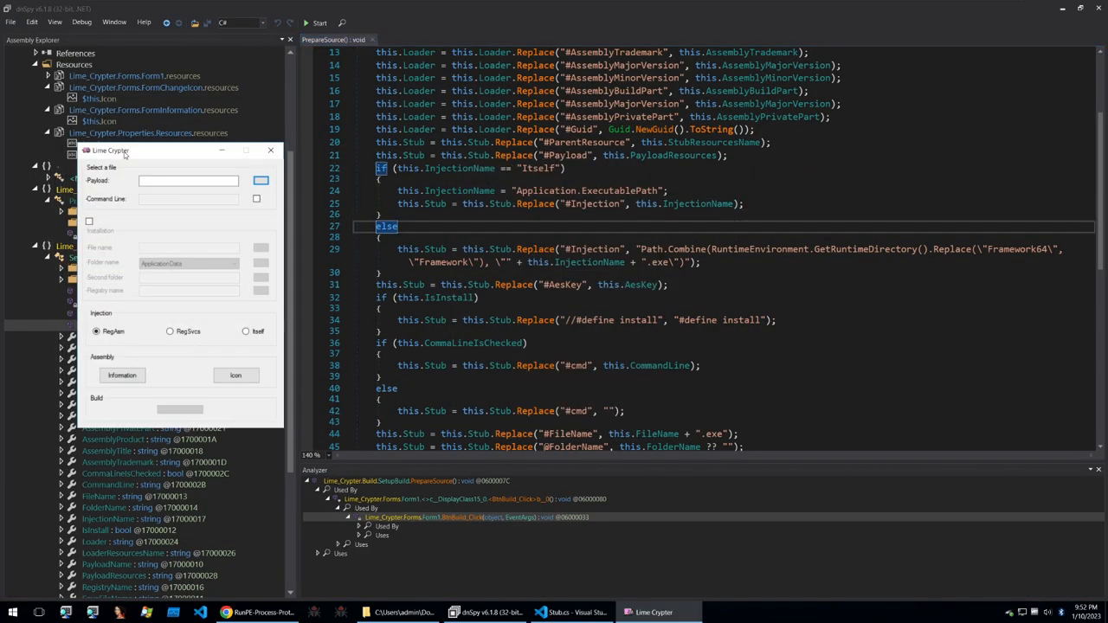
Focus dnSpy's PrepareSource and highlight Path.Combine and Framework64 in the injection path line
{"action": "left_click", "coordinate": [168, 330]}
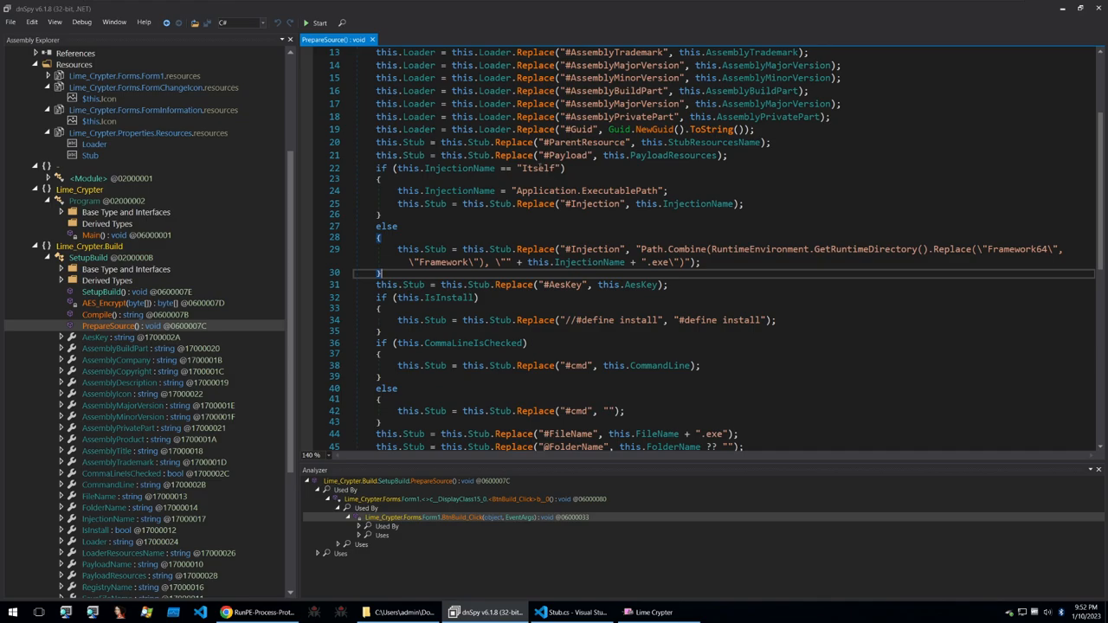
{"action": "double_click", "coordinate": [580, 190]}
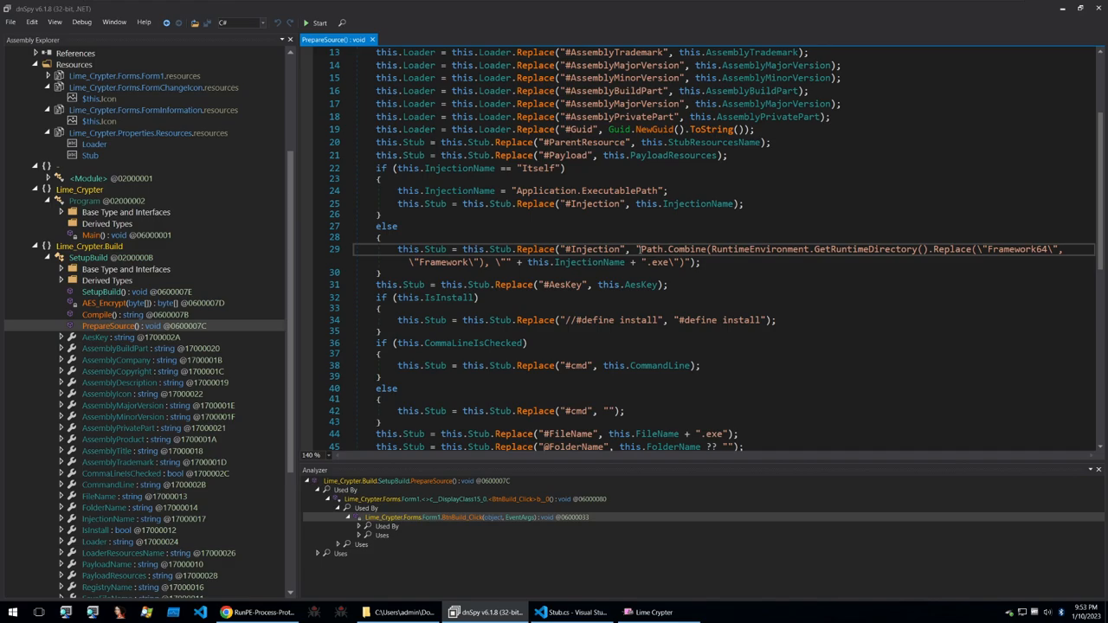
{"action": "double_click", "coordinate": [680, 249]}
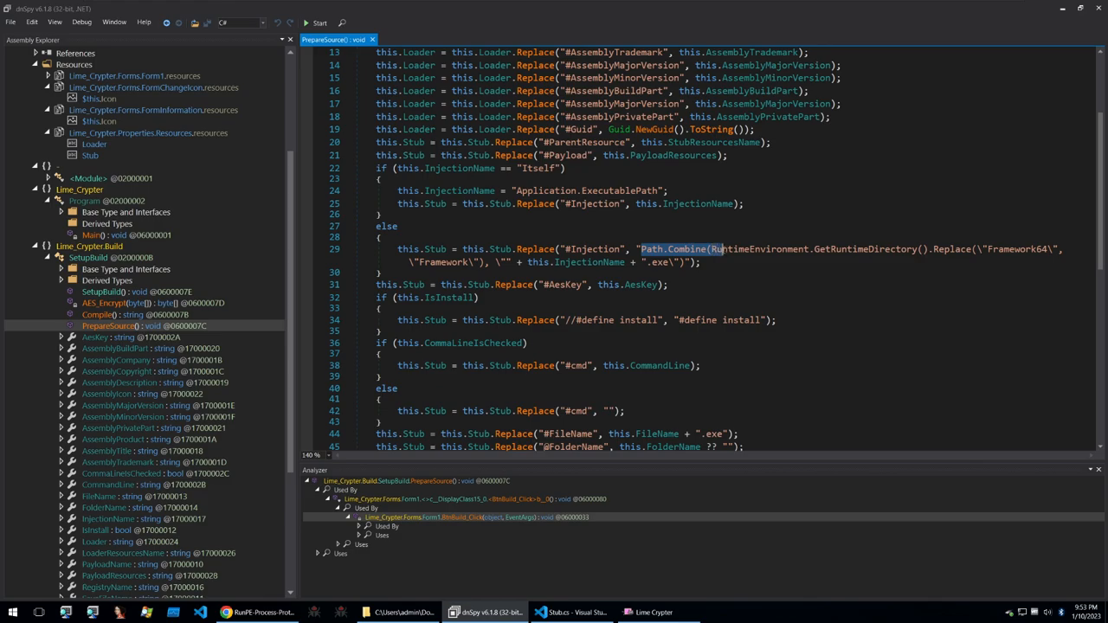
{"action": "double_click", "coordinate": [1030, 249]}
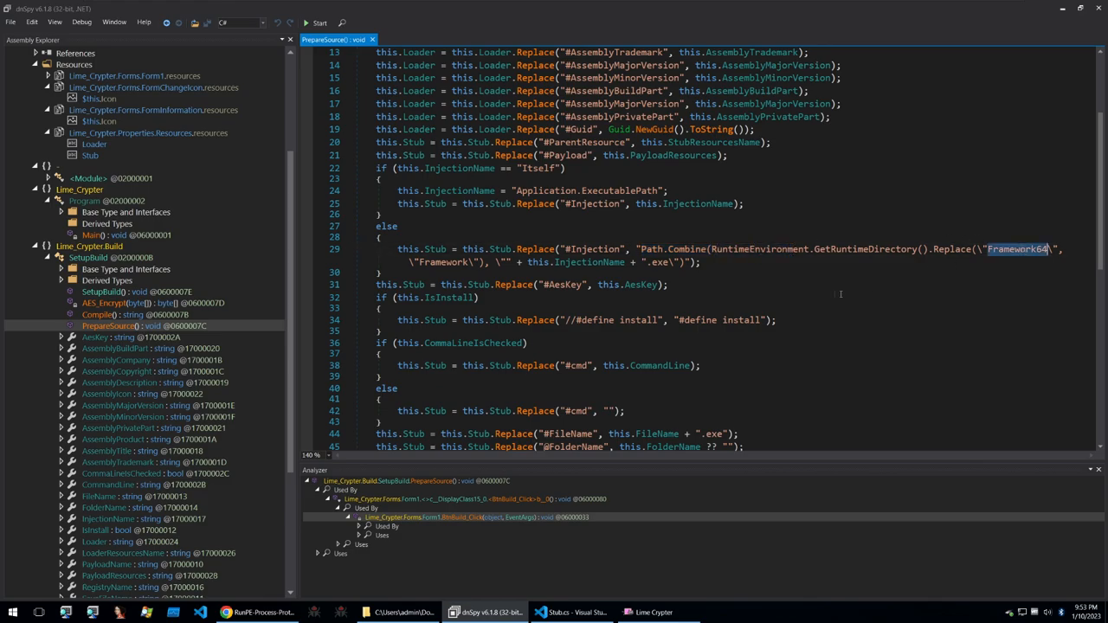